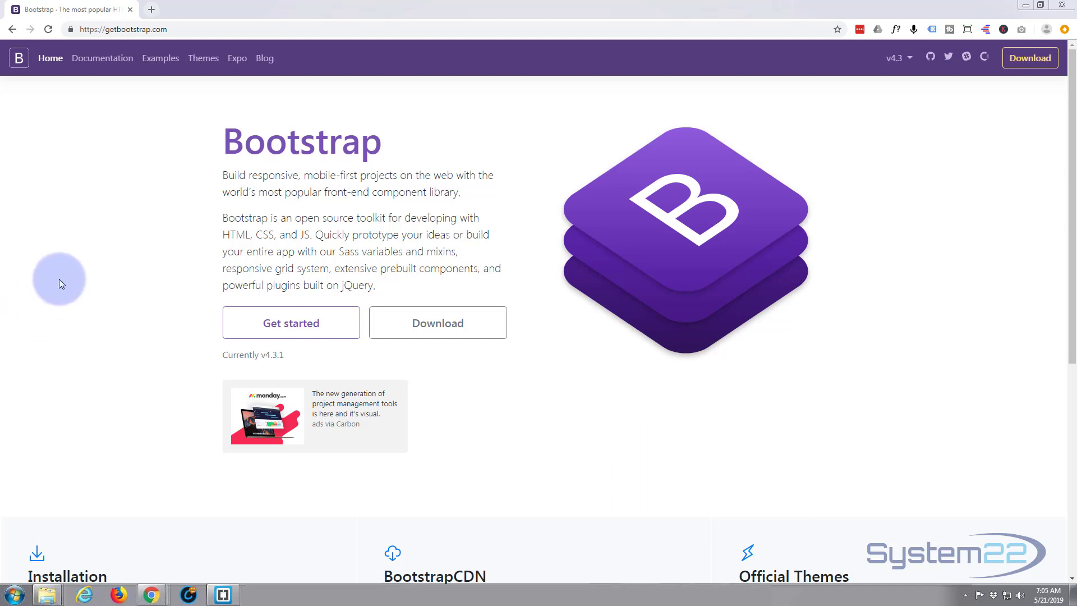
mouse_move(102, 57)
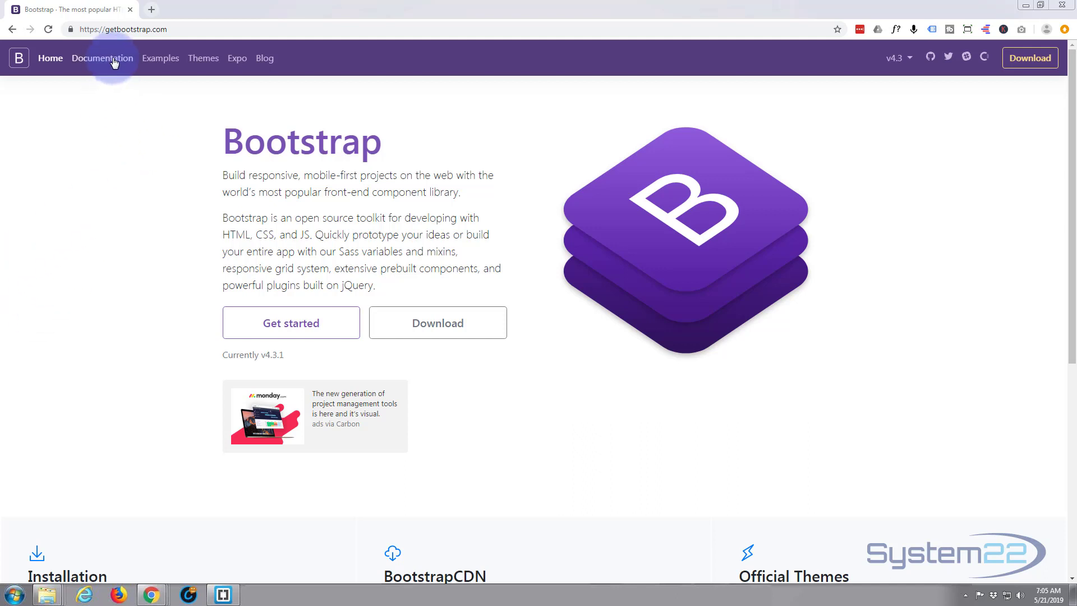
mouse_move(160, 394)
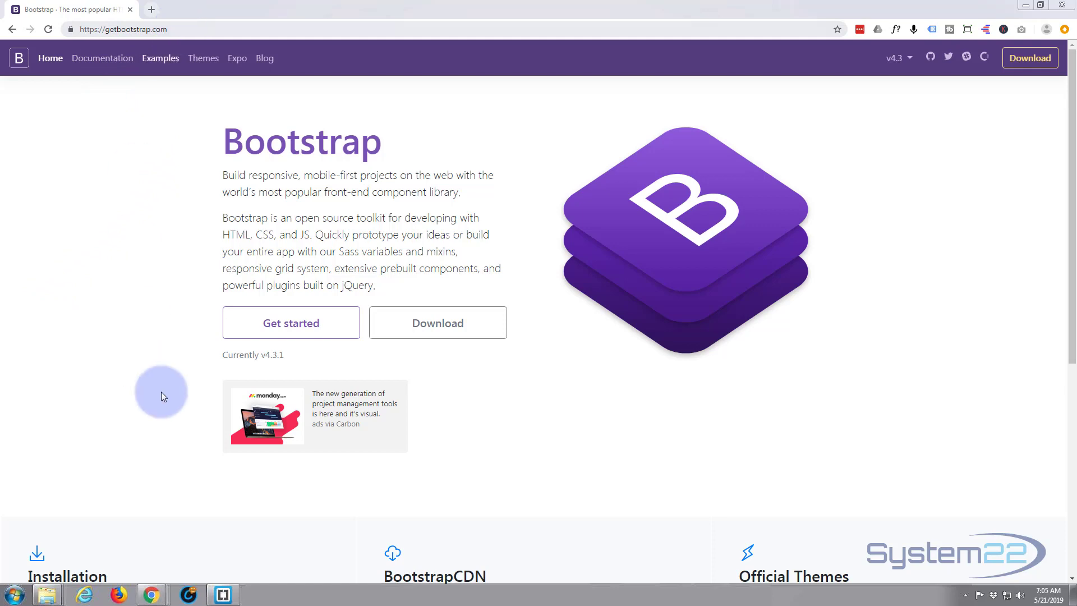
mouse_move(291, 323)
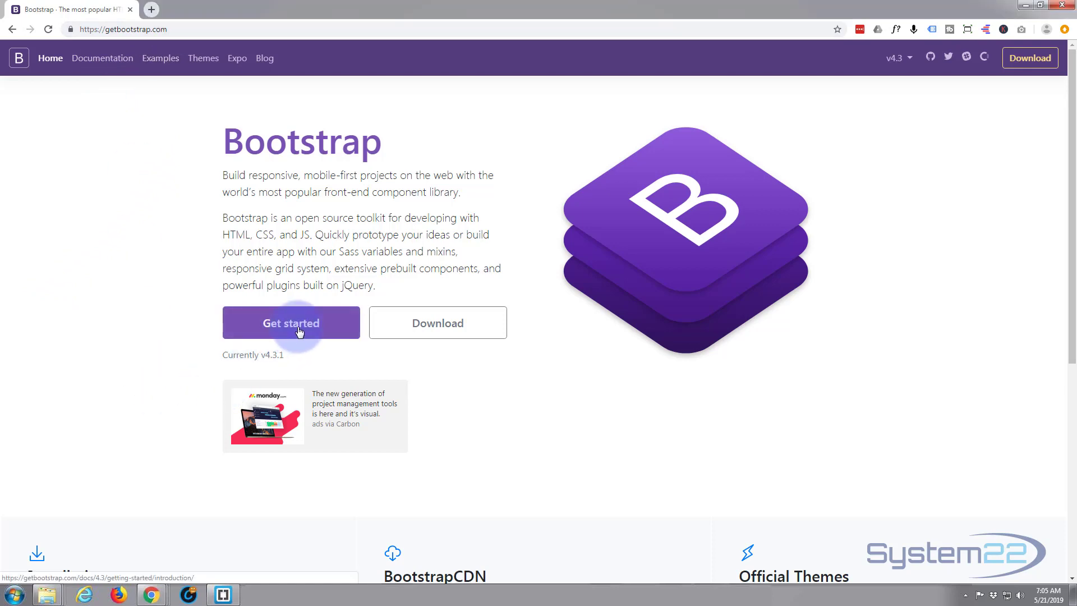
Go to Bootstrap's Introduction page and bring the Quick start CSS and JS snippets into view.
left_click(290, 323)
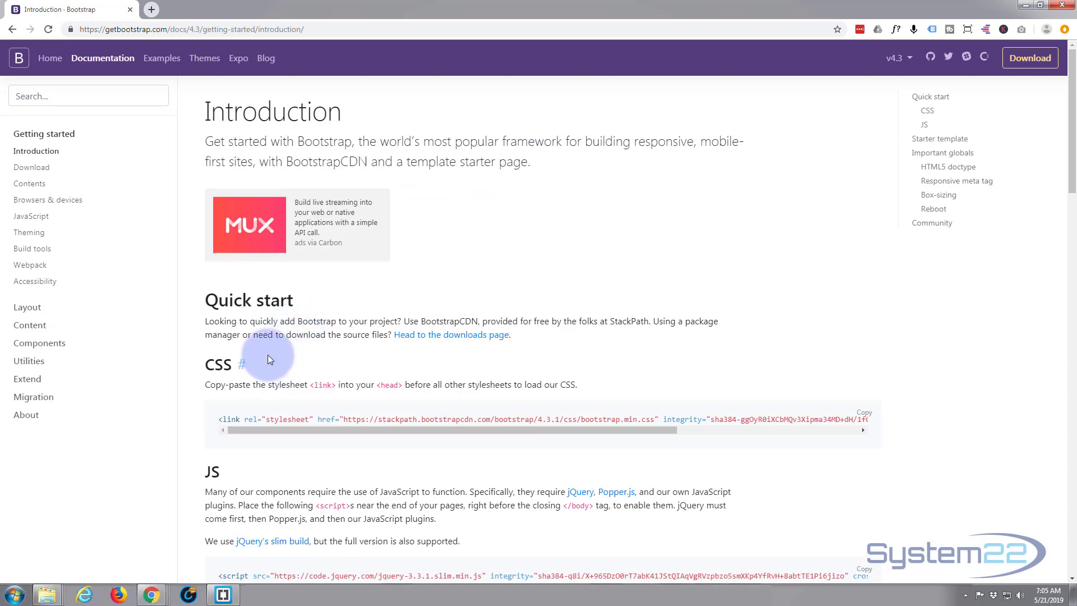
scroll("down", 3)
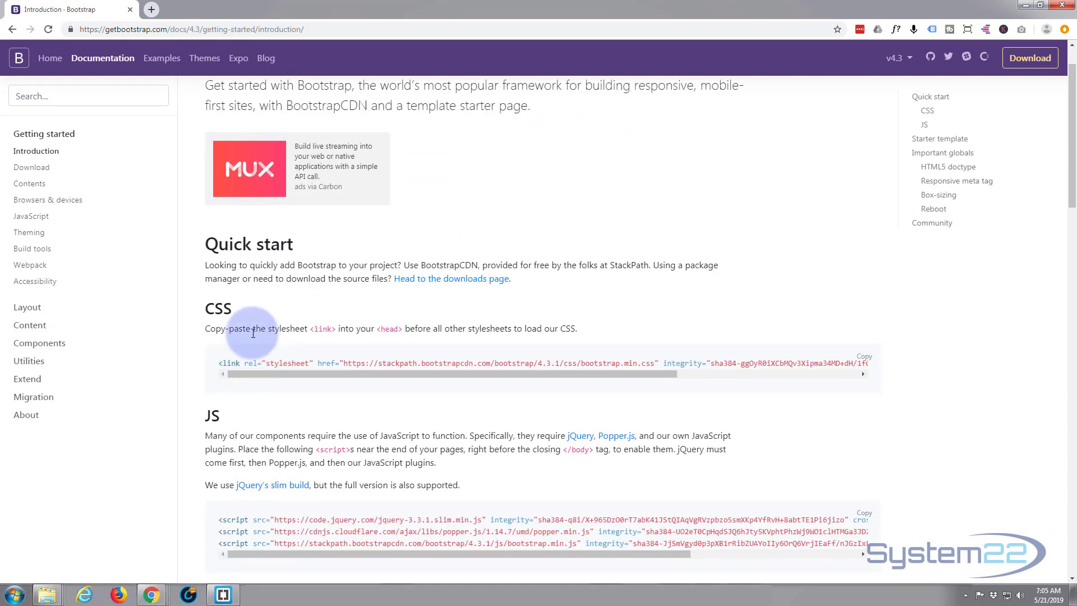
mouse_move(186, 358)
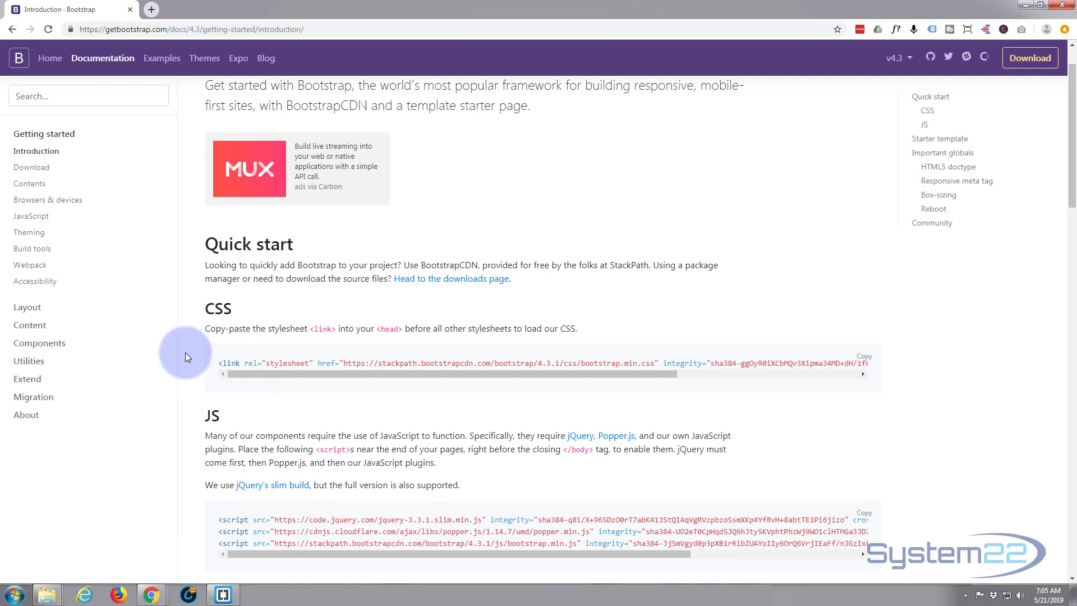
Scroll to the Starter template and select its code from <!doctype html> through </html>.
scroll("down", 3)
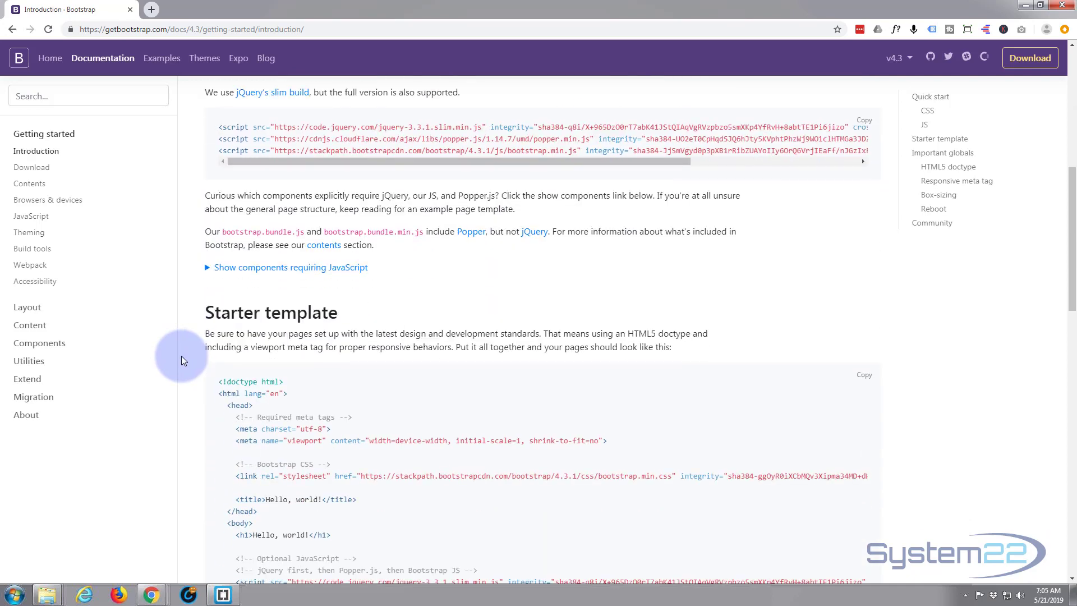
scroll("down", 3)
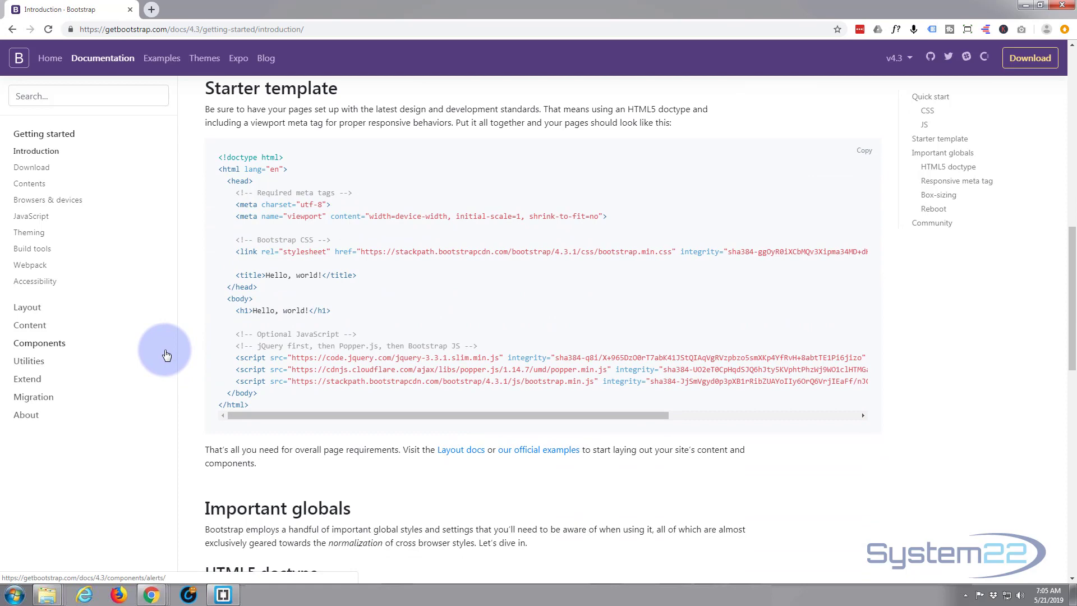
mouse_move(217, 158)
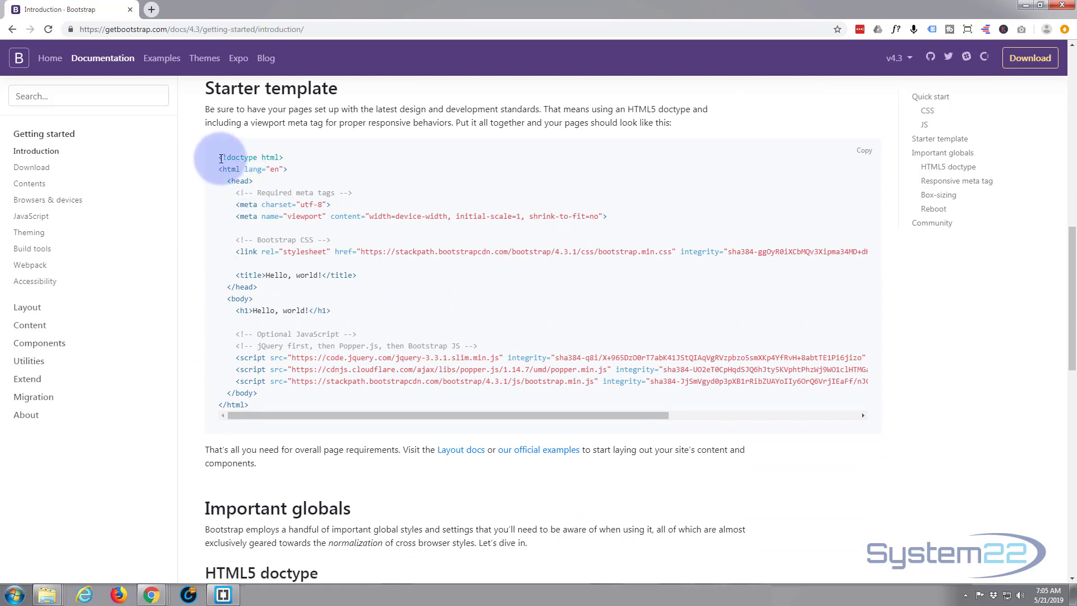
key("ctrl+a")
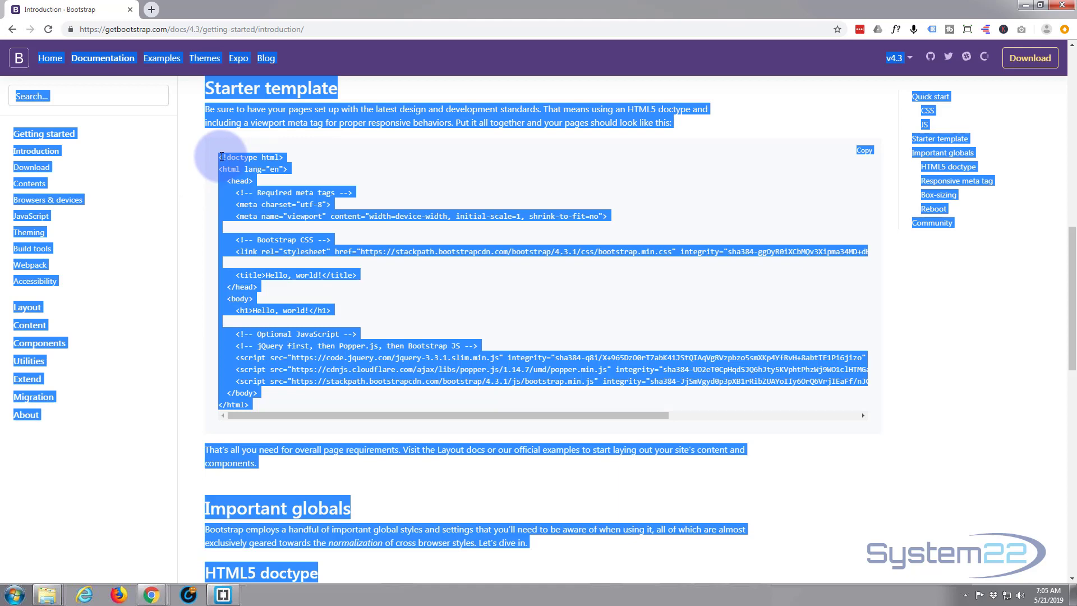
left_click(255, 221)
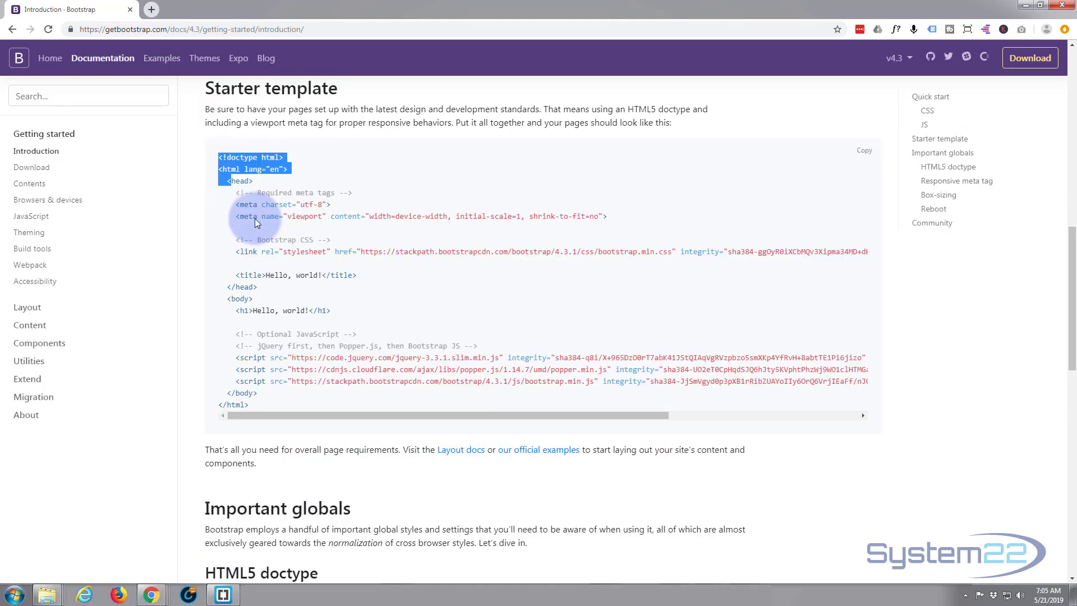
left_click_drag(258, 223, 325, 391)
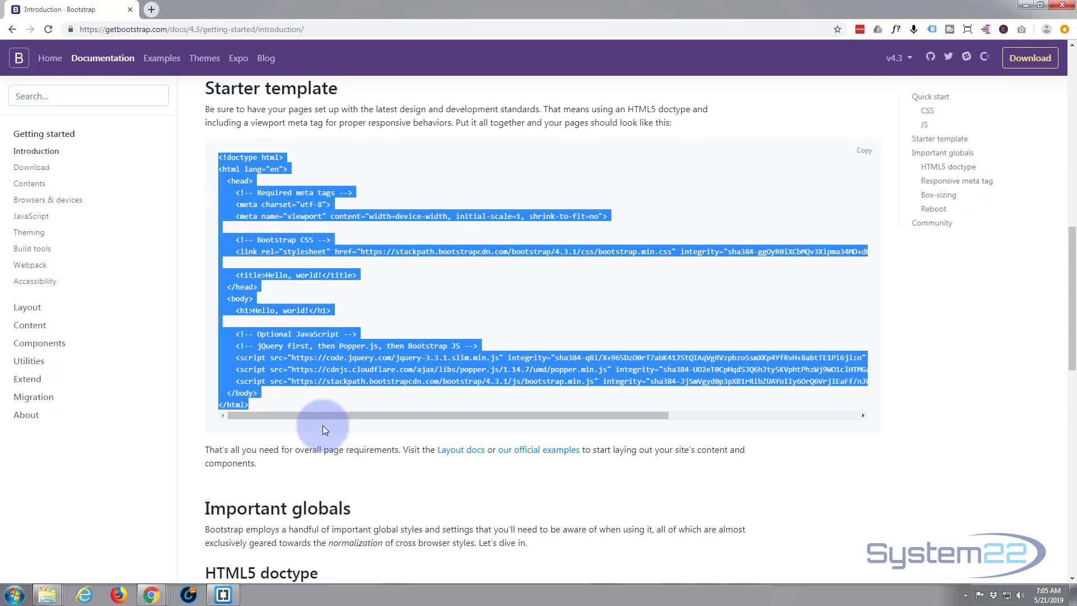
mouse_move(195, 529)
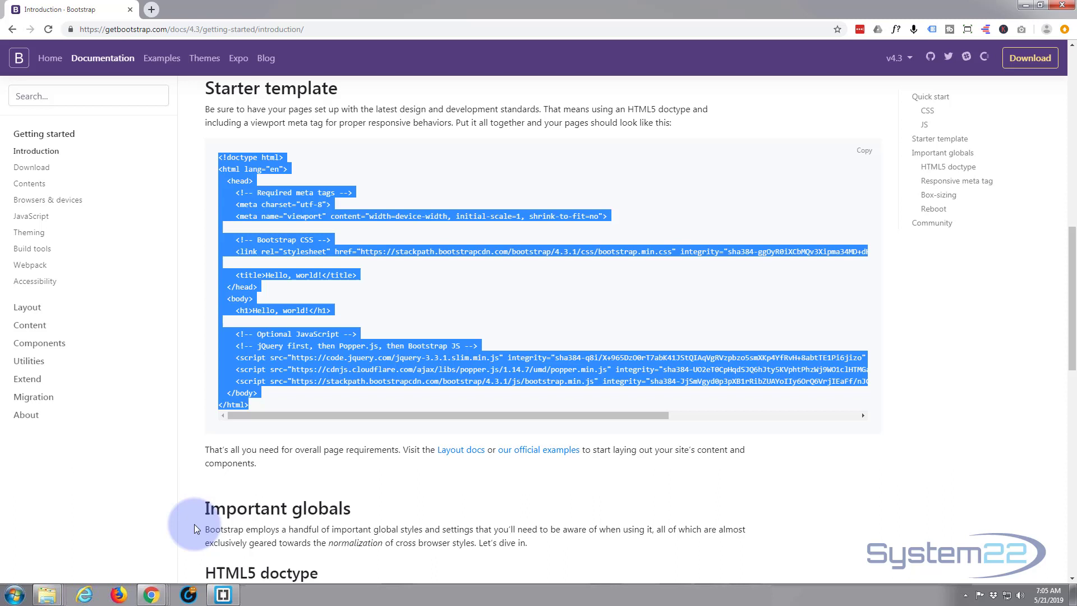
Switch from Chrome to the Brackets editor via the taskbar.
left_click(222, 595)
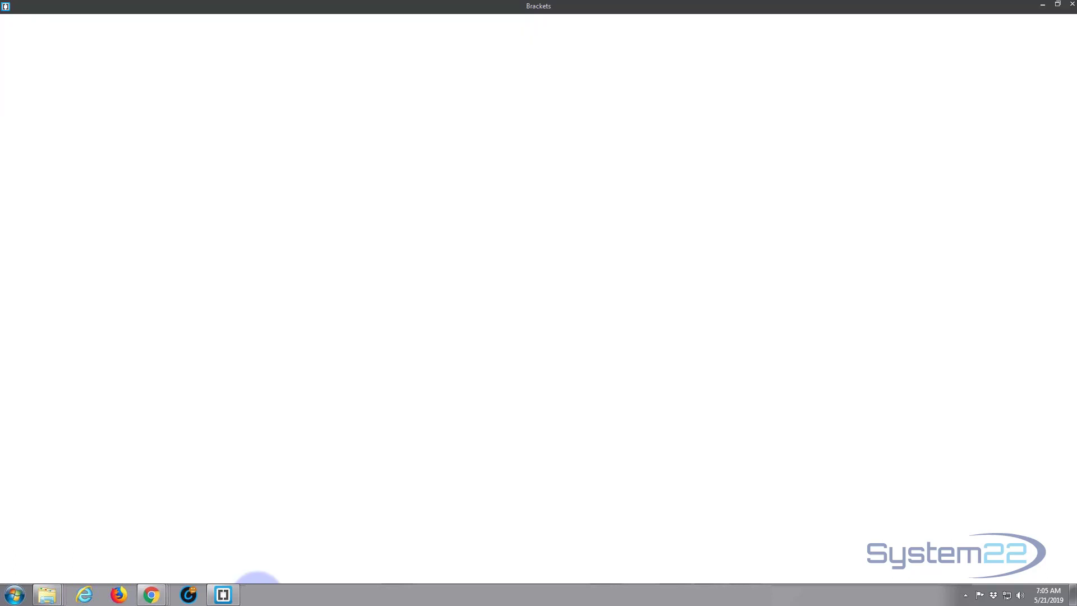
left_click(222, 595)
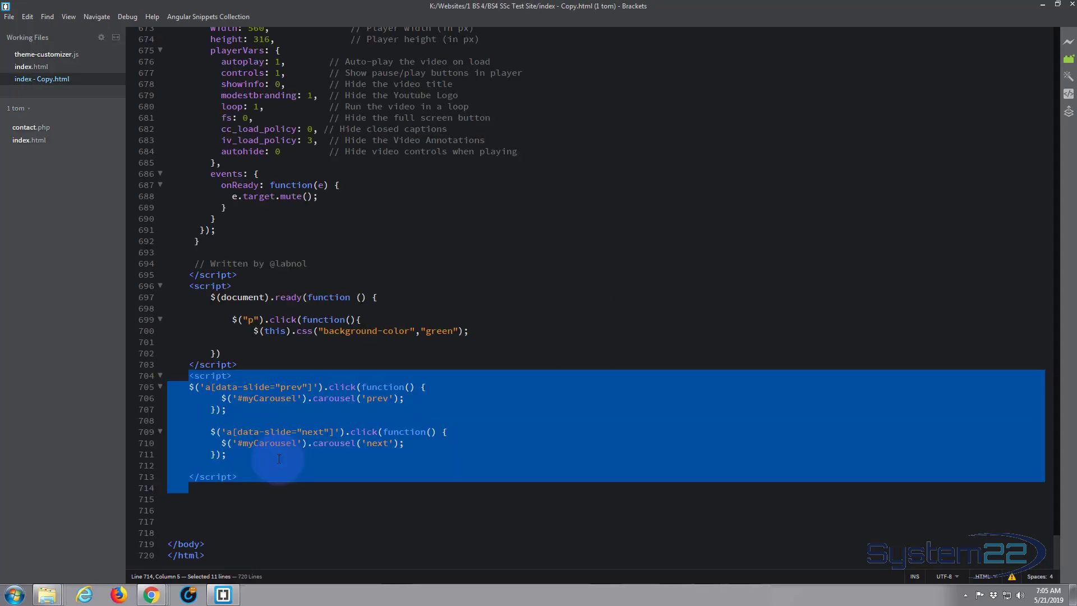
mouse_move(402, 398)
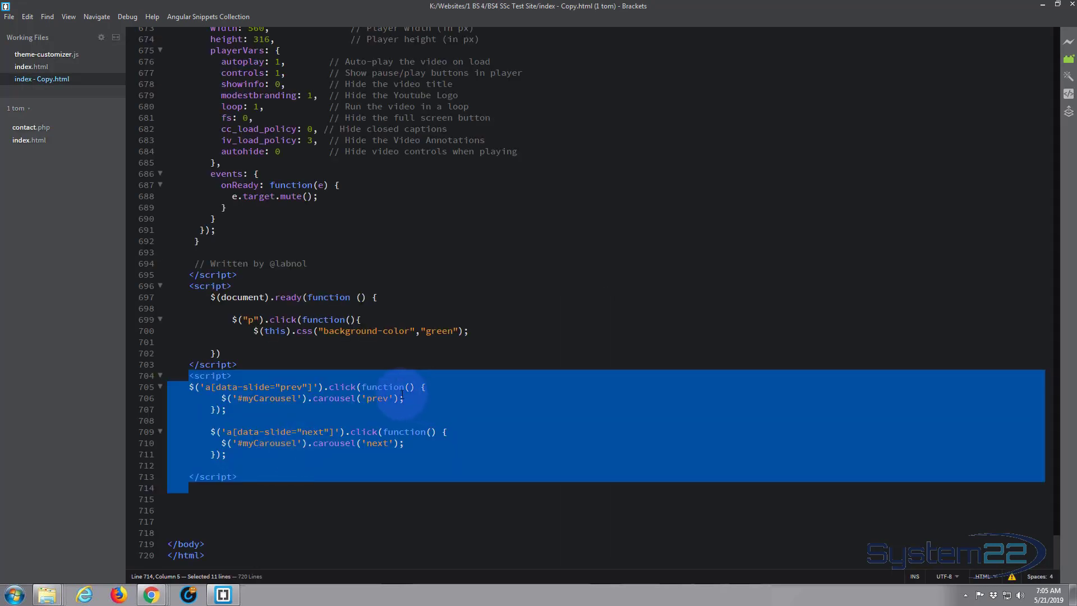
mouse_move(501, 163)
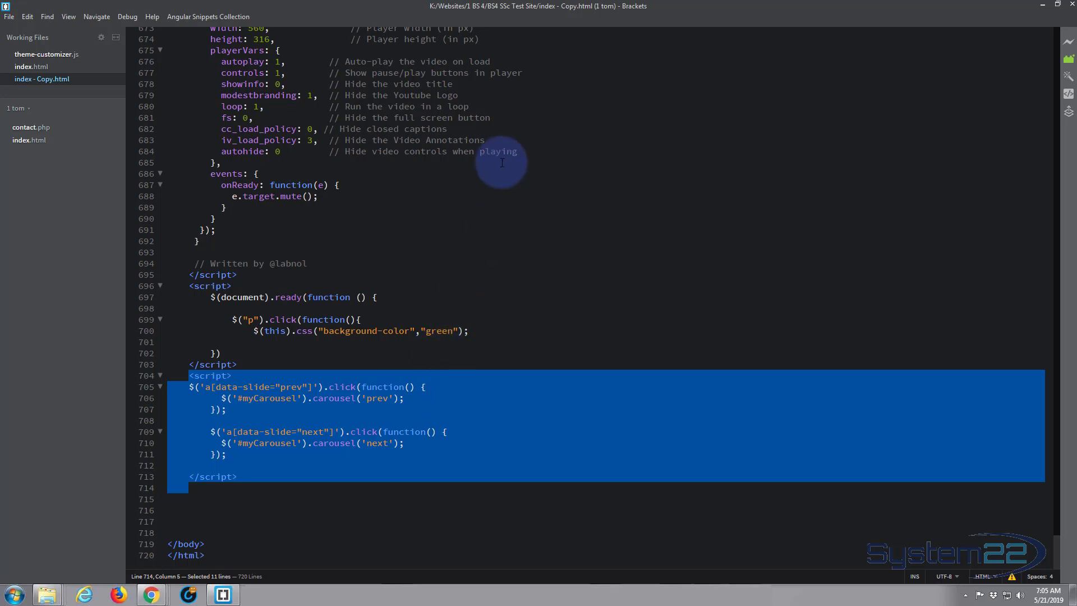
mouse_move(32, 67)
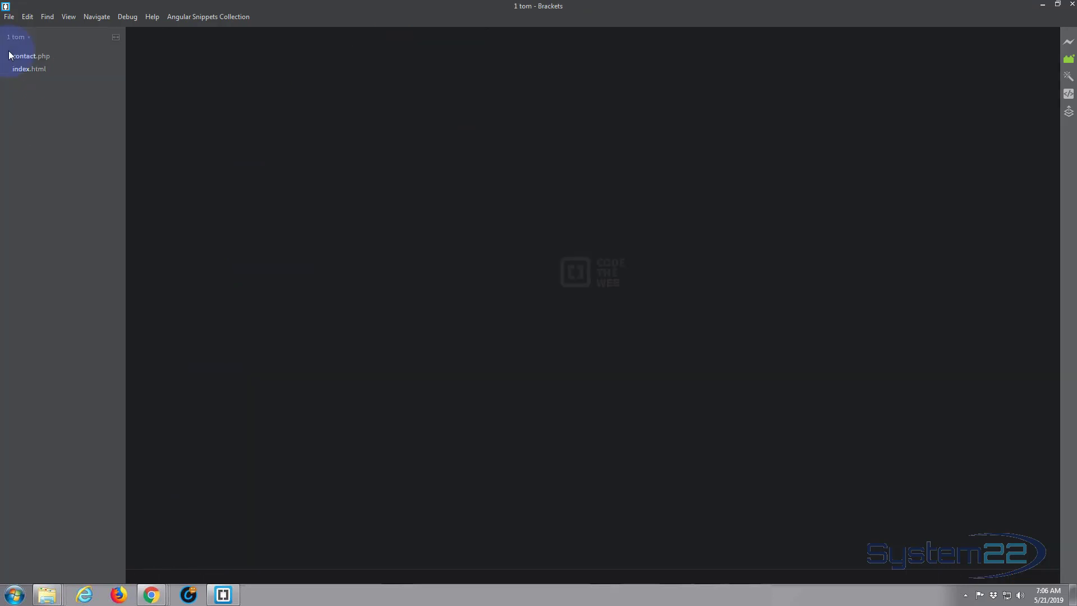
mouse_move(116, 72)
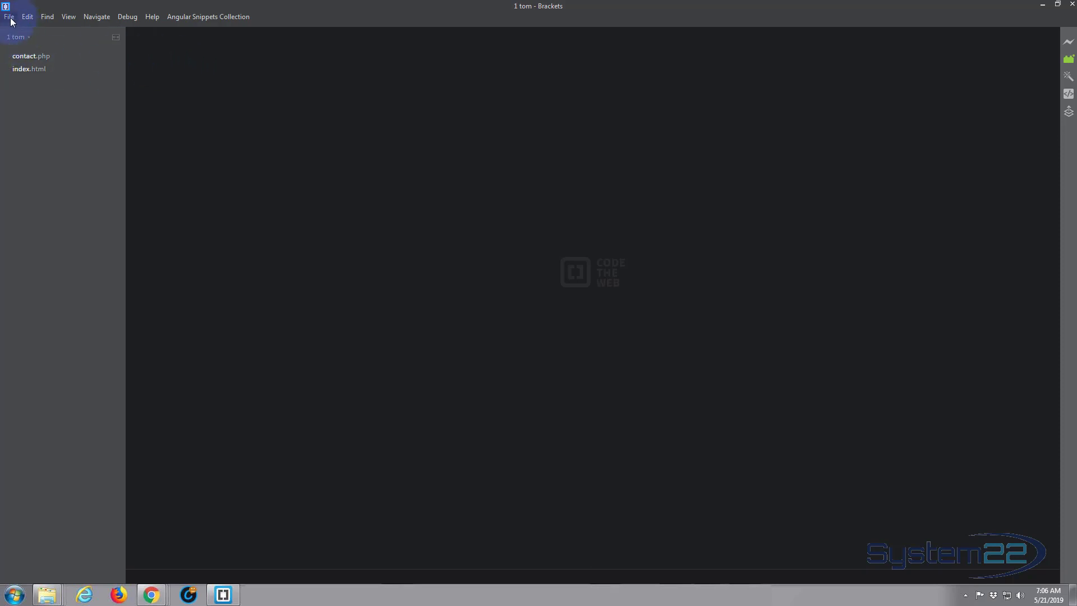
Create a new Untitled-1 document and paste the Bootstrap starter template into it.
left_click(9, 16)
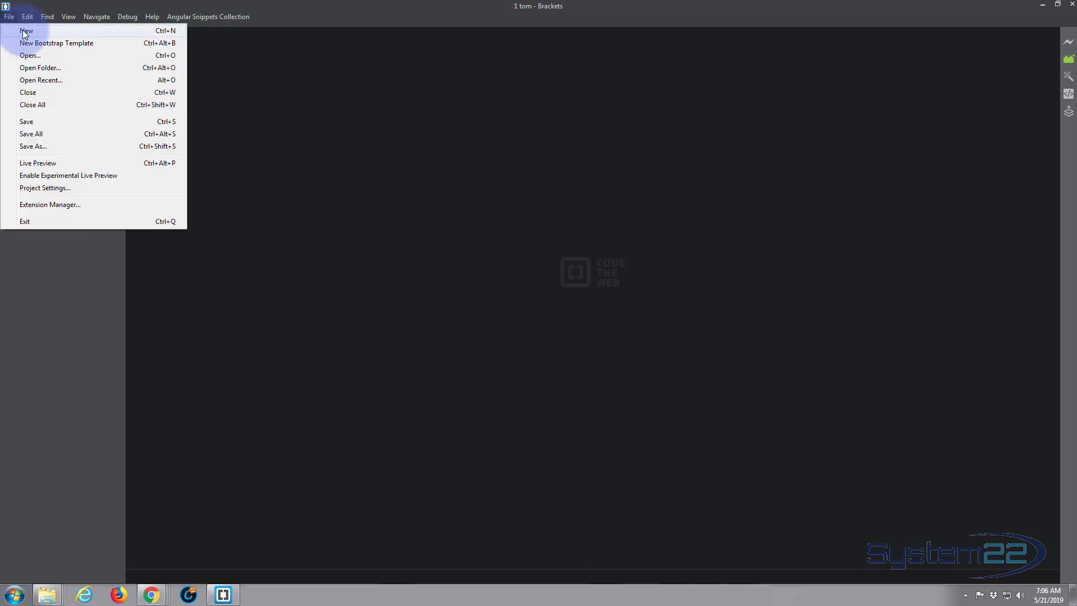
mouse_move(56, 43)
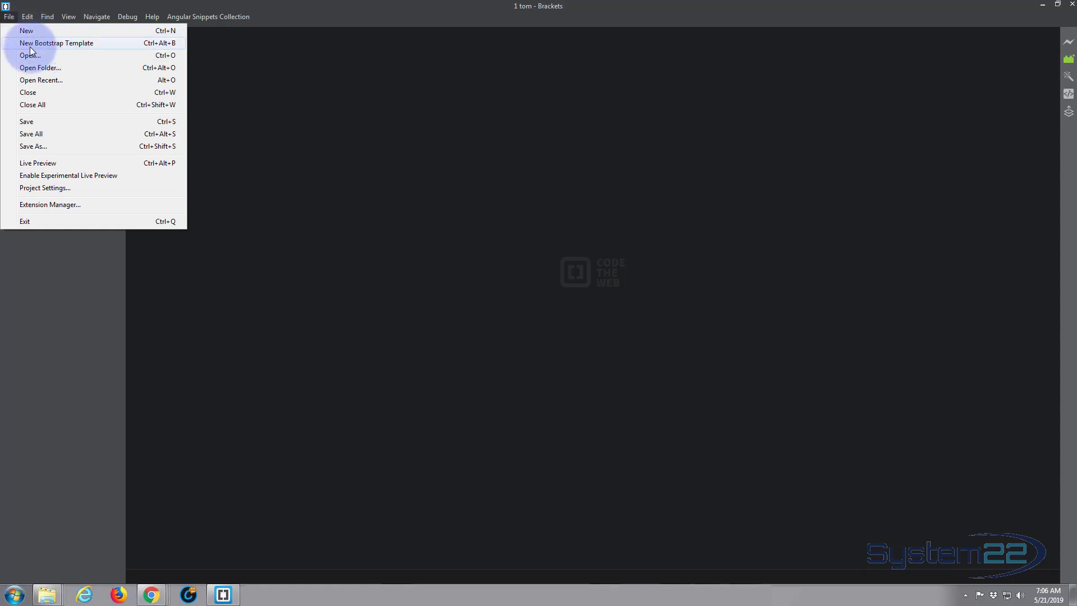
mouse_move(124, 51)
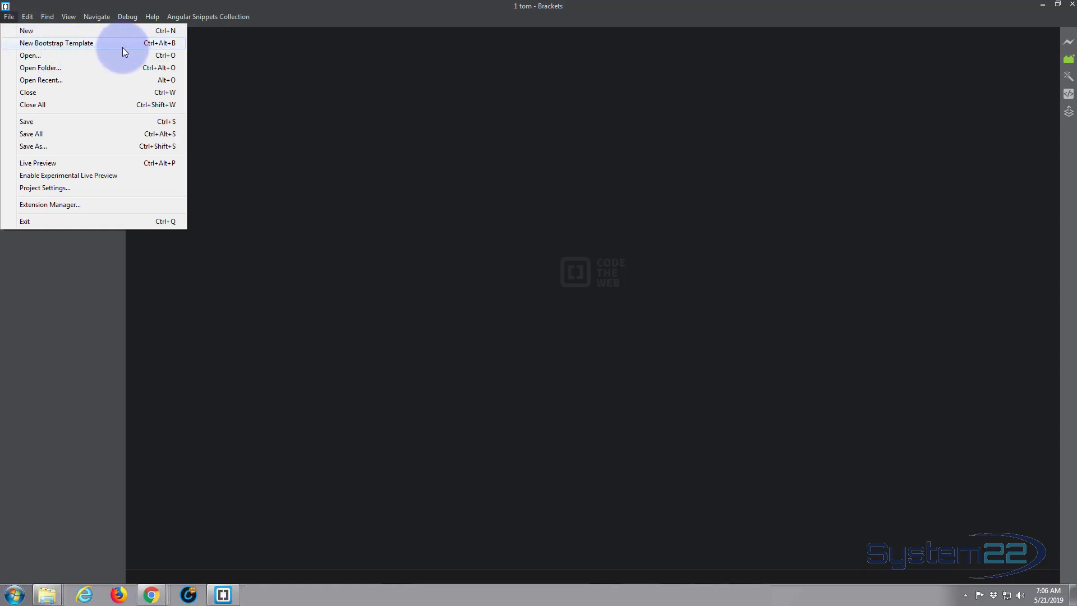
mouse_move(29, 43)
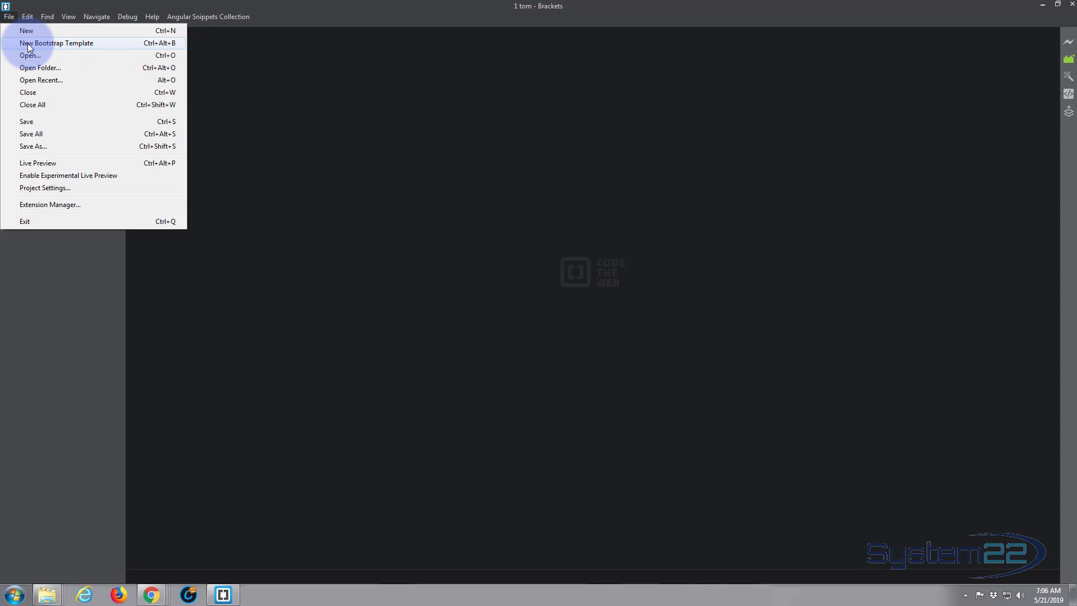
left_click(26, 30)
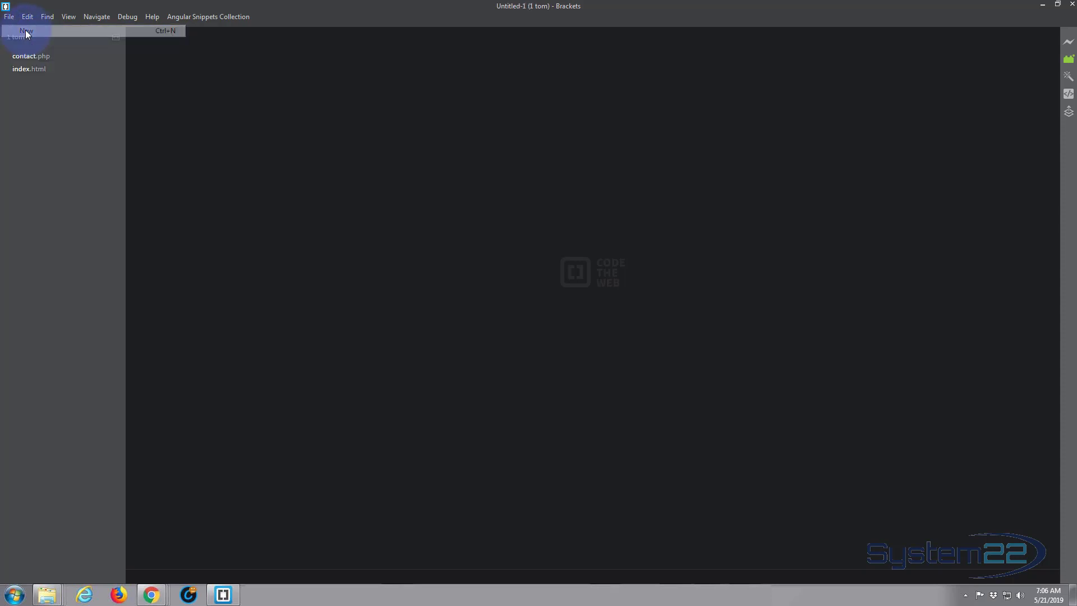
left_click(26, 30)
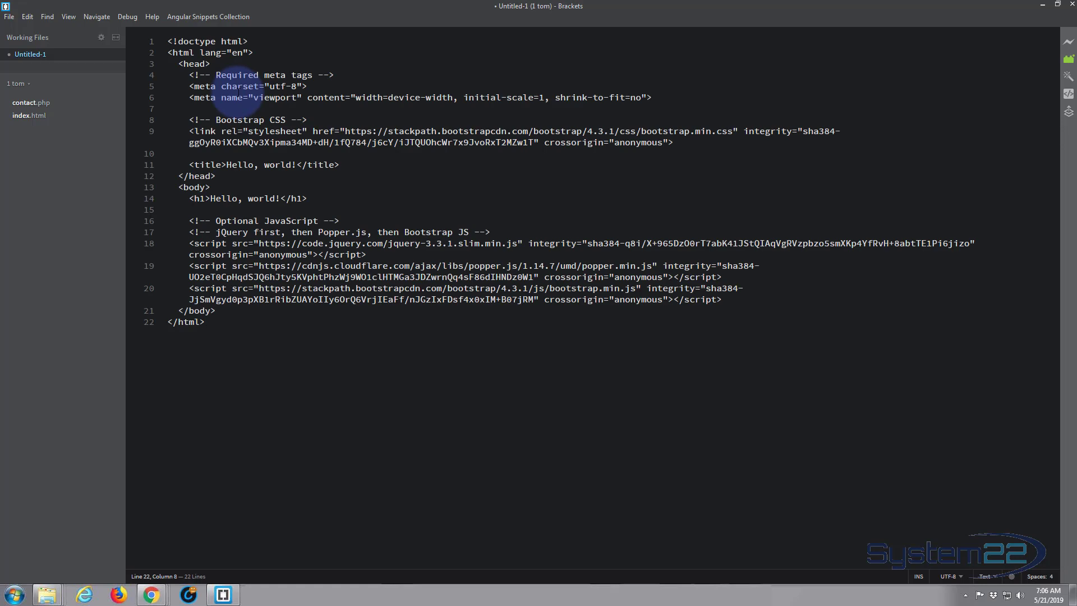
mouse_move(225, 330)
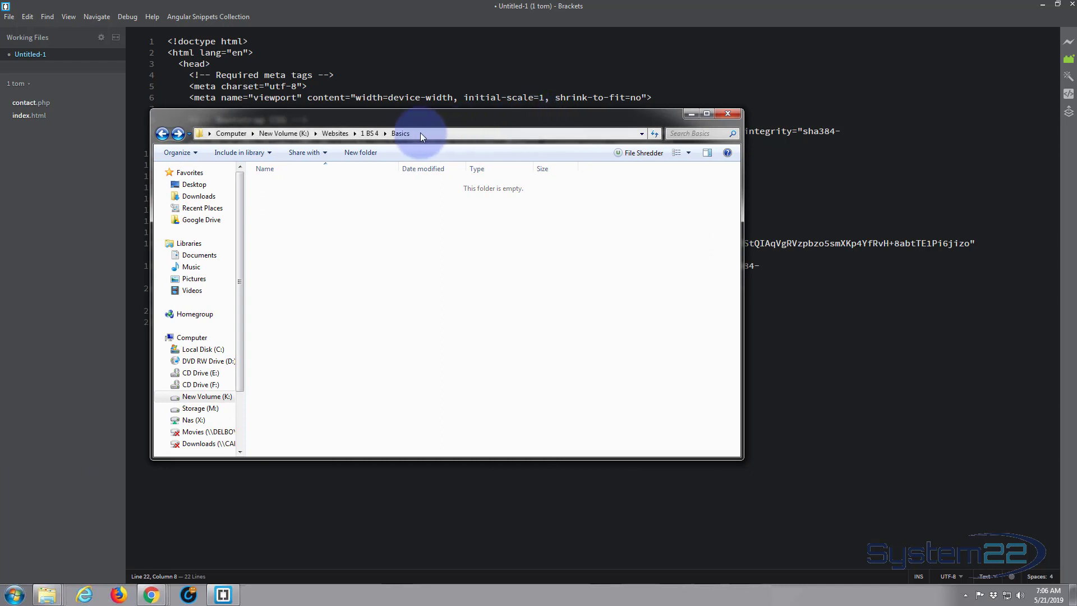
Save the new document as index.html in the Basics folder via Save As.
left_click(726, 113)
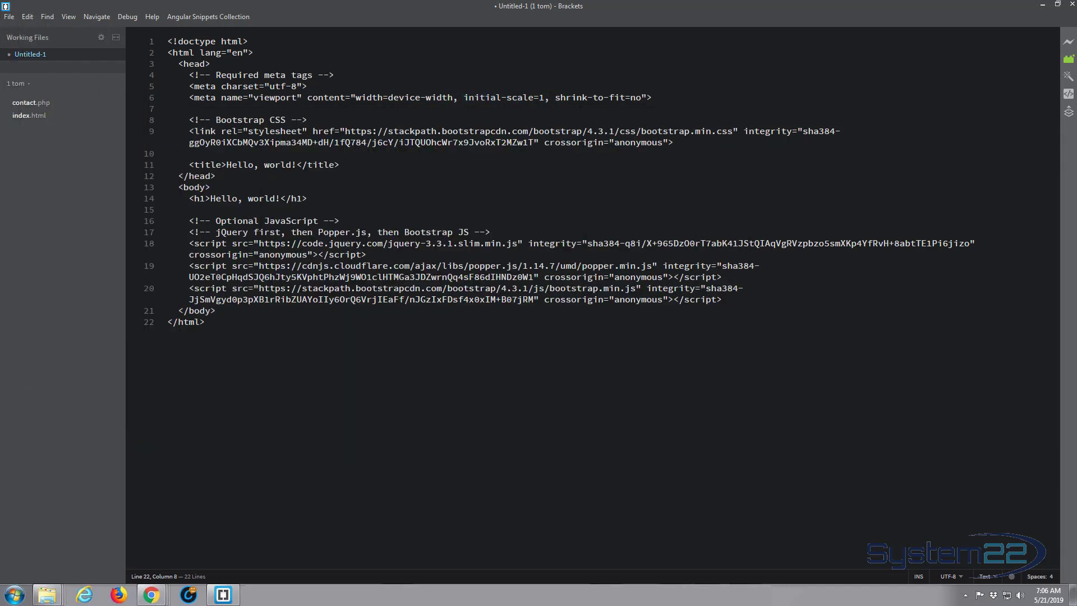
left_click(9, 16)
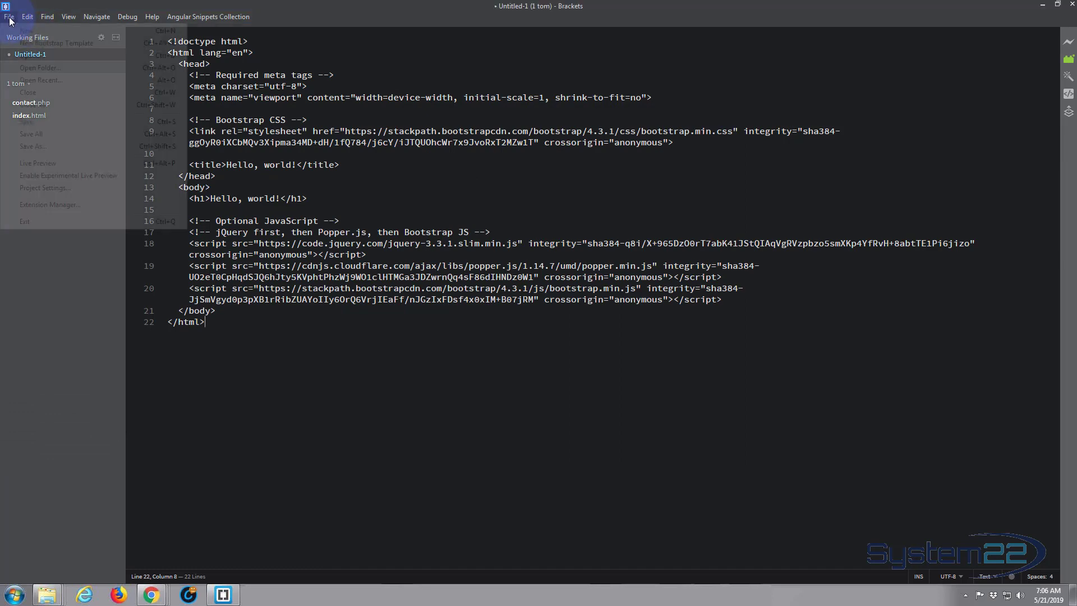
left_click(8, 17)
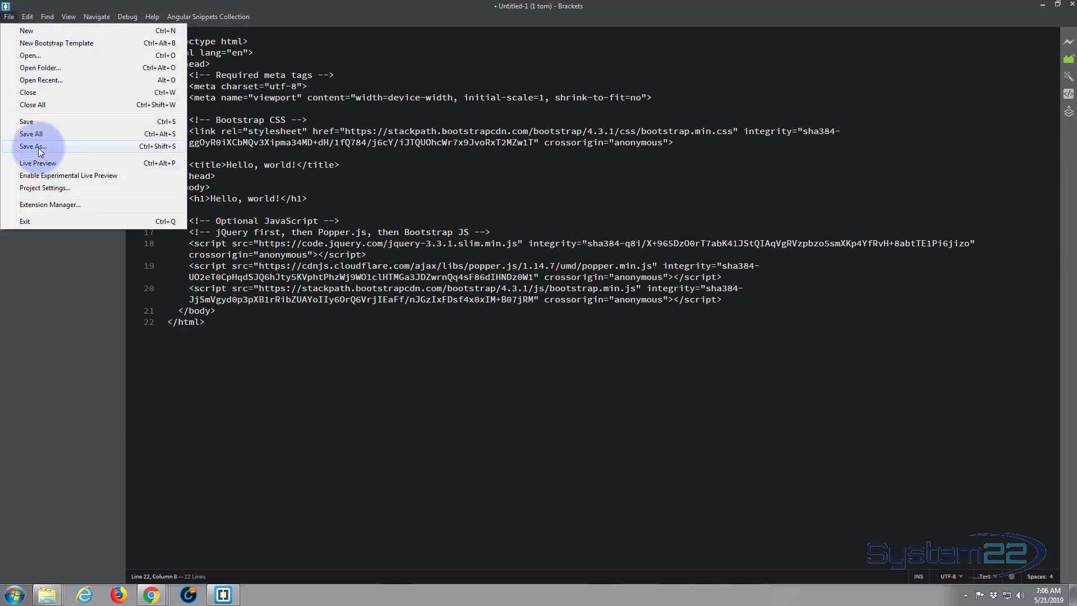
left_click(33, 146)
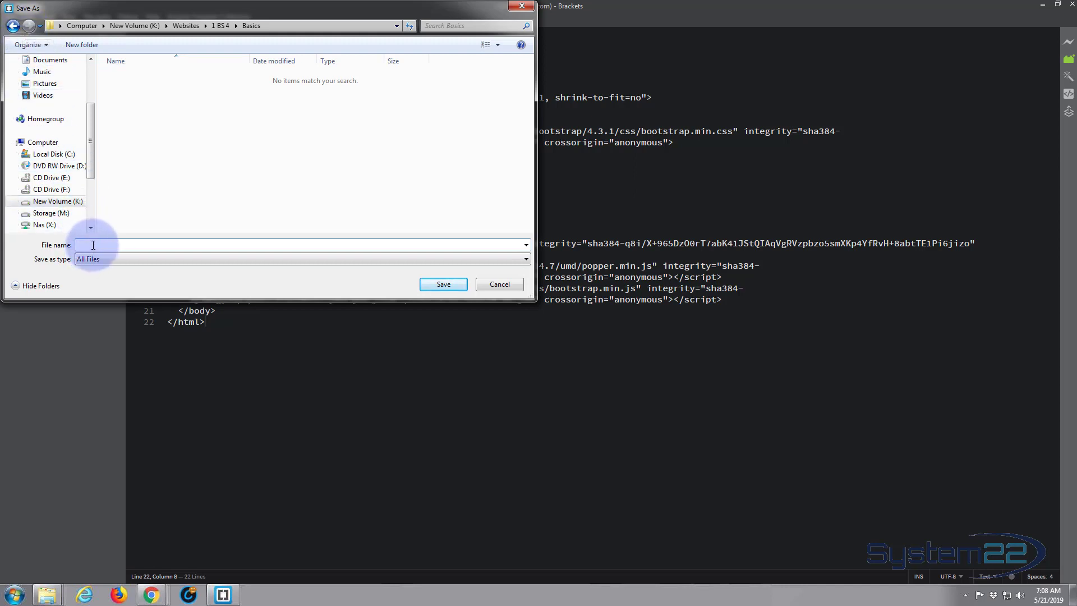
type("index")
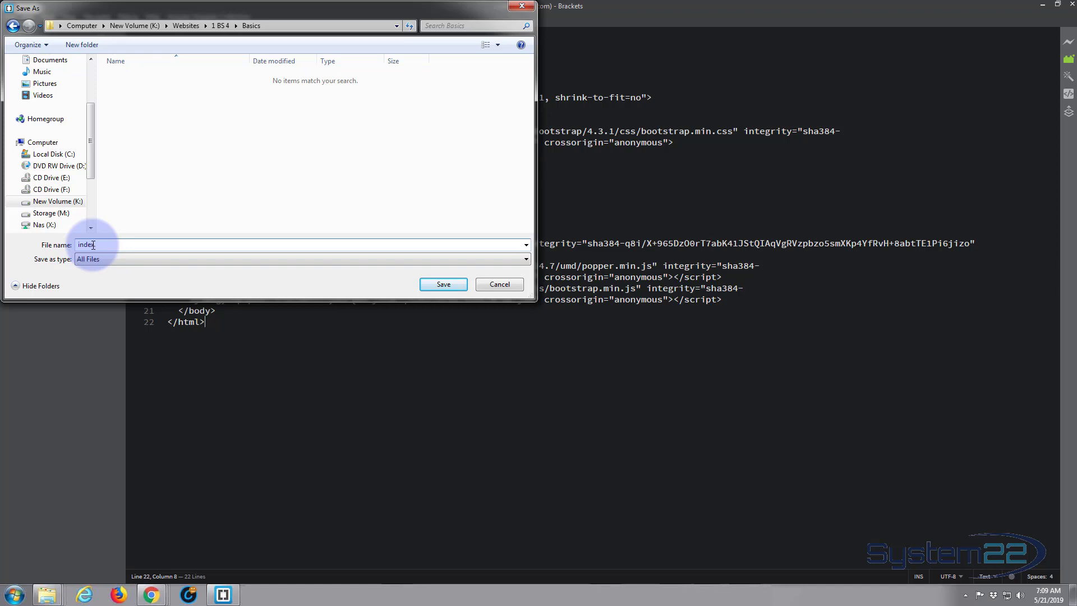
type(".html")
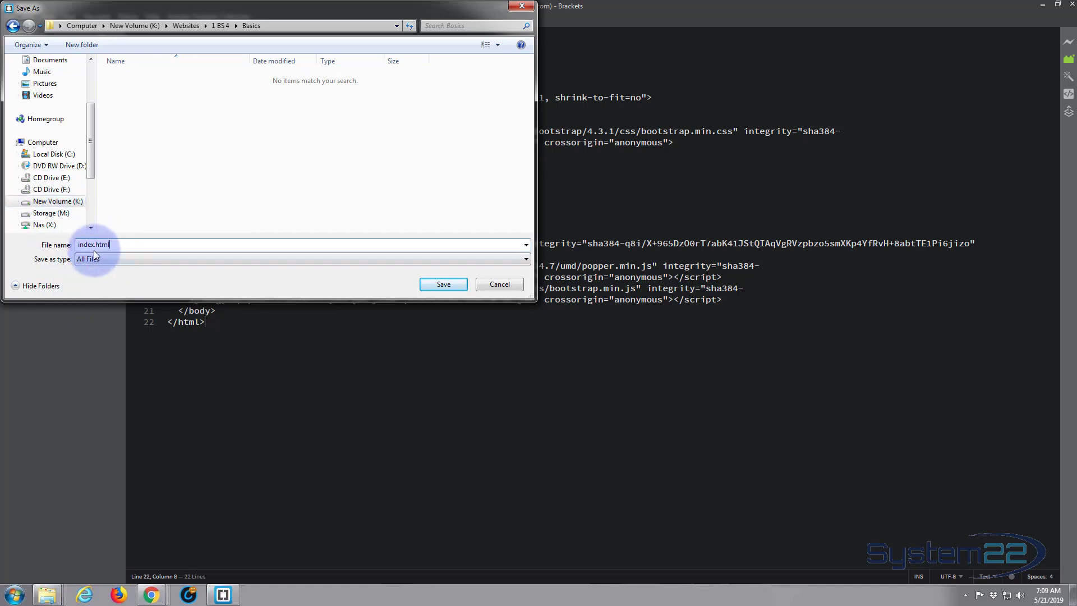
mouse_move(443, 284)
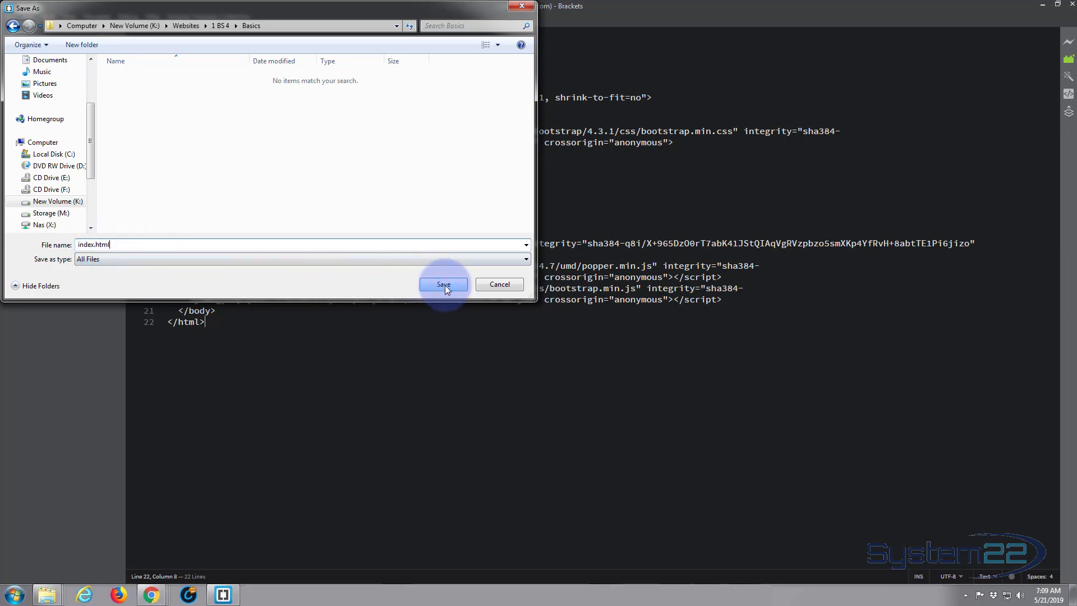
left_click(443, 284)
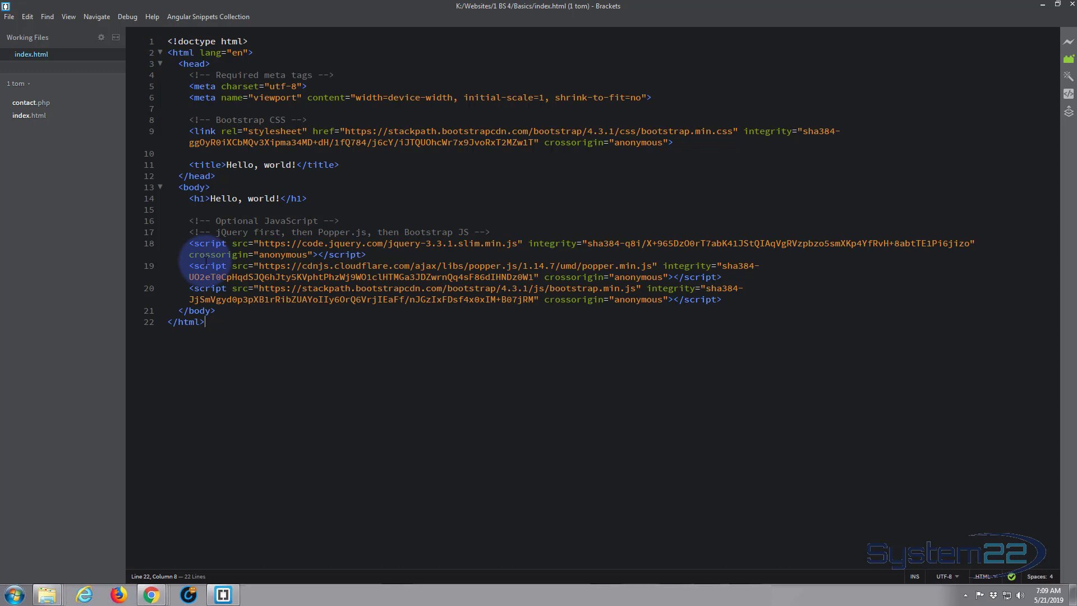
mouse_move(329, 203)
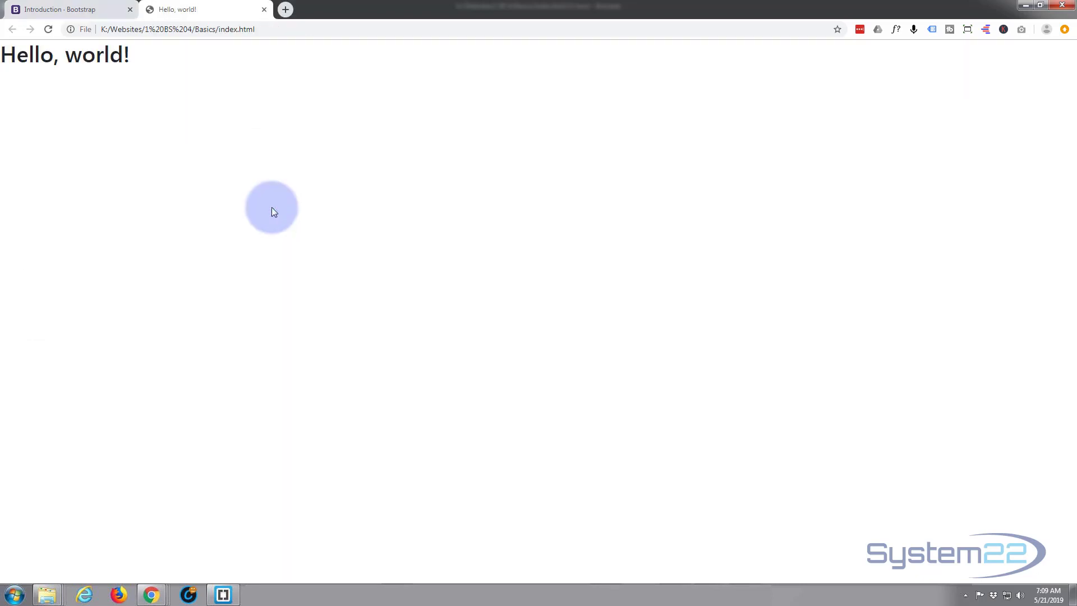
mouse_move(234, 88)
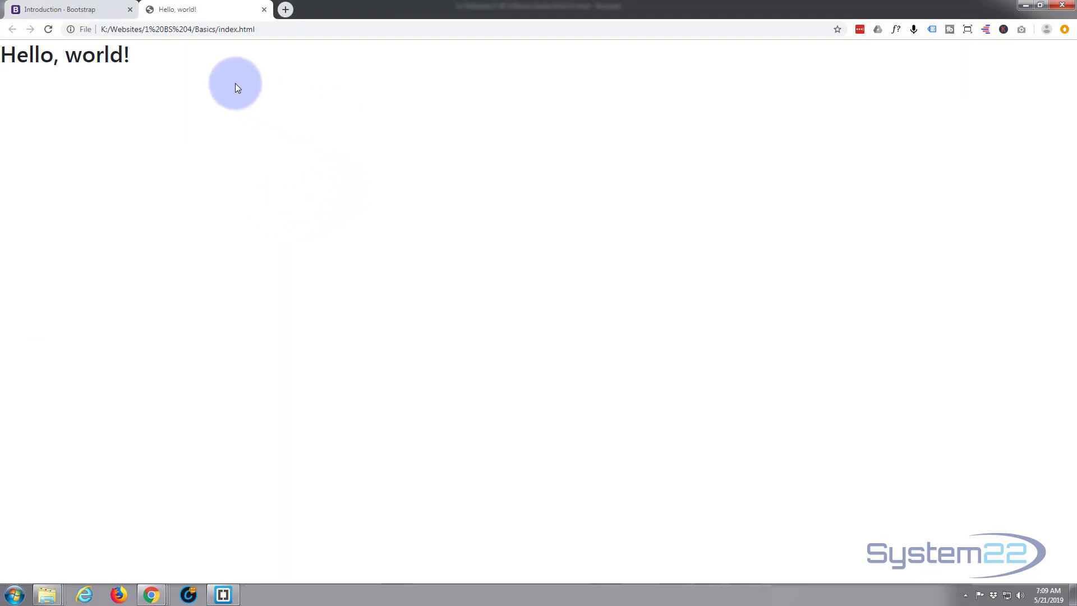
mouse_move(201, 195)
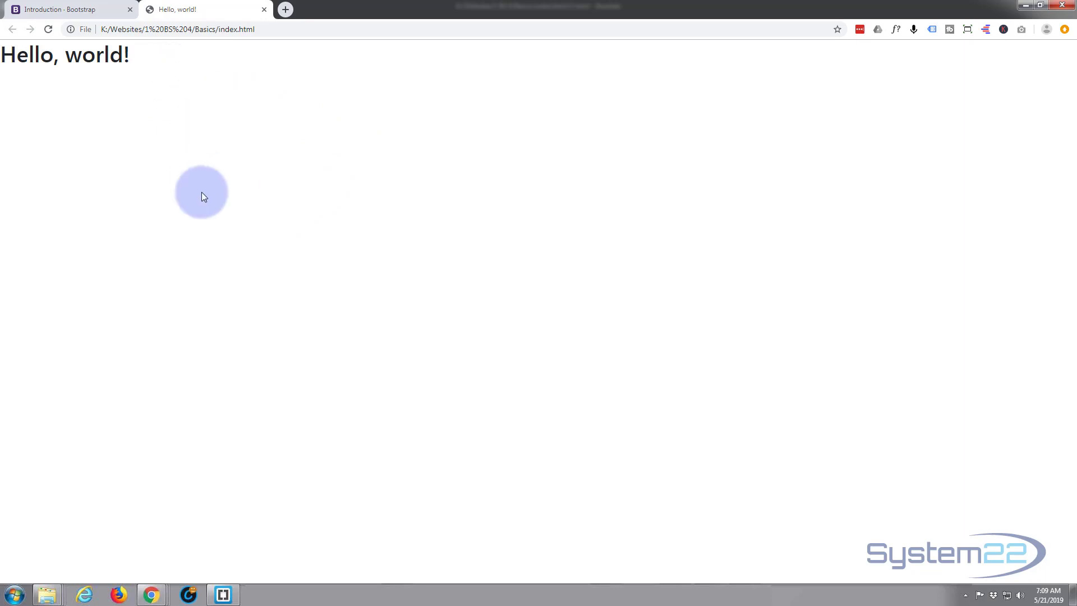
mouse_move(165, 108)
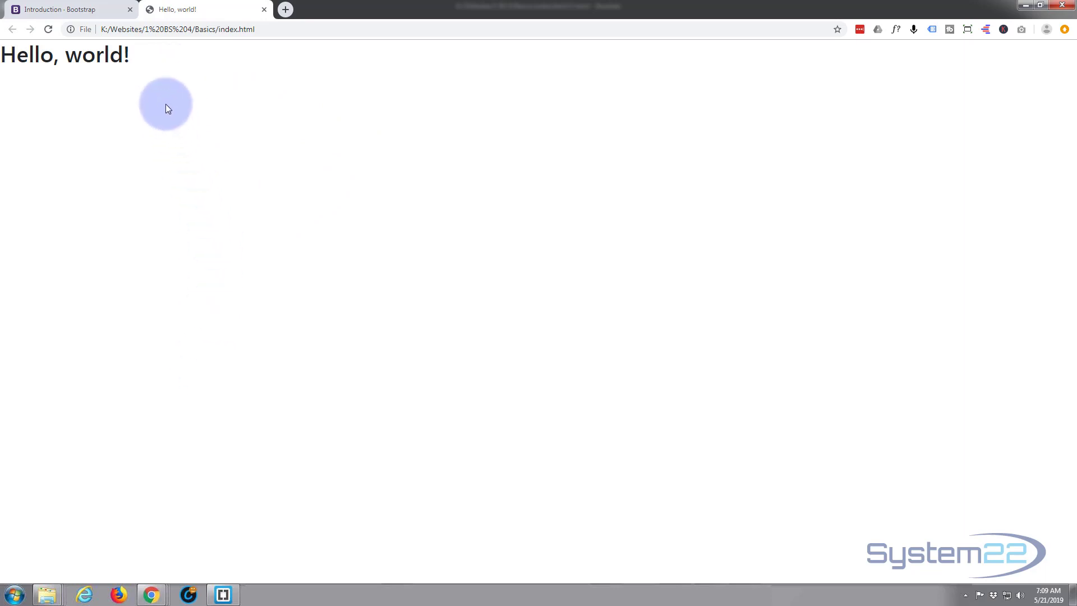
mouse_move(159, 111)
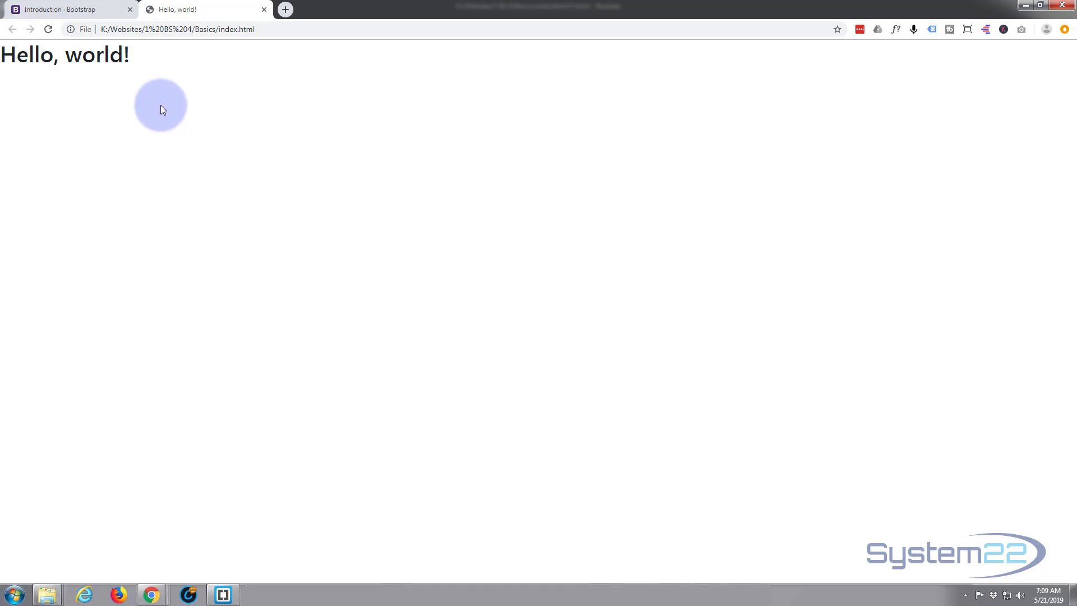
mouse_move(274, 567)
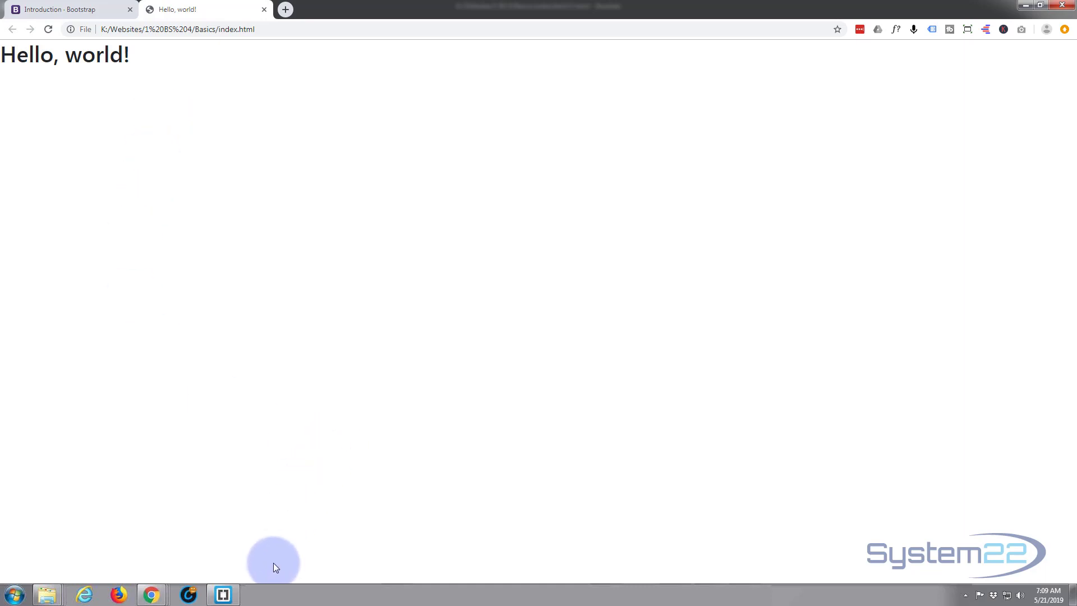
Switch back from the browser to the index.html code in Brackets.
left_click(221, 594)
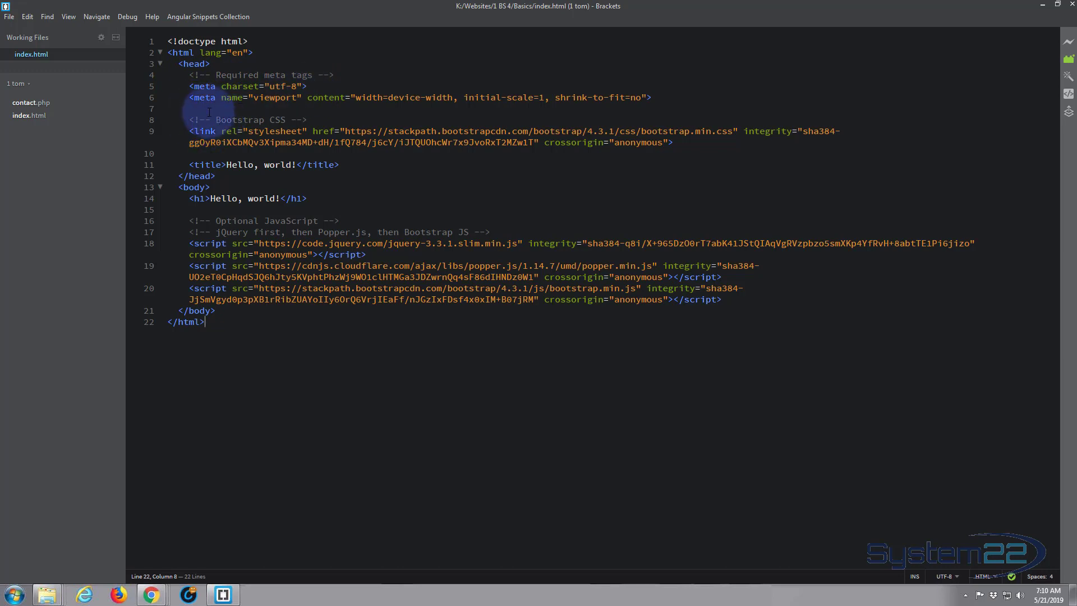
mouse_move(453, 94)
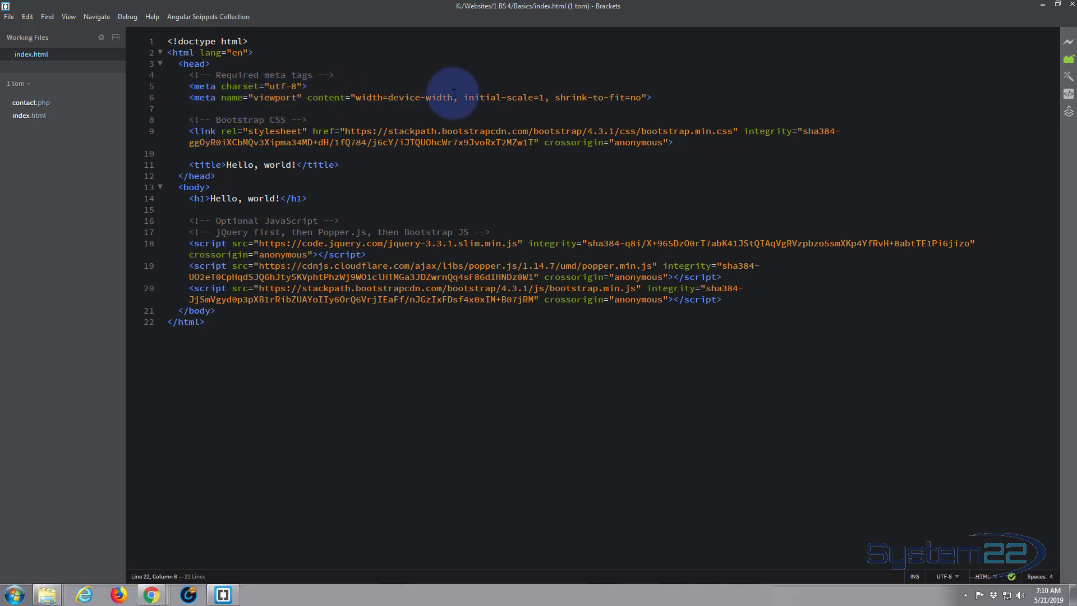
mouse_move(564, 97)
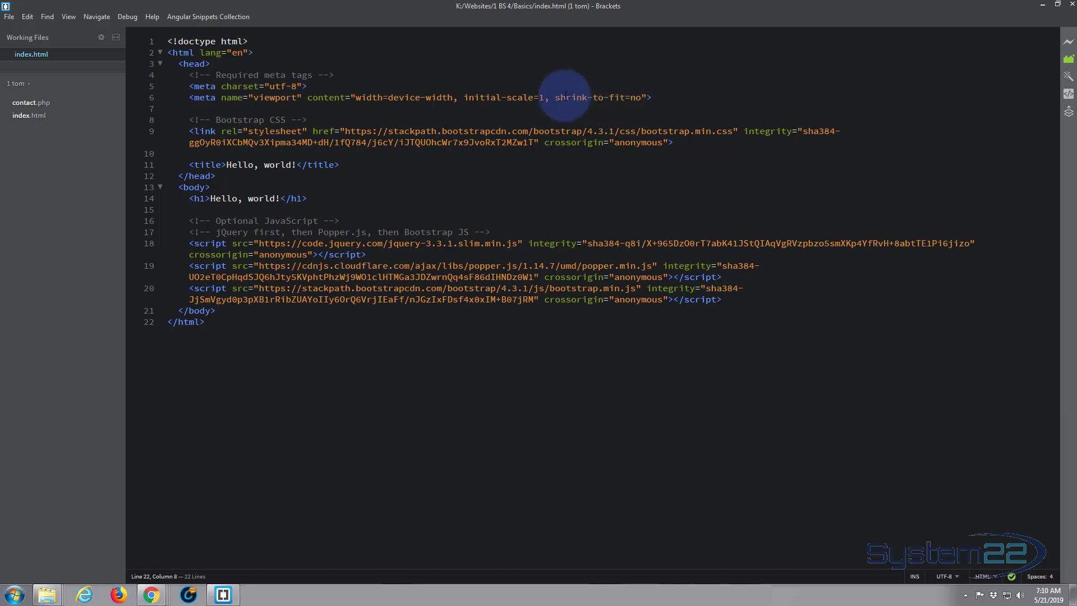
mouse_move(398, 107)
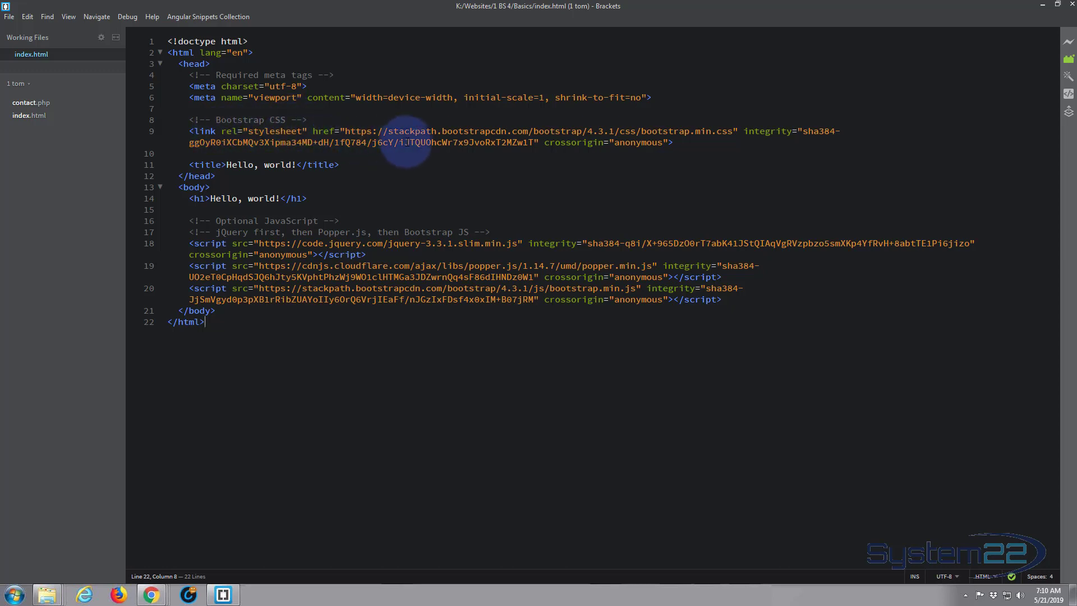
mouse_move(659, 147)
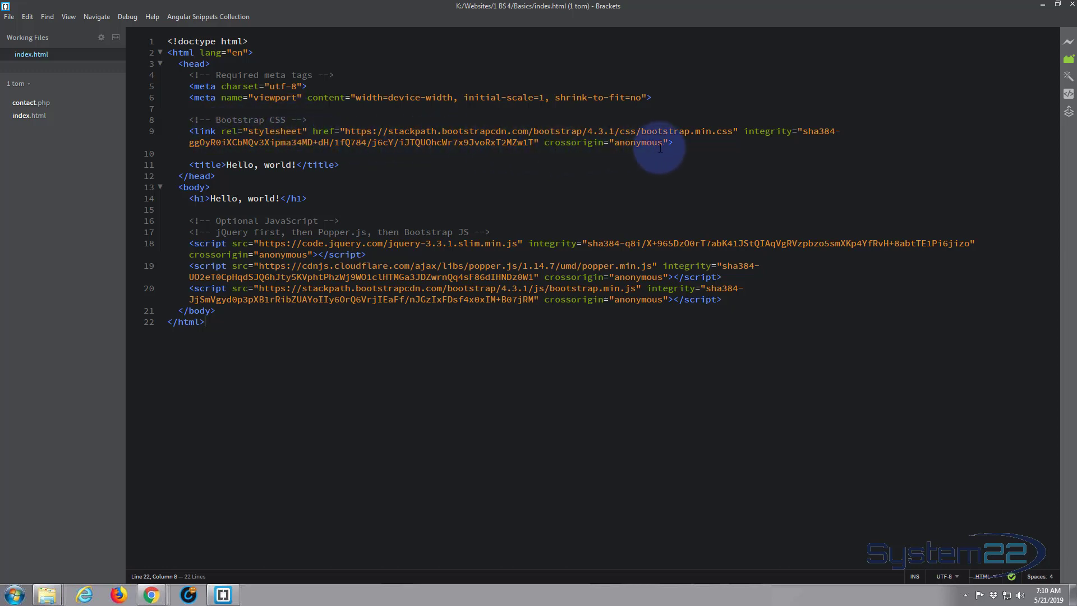
mouse_move(240, 126)
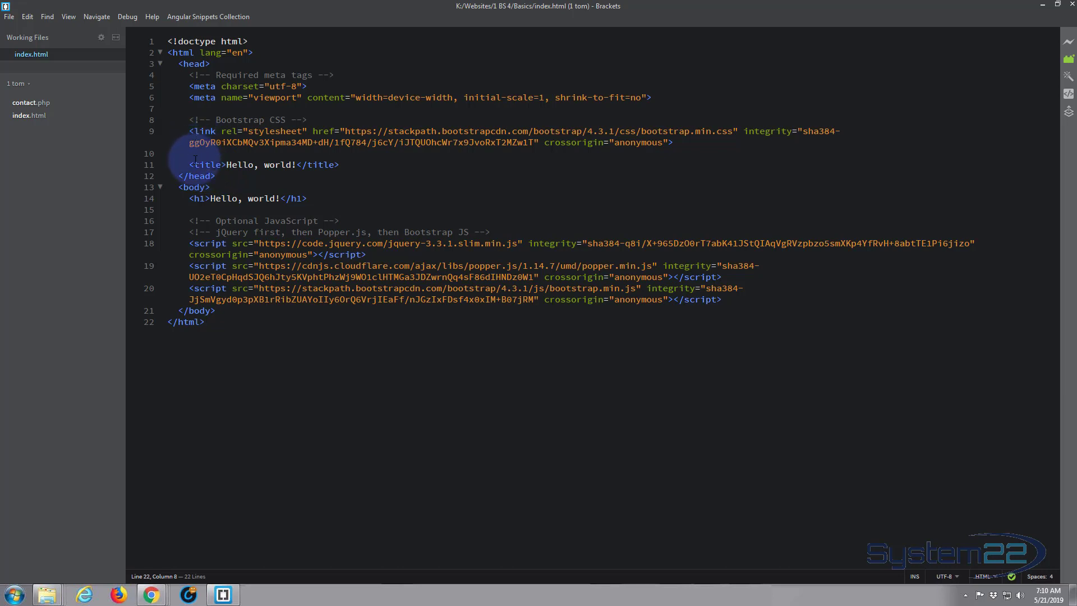
mouse_move(245, 170)
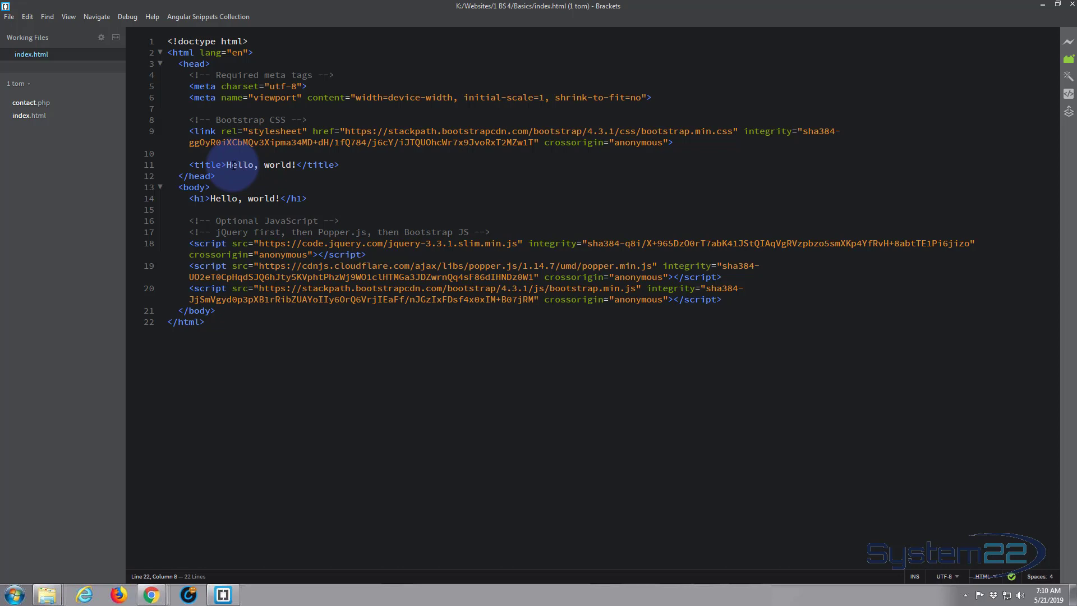
mouse_move(230, 149)
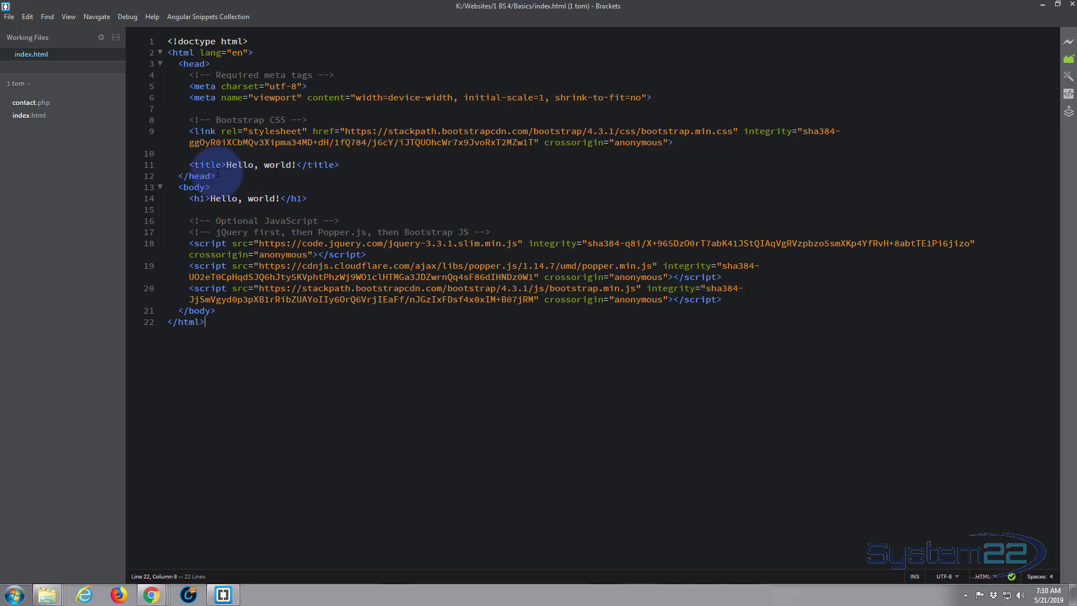
mouse_move(221, 175)
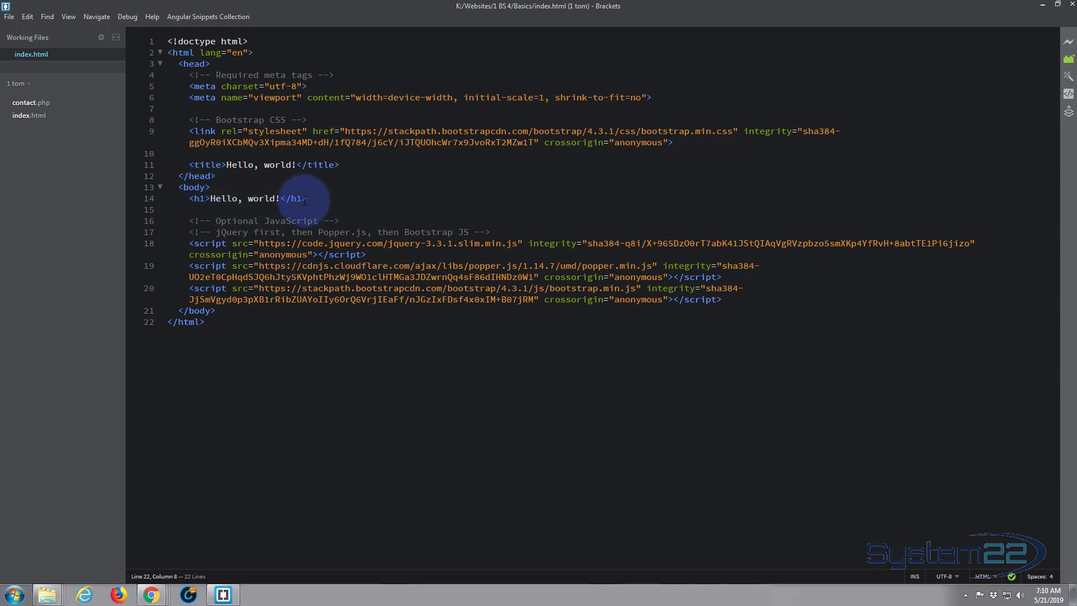
mouse_move(281, 198)
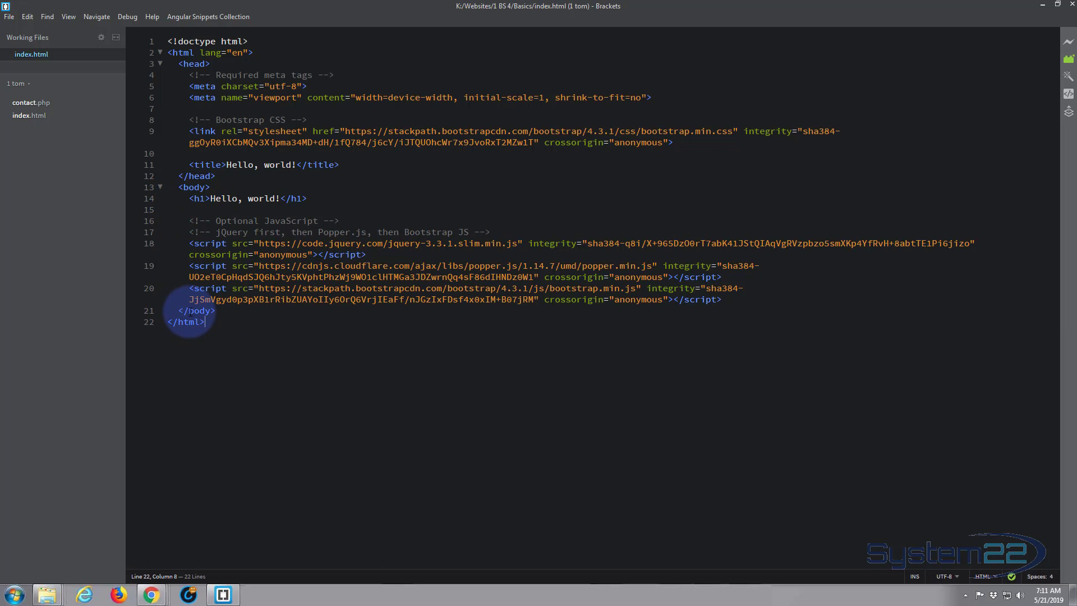
mouse_move(170, 248)
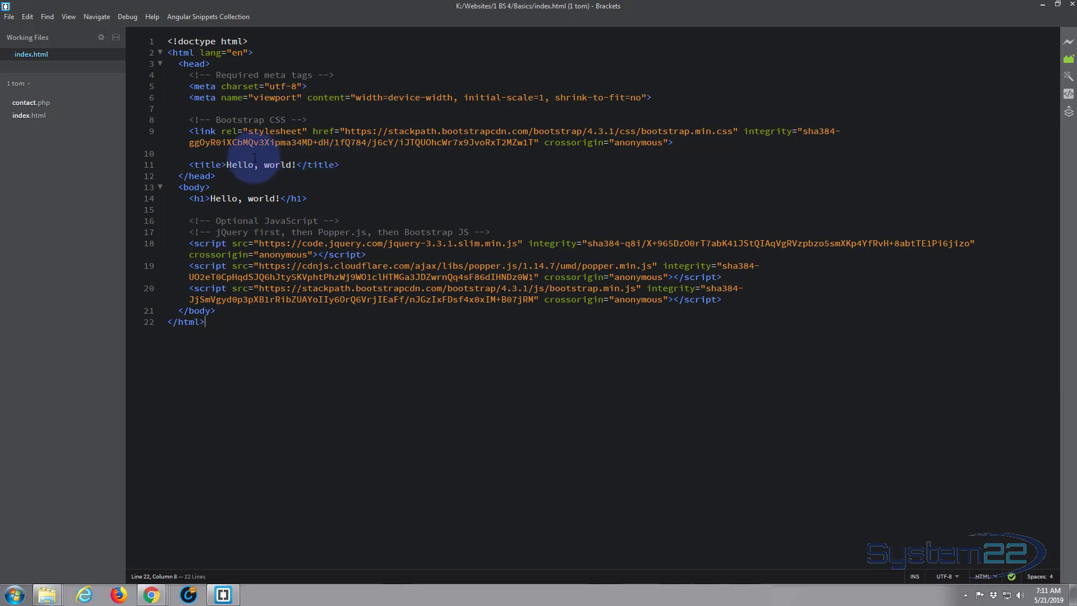
Replace the title text Hello, world! with My Bootstraop Site.
double_click(261, 164)
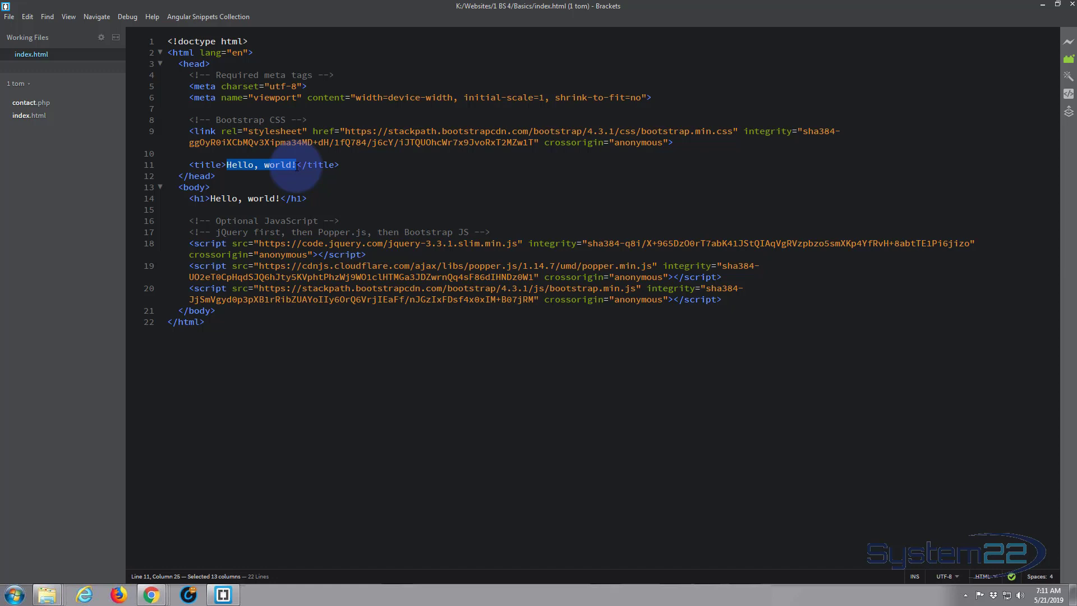
type("M")
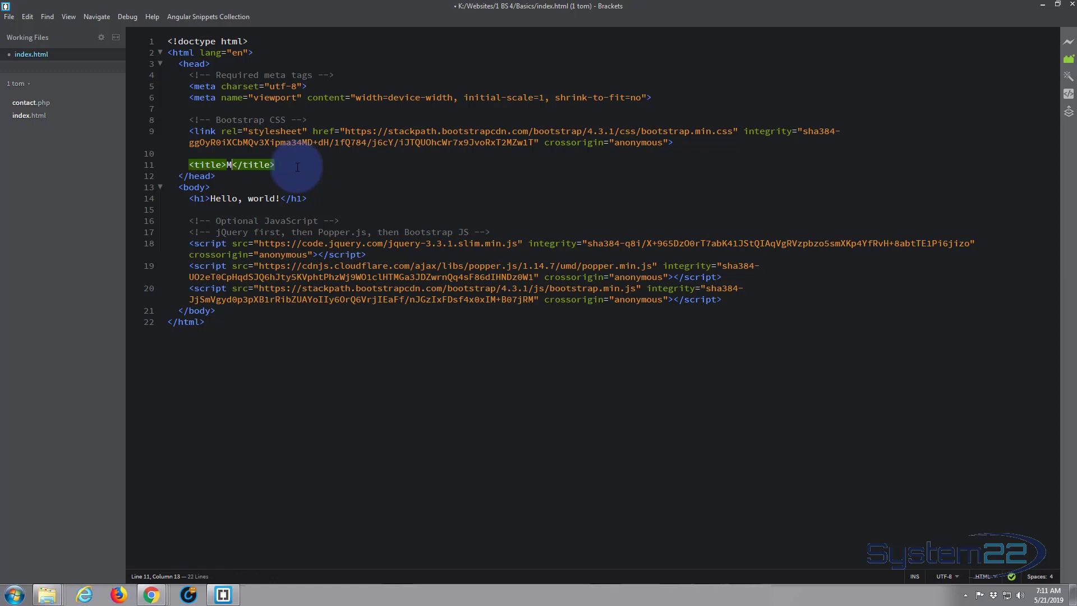
type("y Boot")
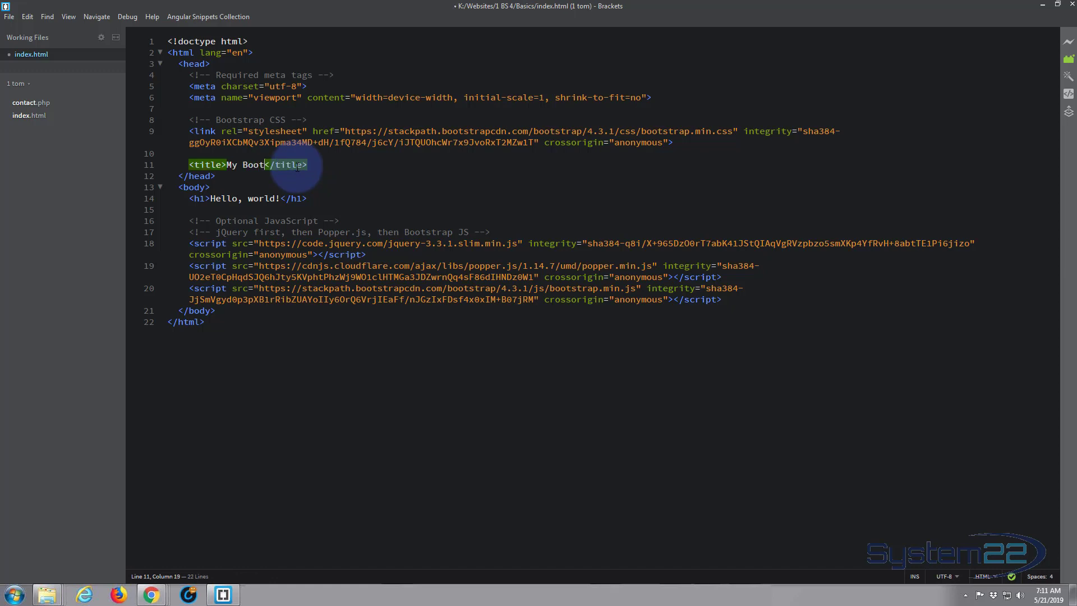
type("straop S")
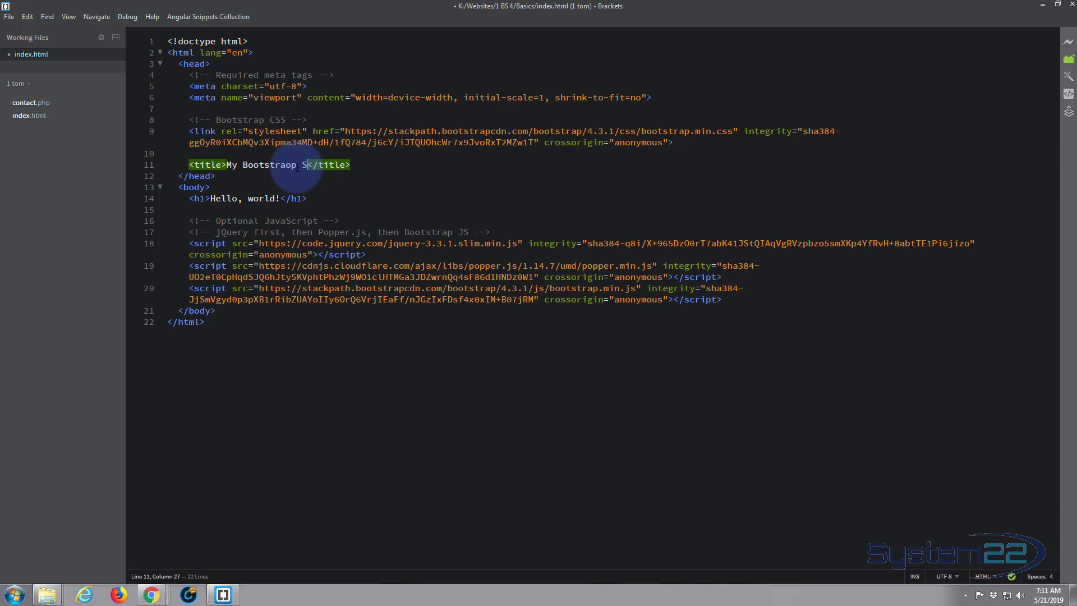
type("ite")
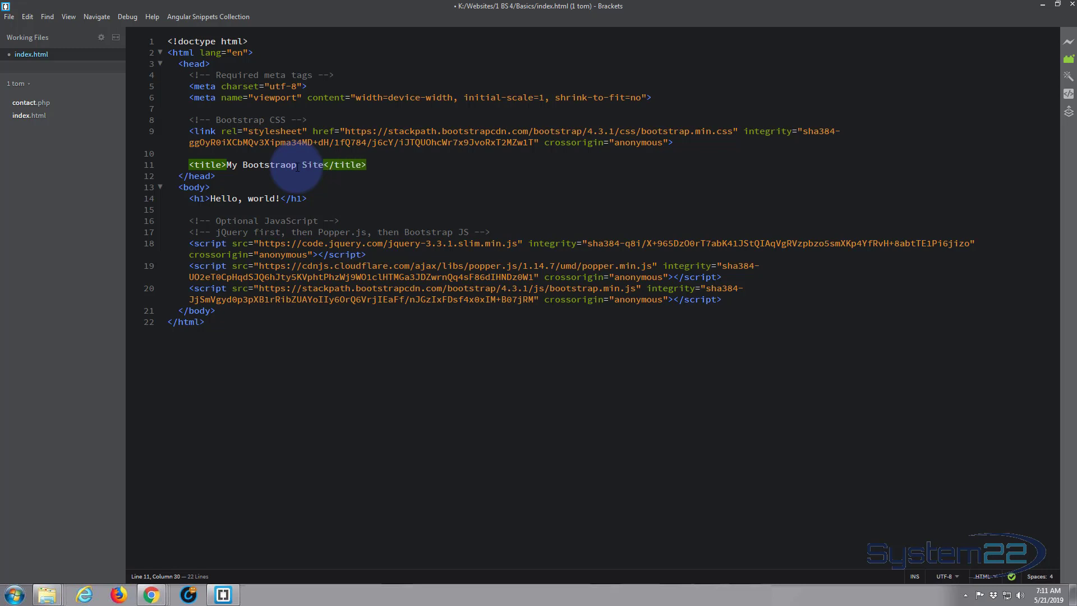
mouse_move(405, 174)
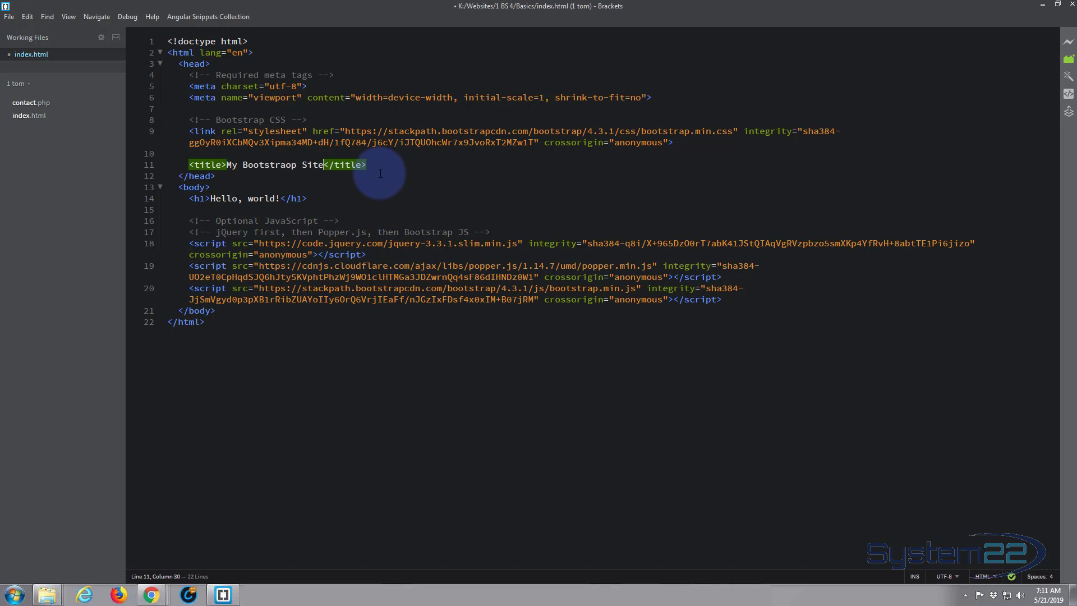
left_click(367, 164)
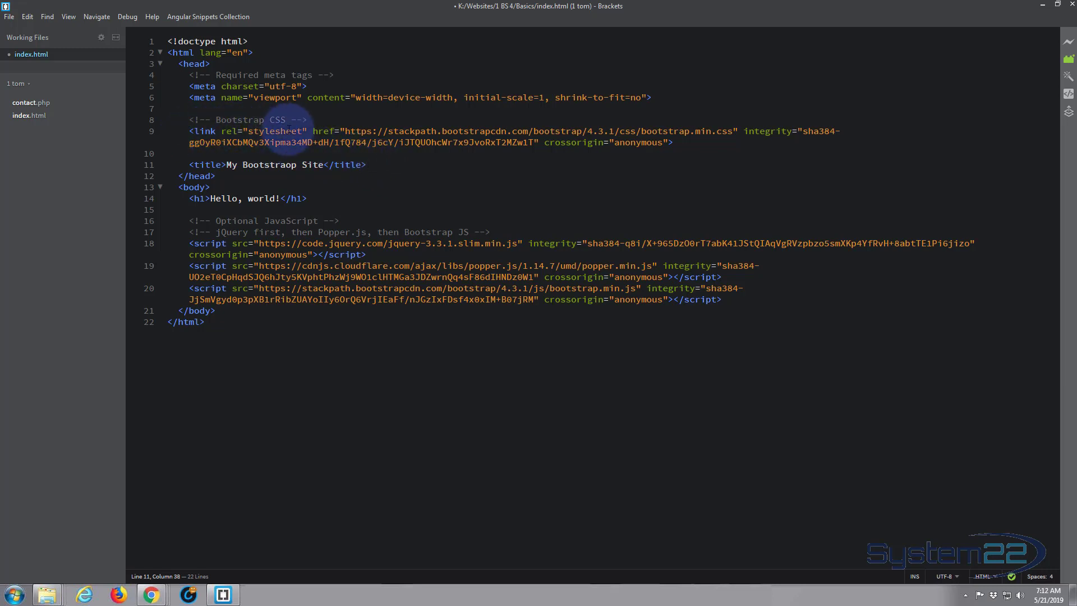
mouse_move(488, 130)
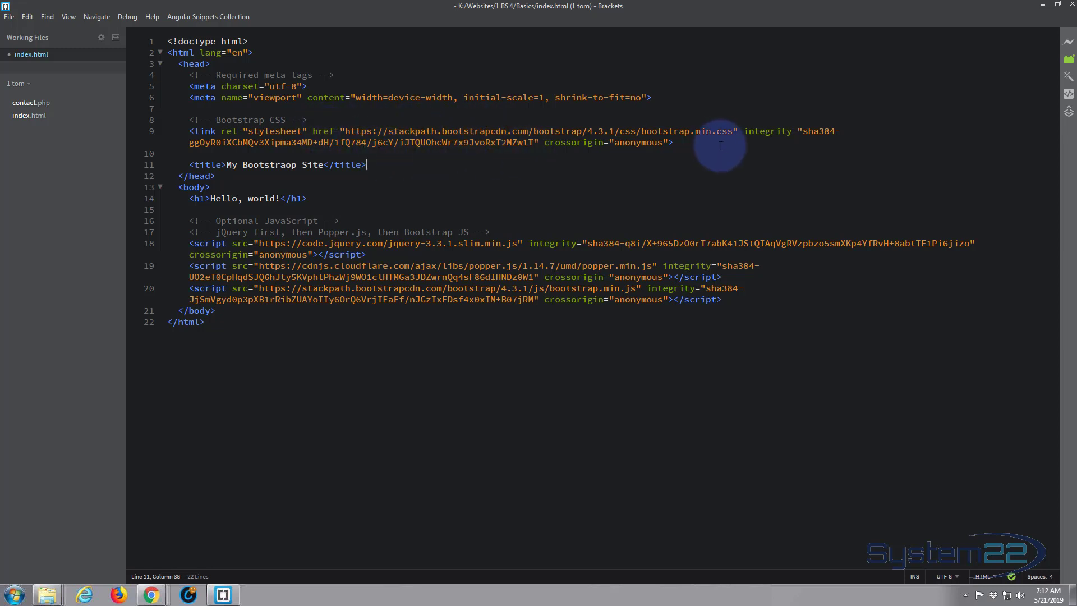
Add <link rel="stylesheet" href="custom.css"> on line 11 below the Bootstrap CSS link.
left_click(688, 145)
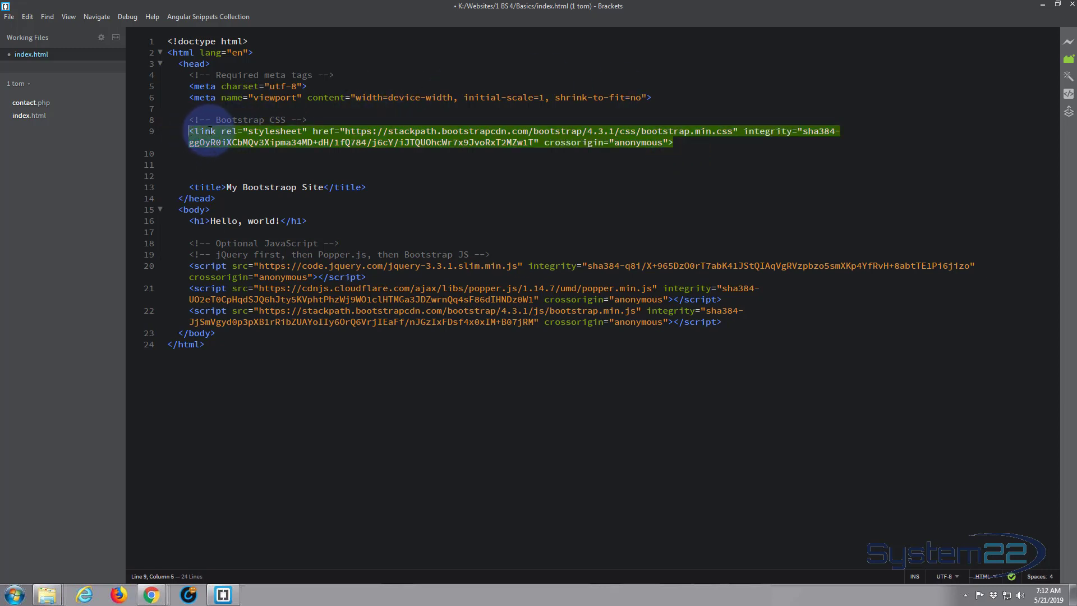
left_click_drag(190, 130, 314, 130)
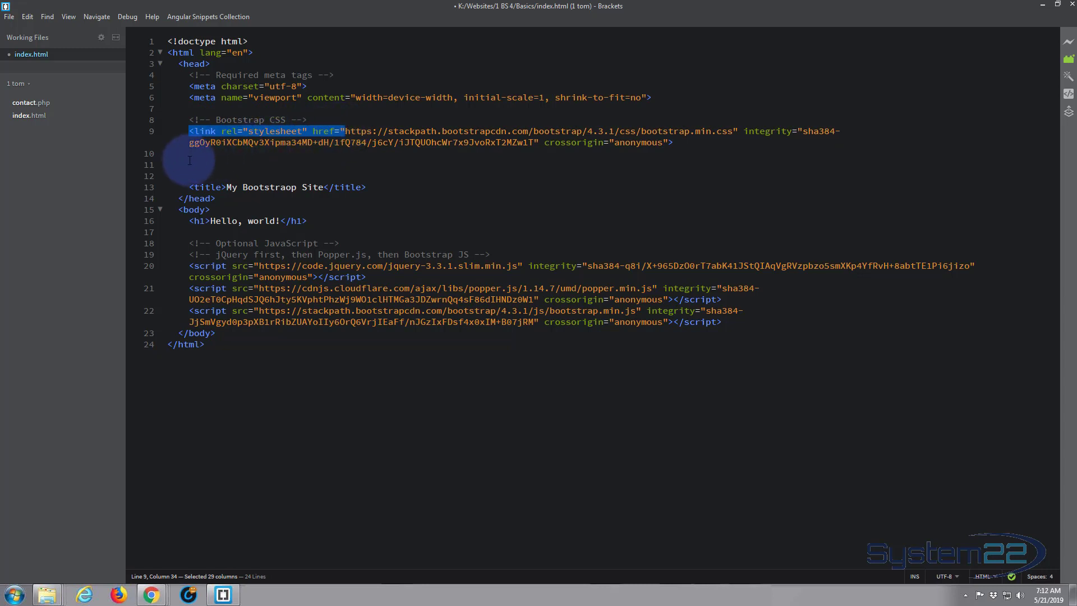
type("<link rel=\"stylesheet\" href=\"")
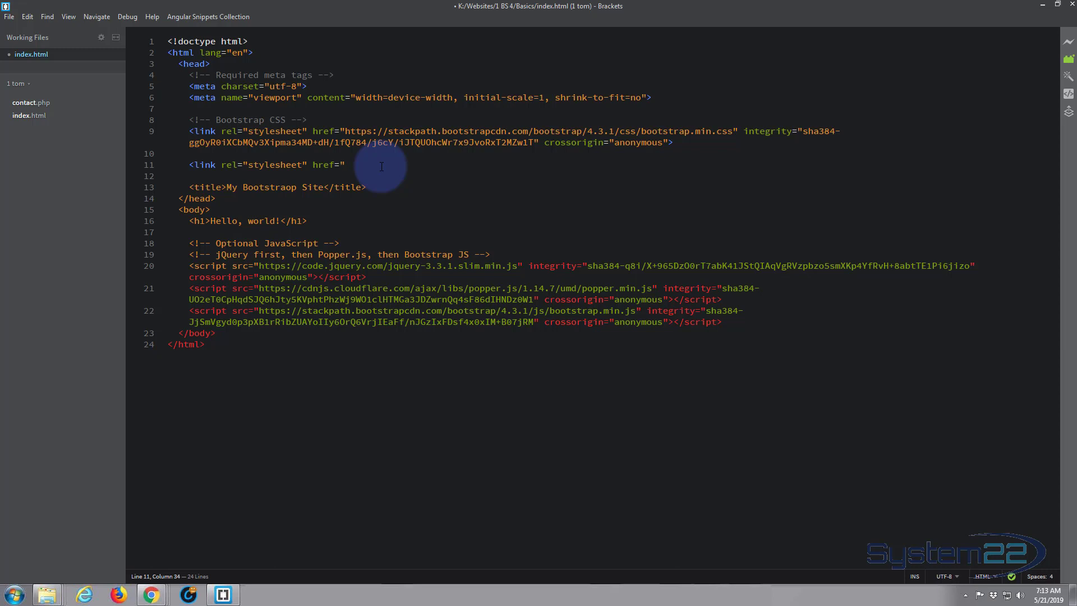
type("cust")
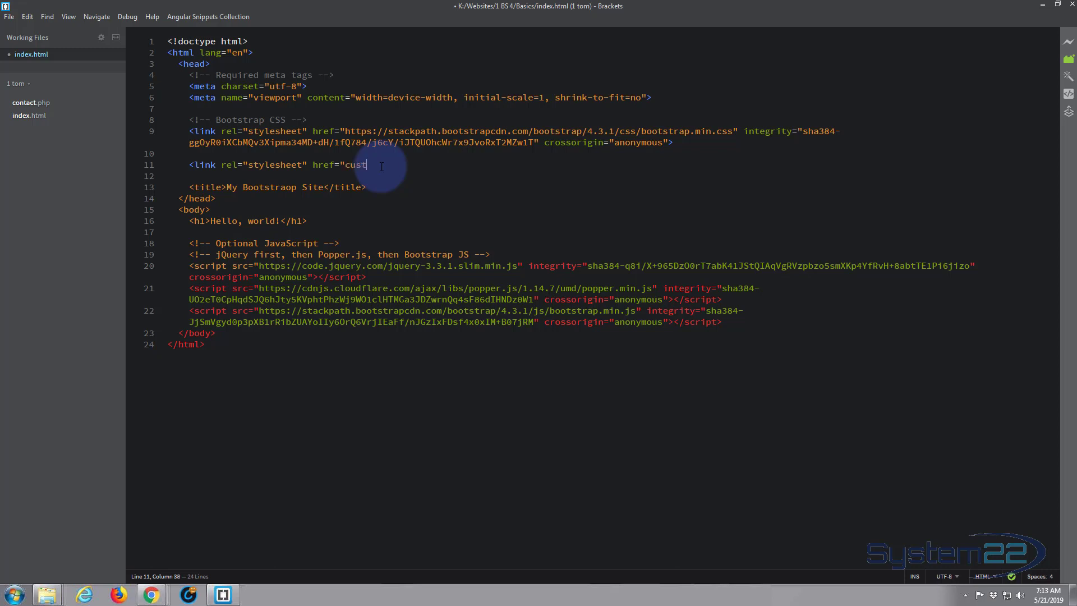
type("om.c")
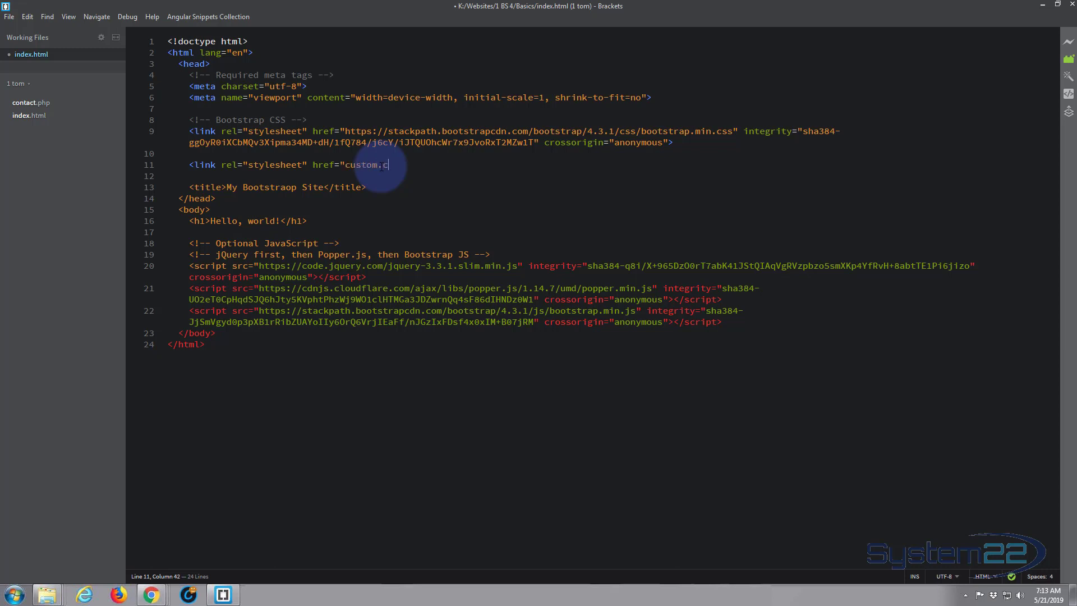
type("ss")
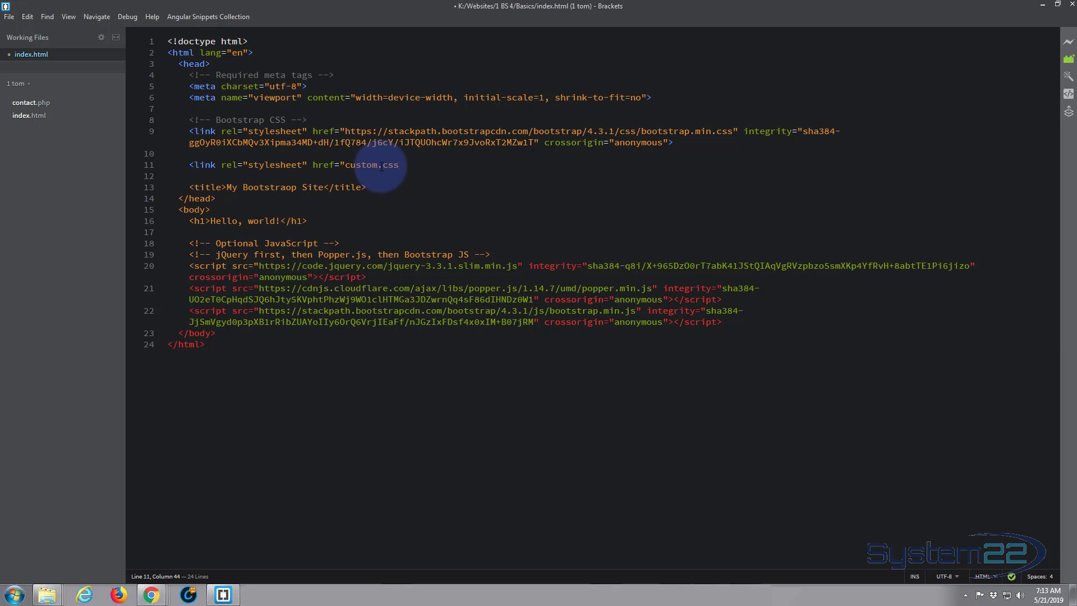
type("\"")
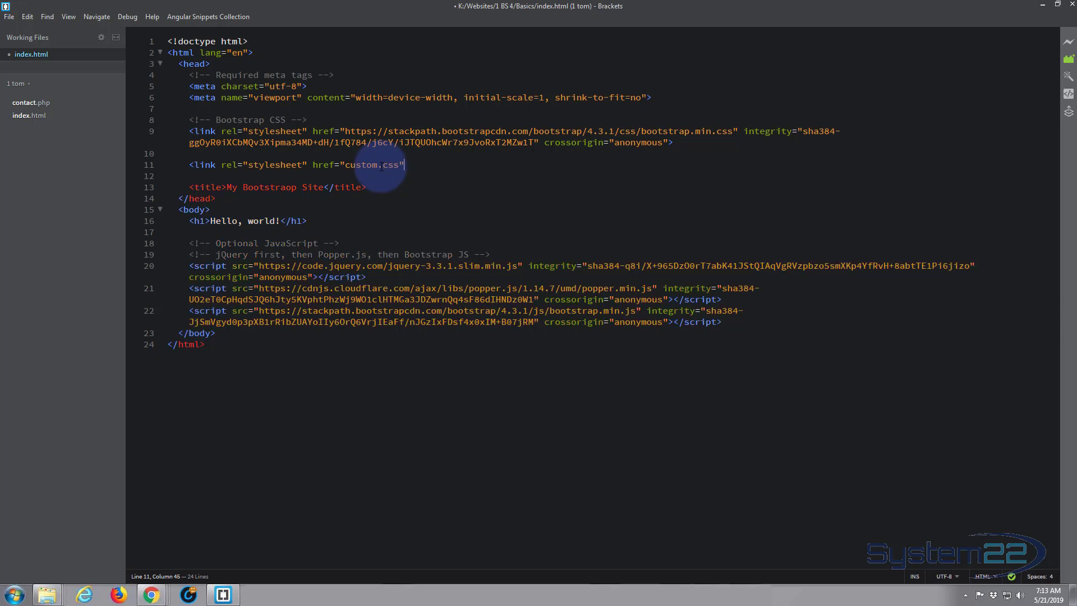
type(">")
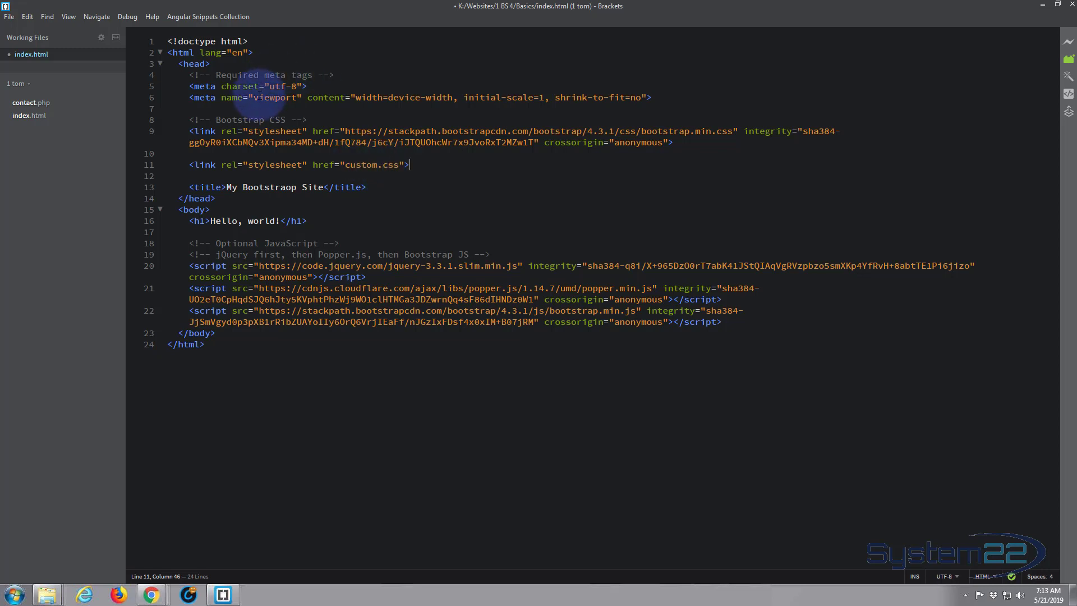
mouse_move(330, 131)
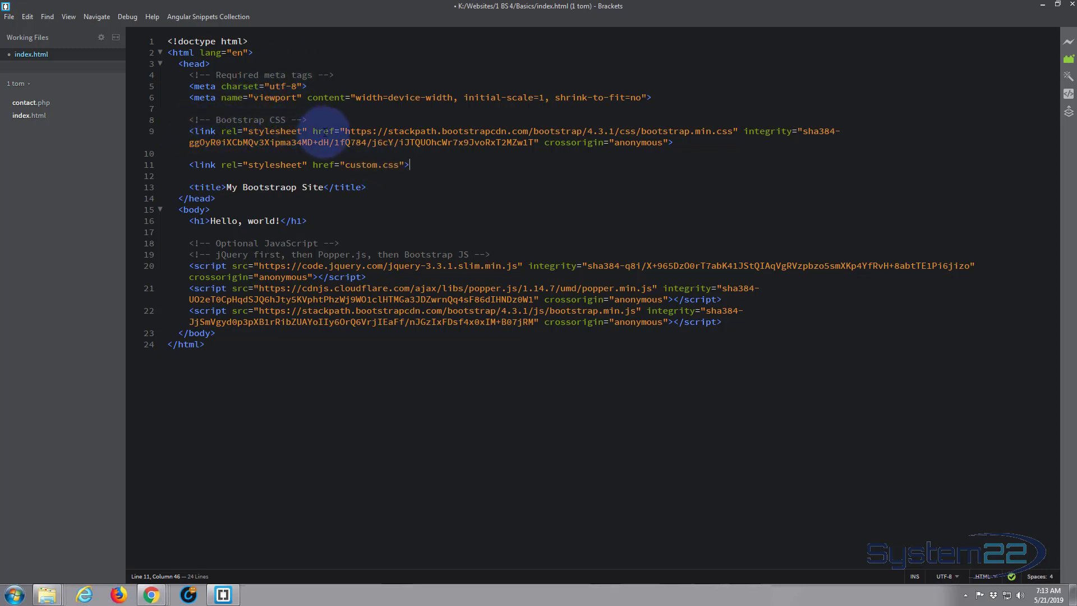
mouse_move(505, 133)
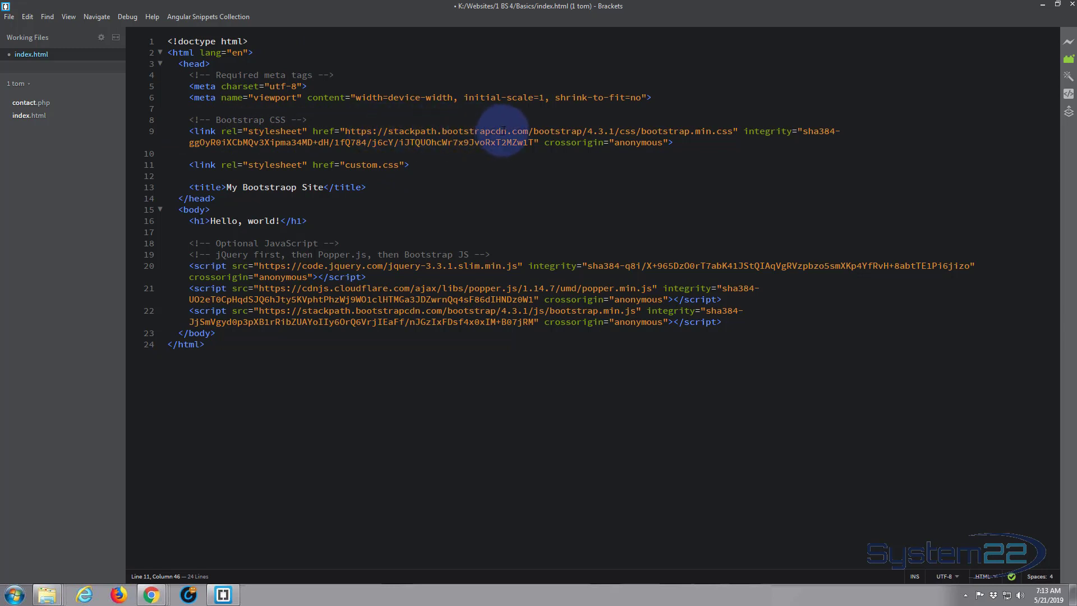
mouse_move(525, 133)
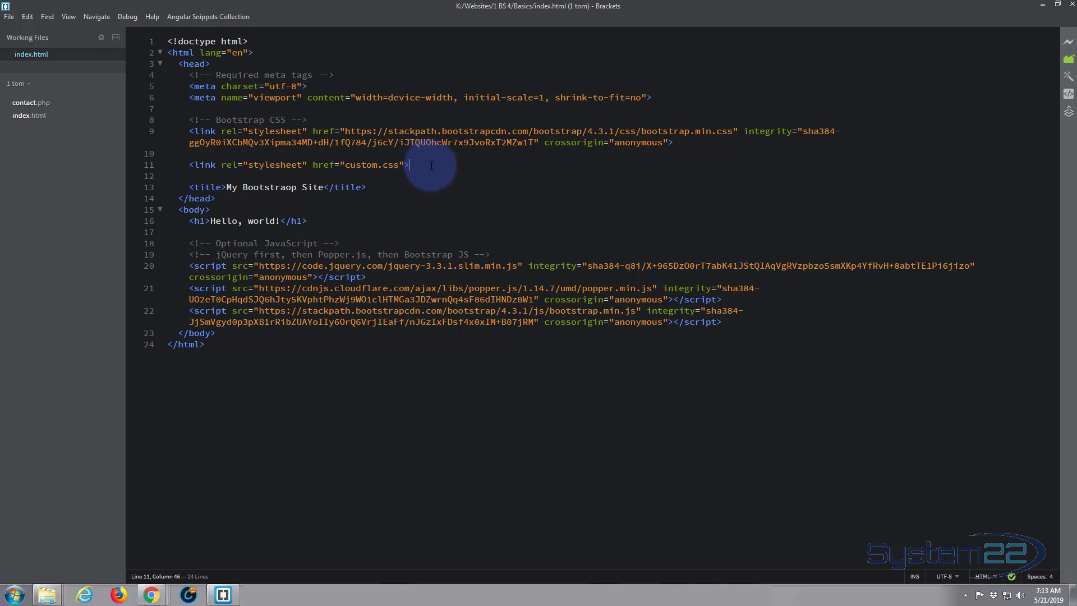
mouse_move(31, 102)
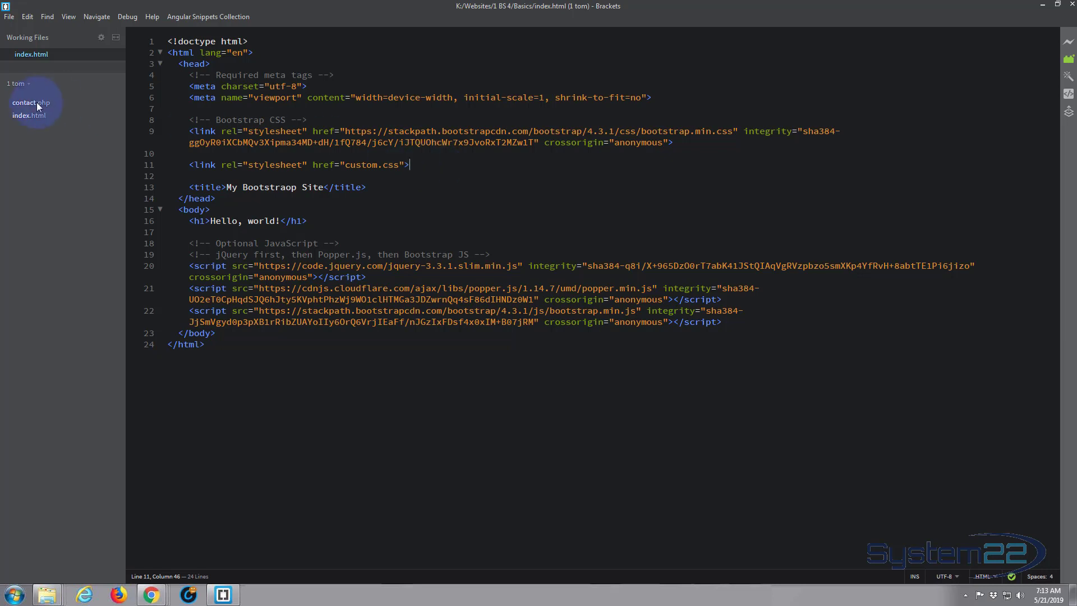
mouse_move(8, 17)
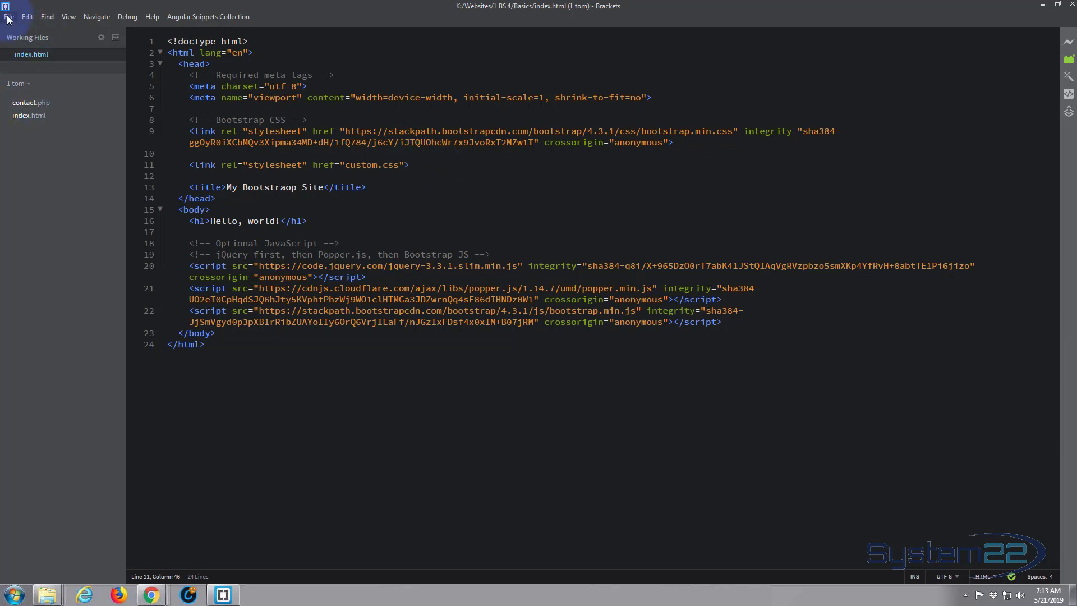
Create a new blank Untitled-3 document alongside index.html.
left_click(9, 17)
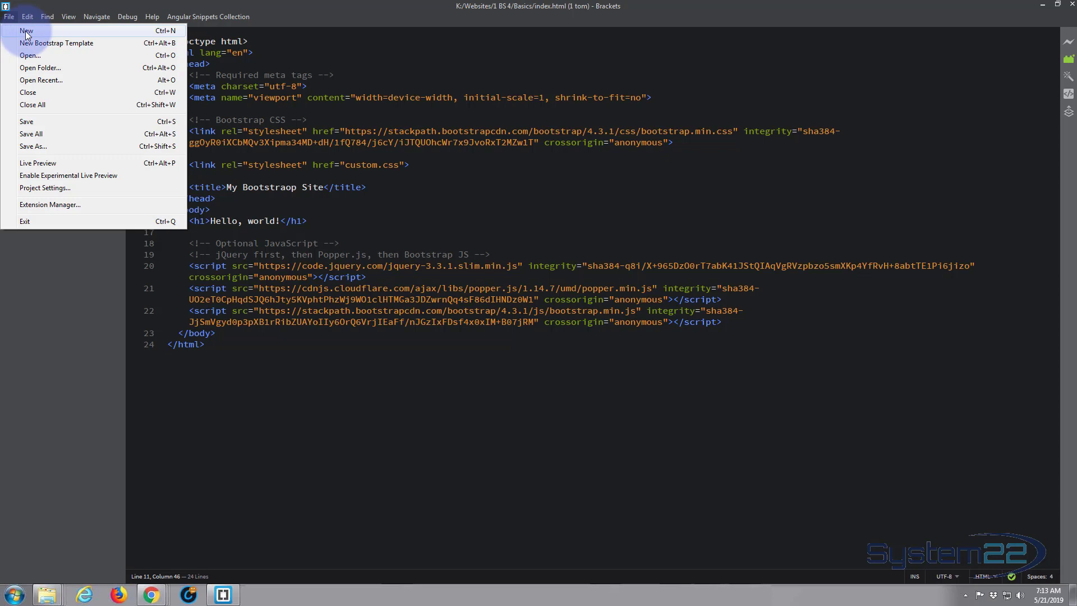
left_click(26, 31)
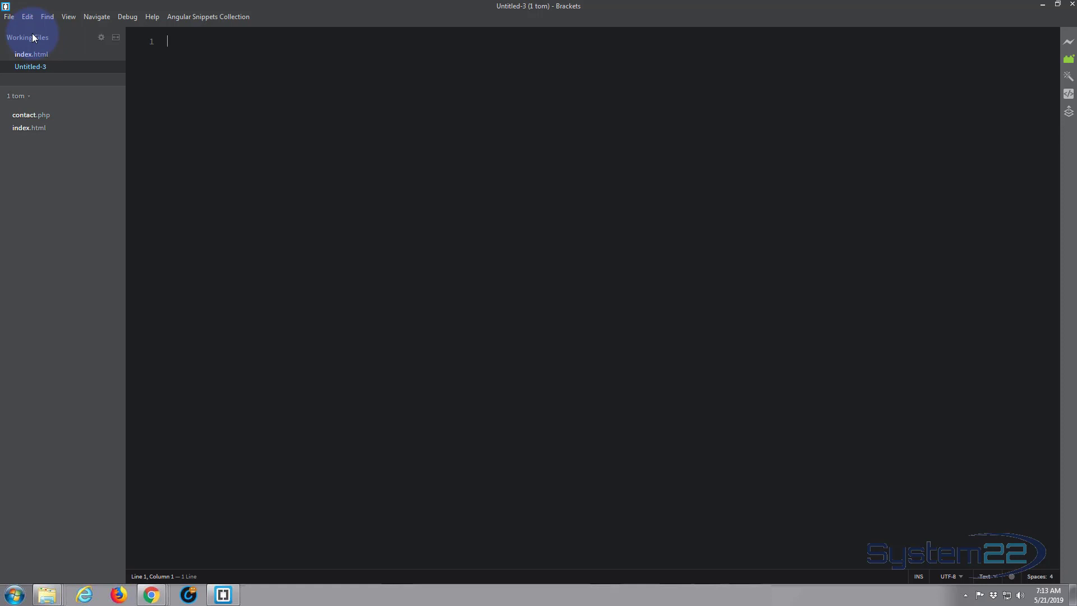
Write a /* Custom Style Sheet */ comment on line 1, then return to index.html.
type("/**")
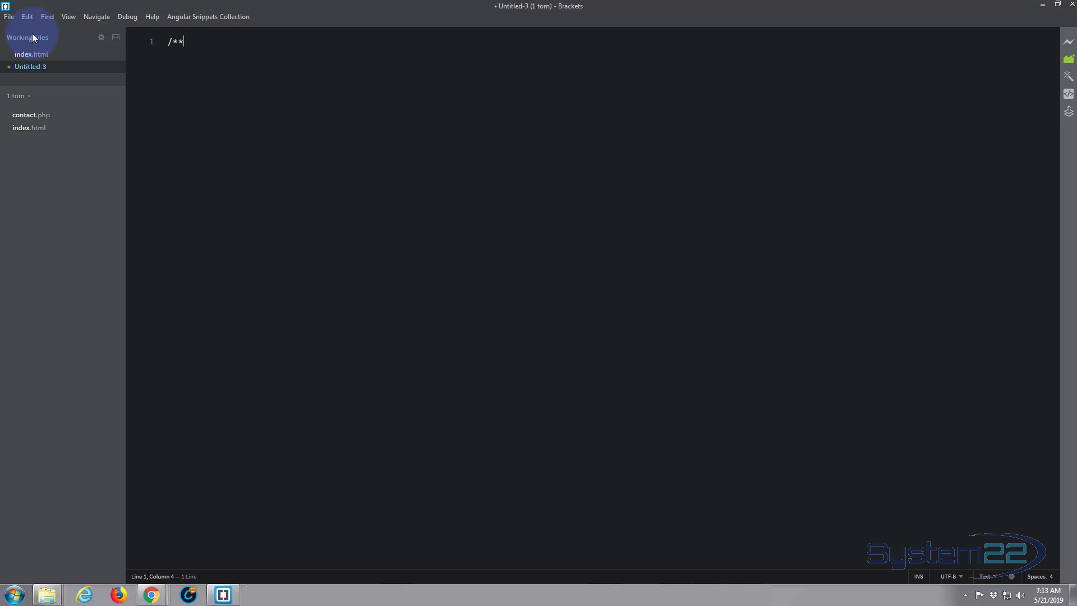
type("/")
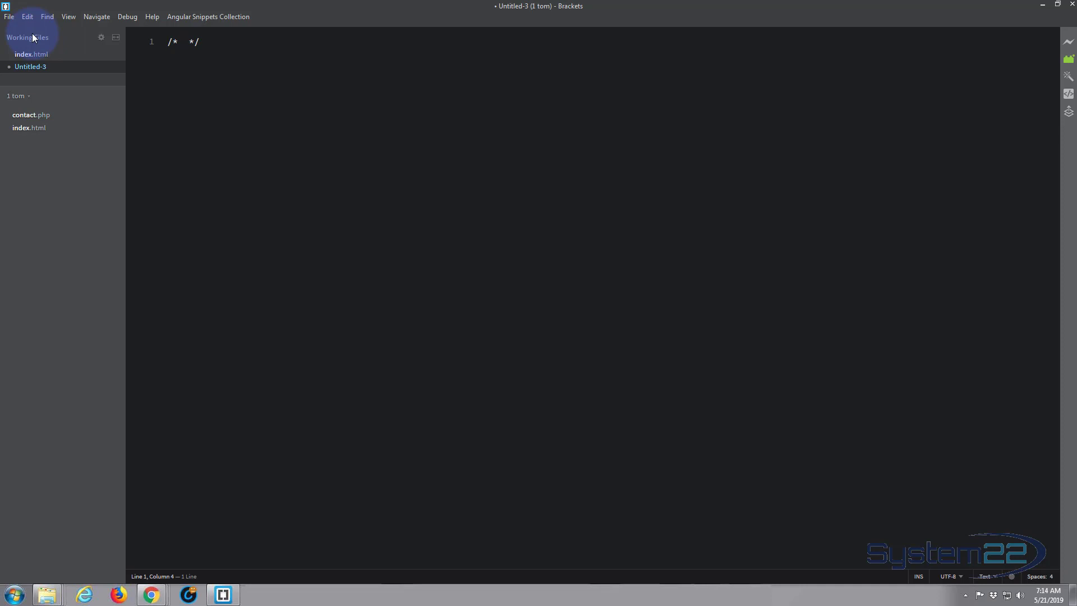
type("Cus")
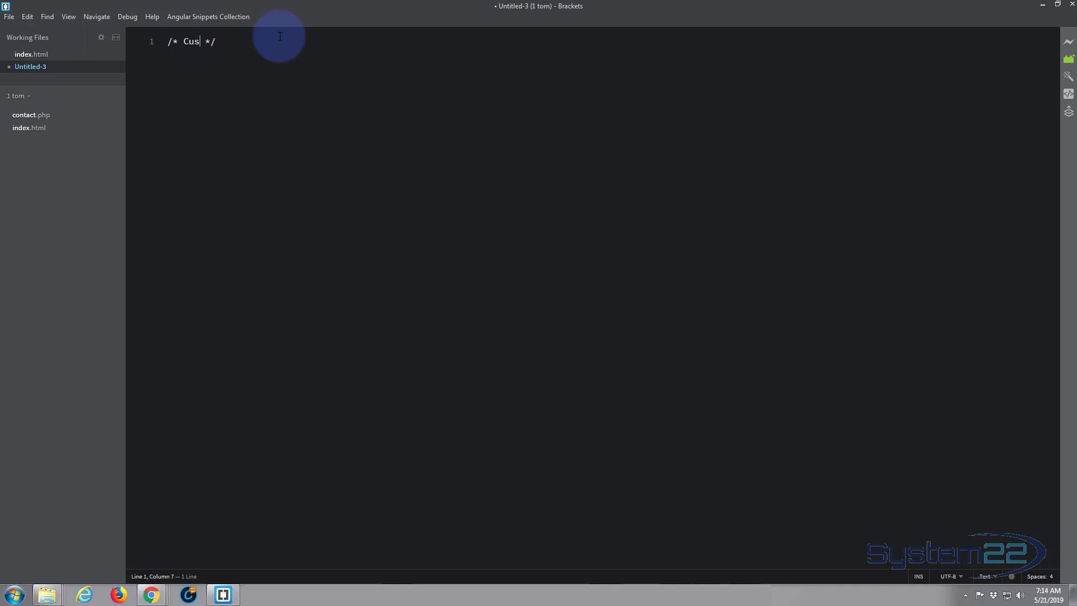
type("tom Sty")
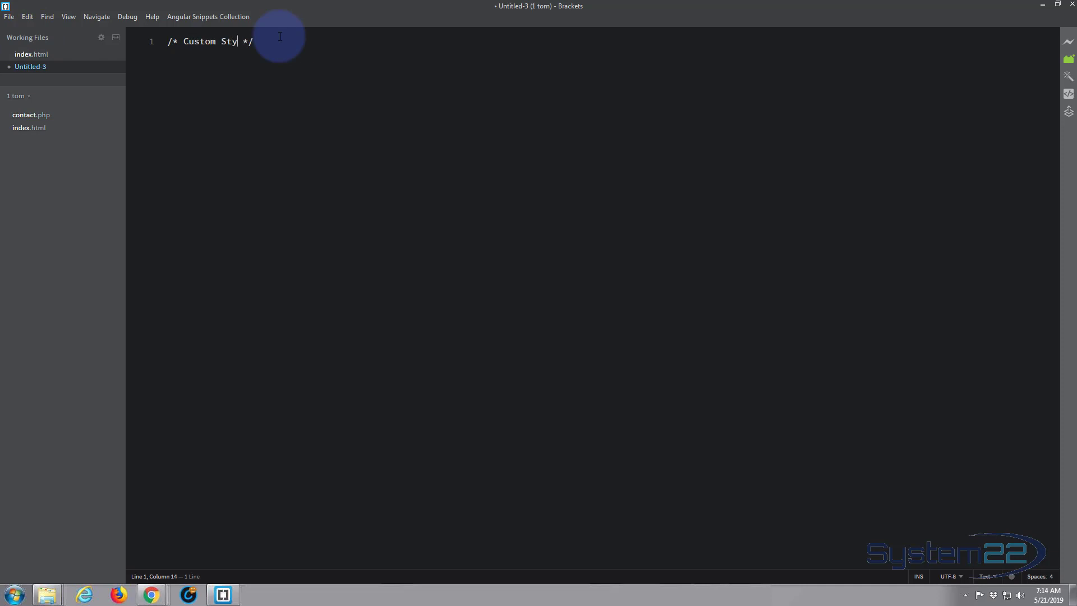
type("le Sh")
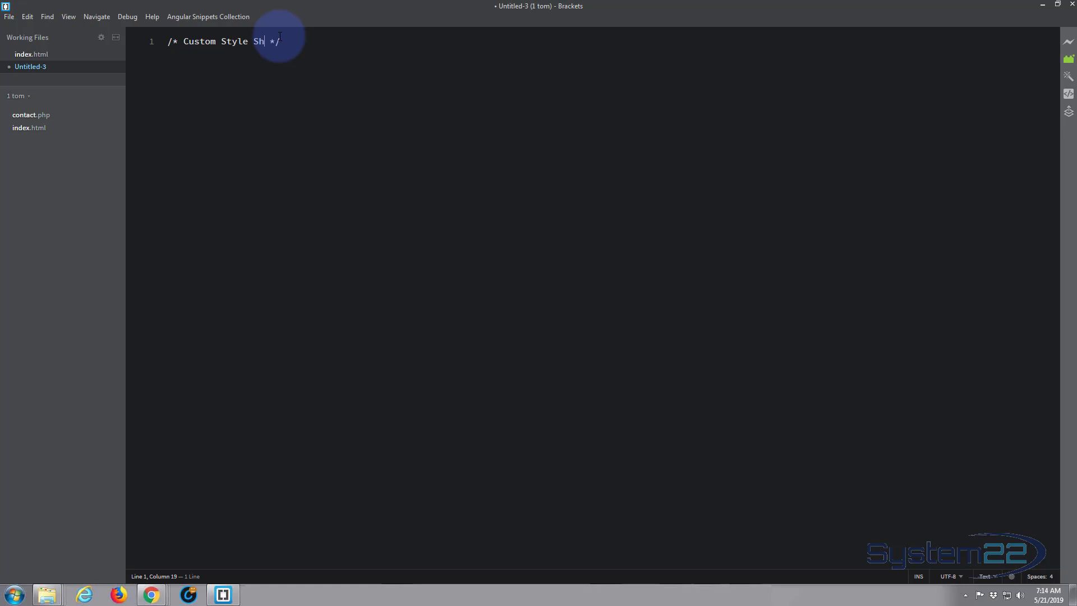
type("eet")
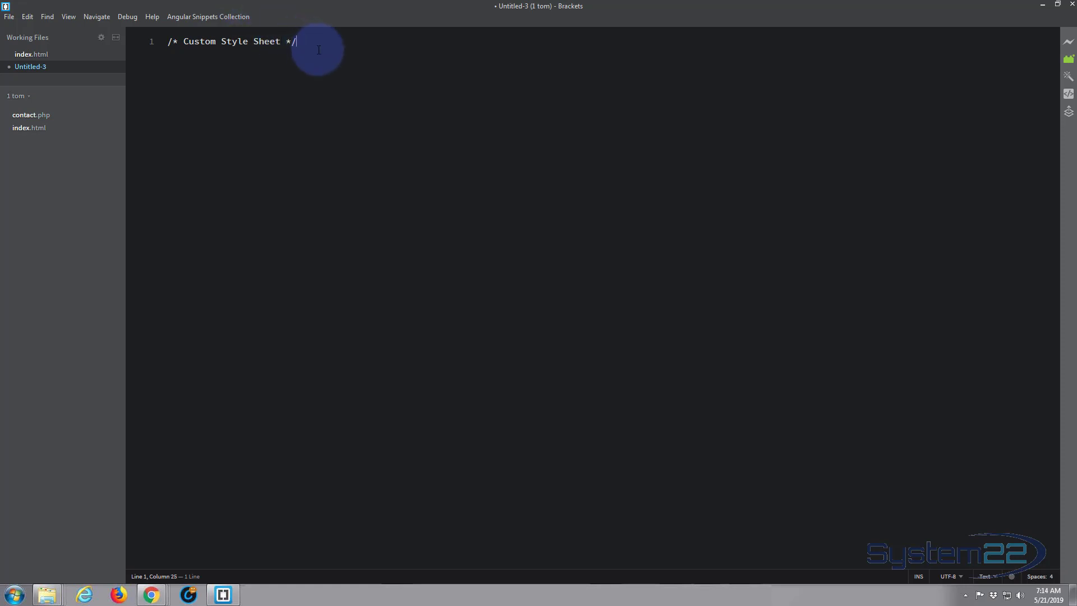
mouse_move(30, 66)
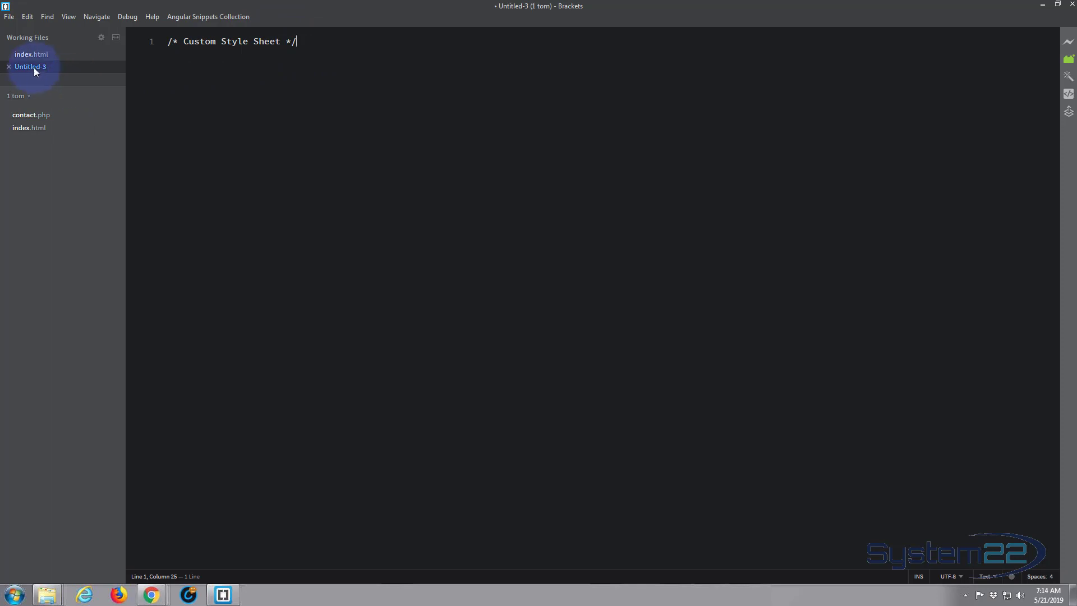
mouse_move(65, 74)
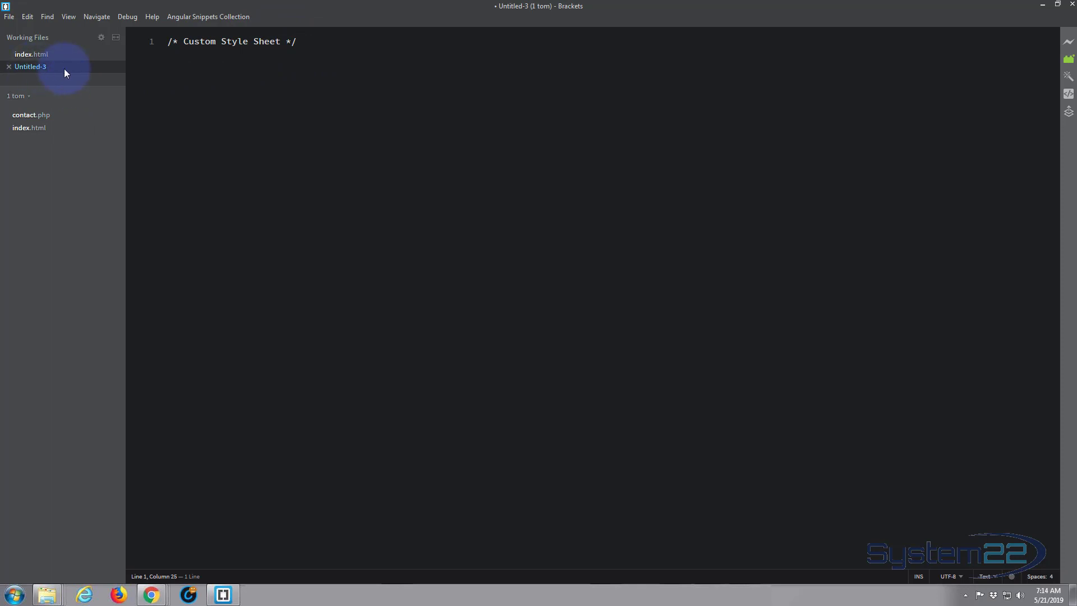
mouse_move(31, 54)
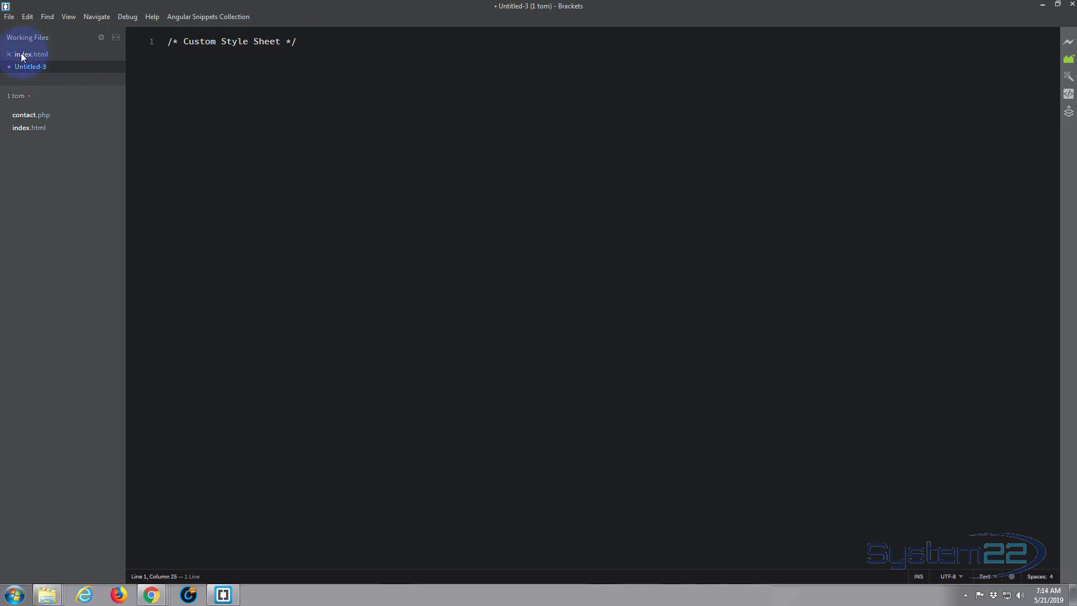
left_click(32, 53)
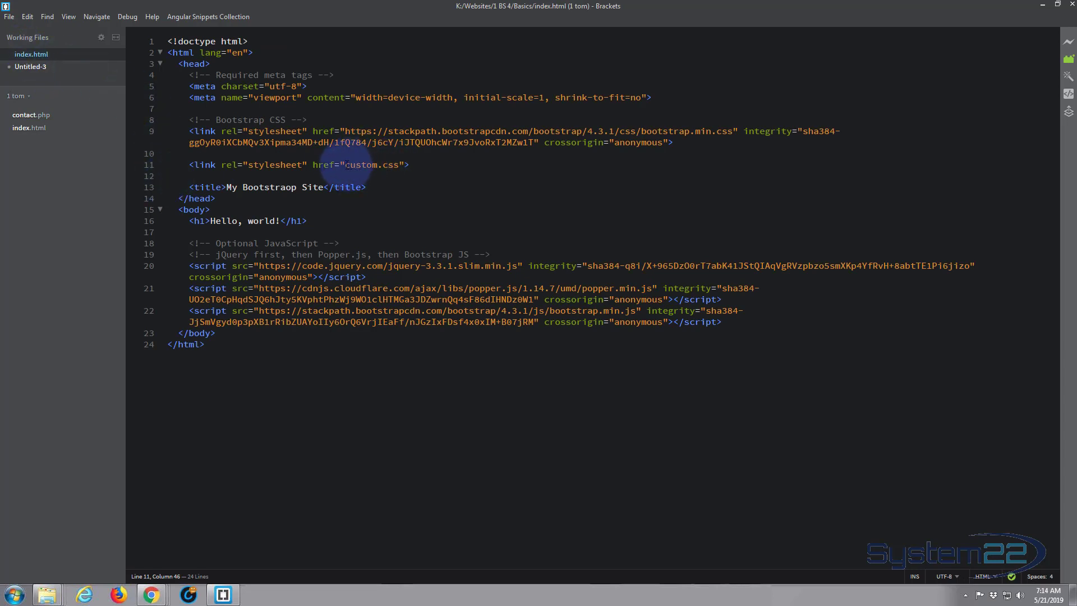
Select the custom.css name in index.html's link, then return to the Untitled-3 stylesheet.
double_click(371, 165)
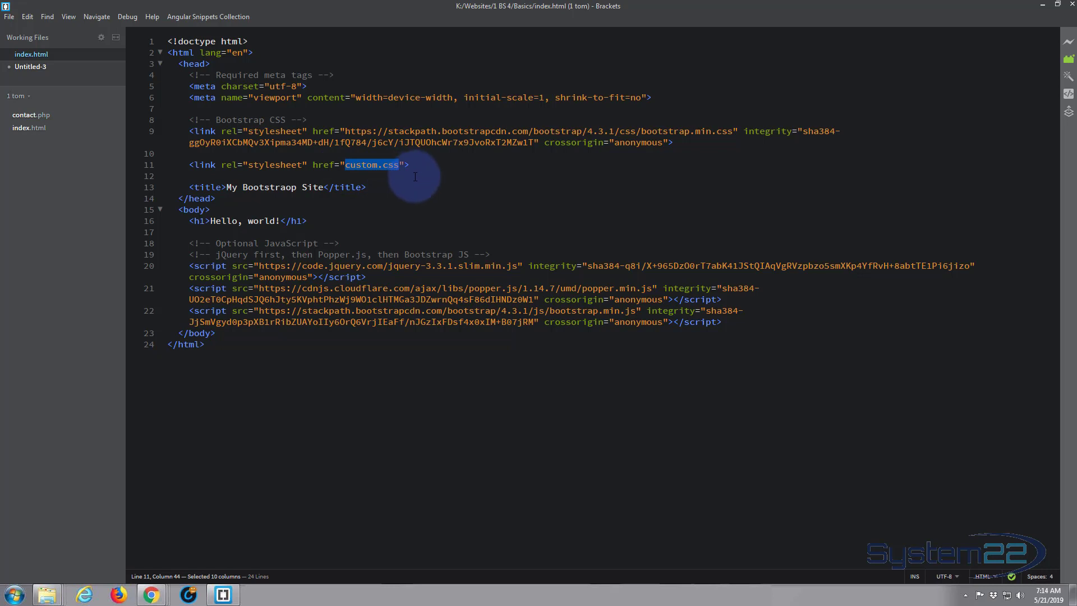
mouse_move(387, 170)
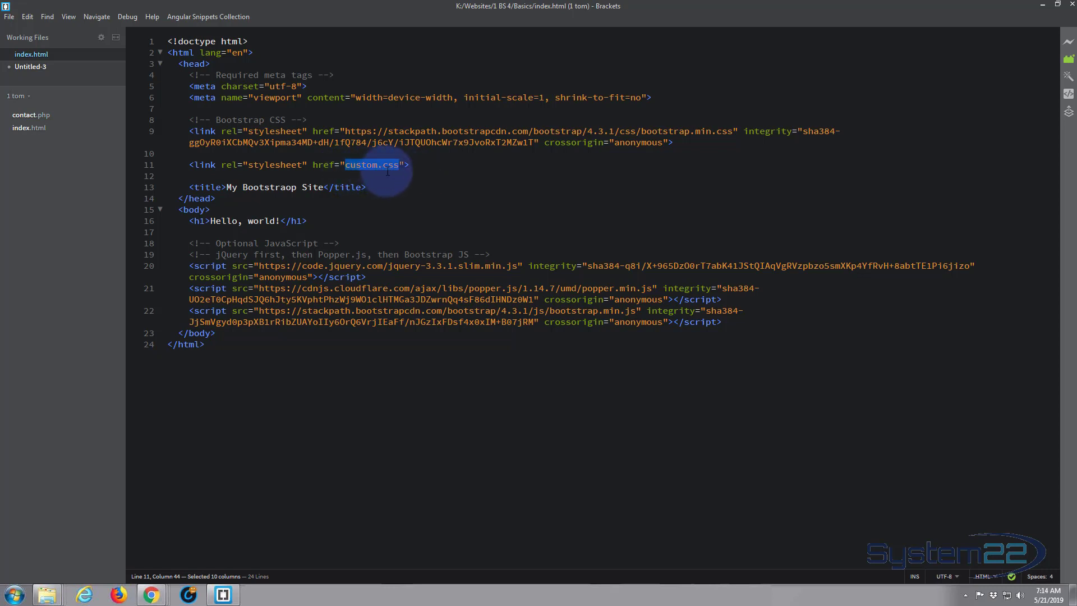
mouse_move(206, 132)
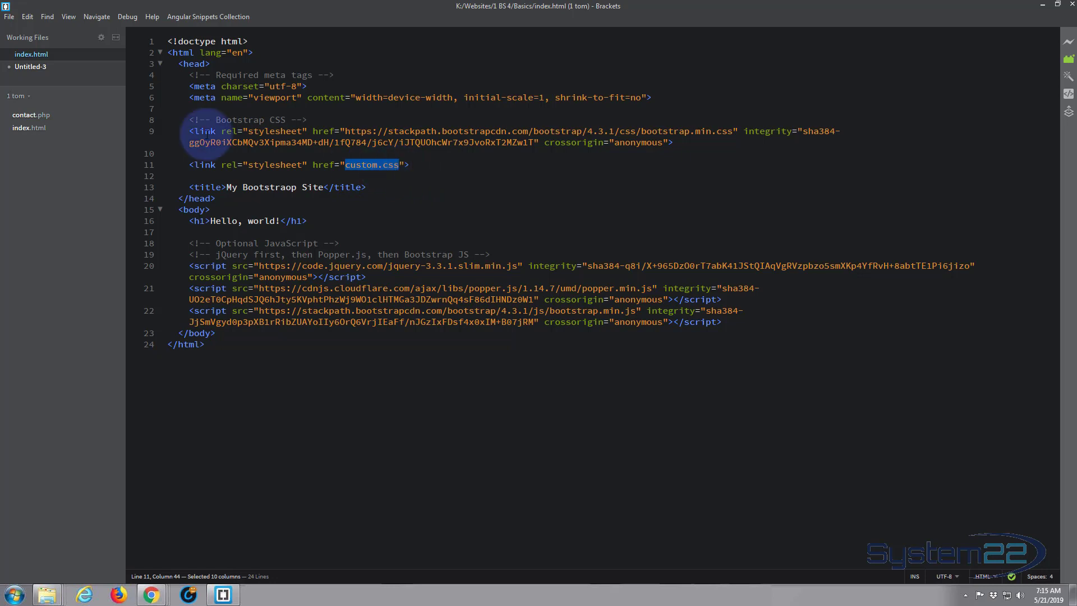
left_click(30, 66)
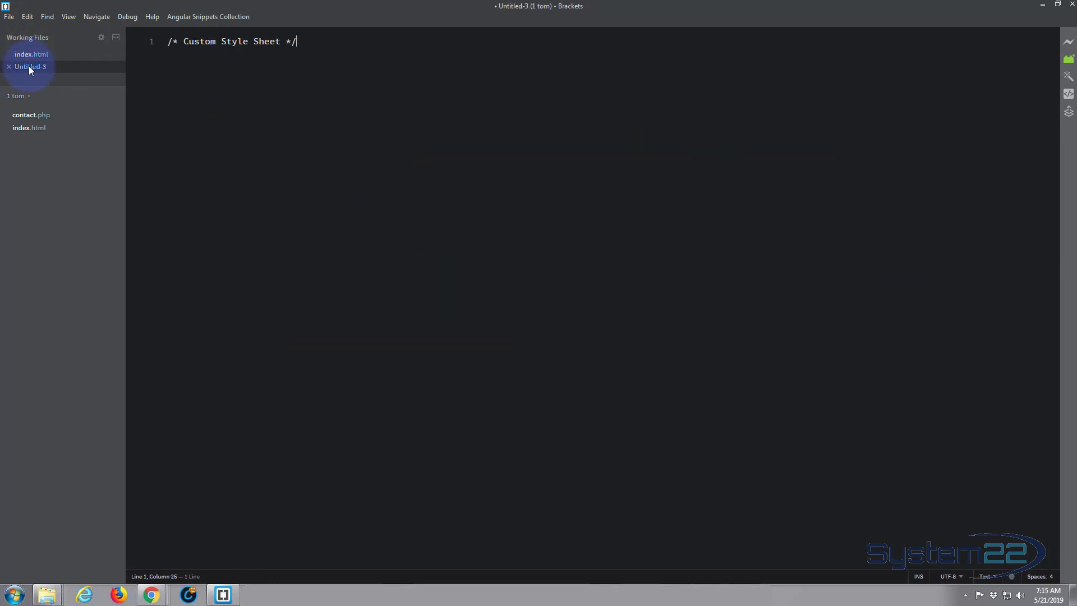
Save the new stylesheet as custom.css in the Basics folder, then switch to index.html.
left_click(8, 17)
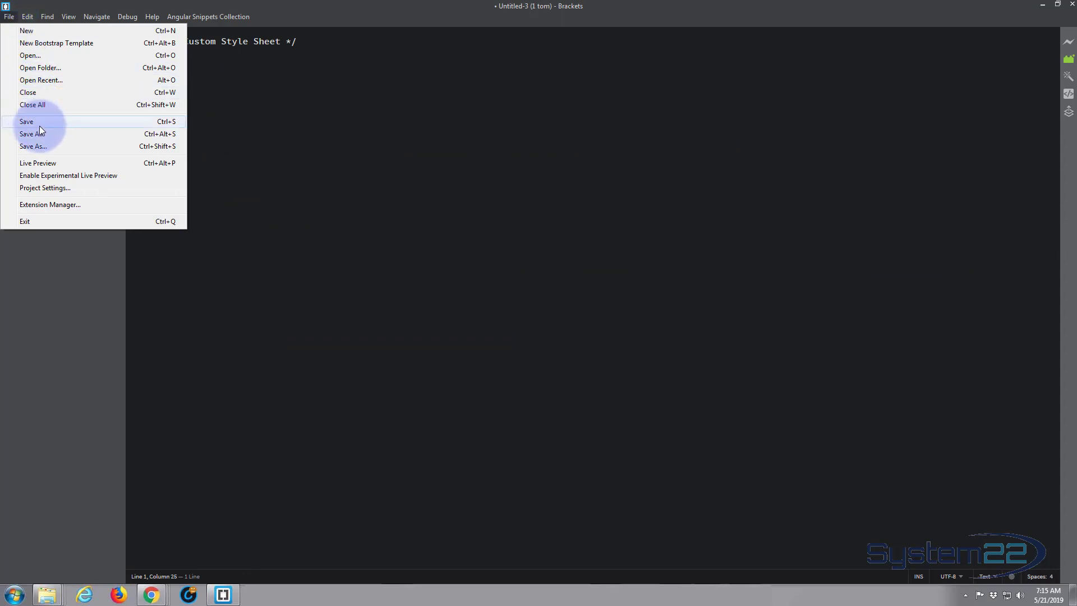
left_click(32, 134)
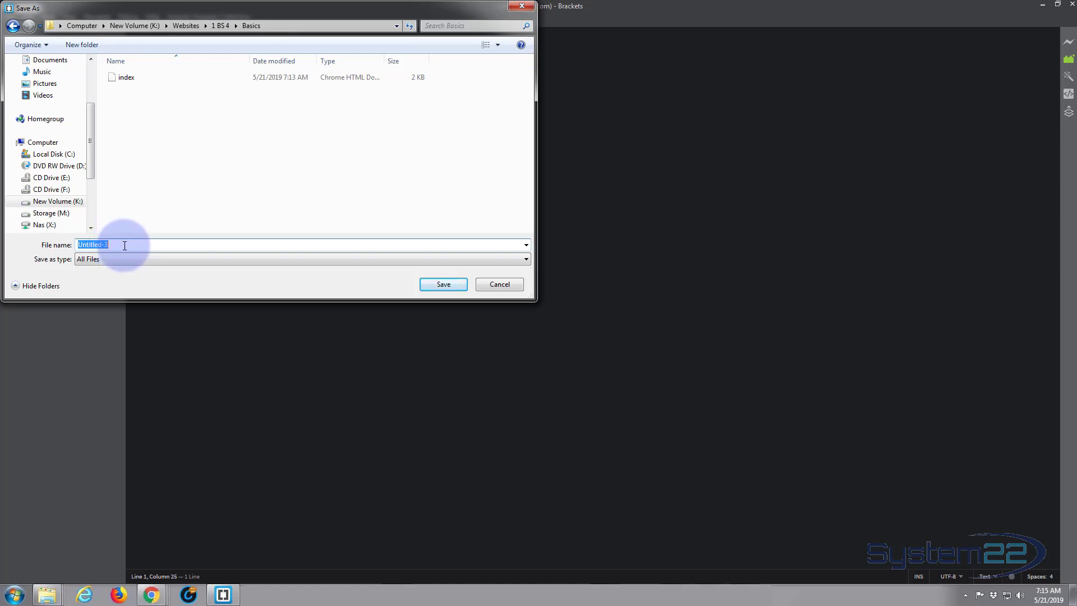
type("custom.css")
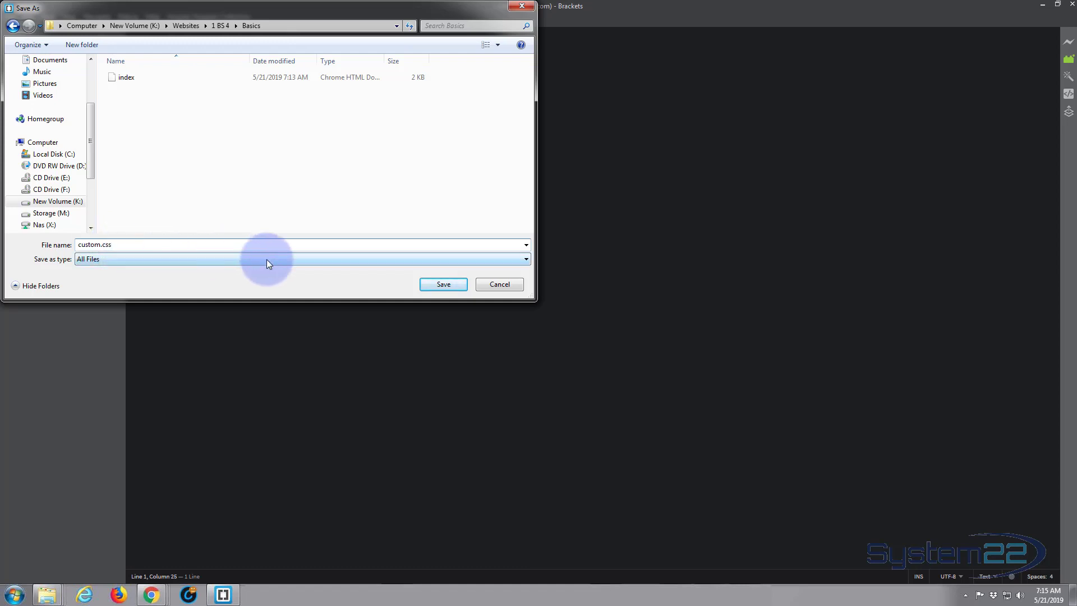
left_click(442, 284)
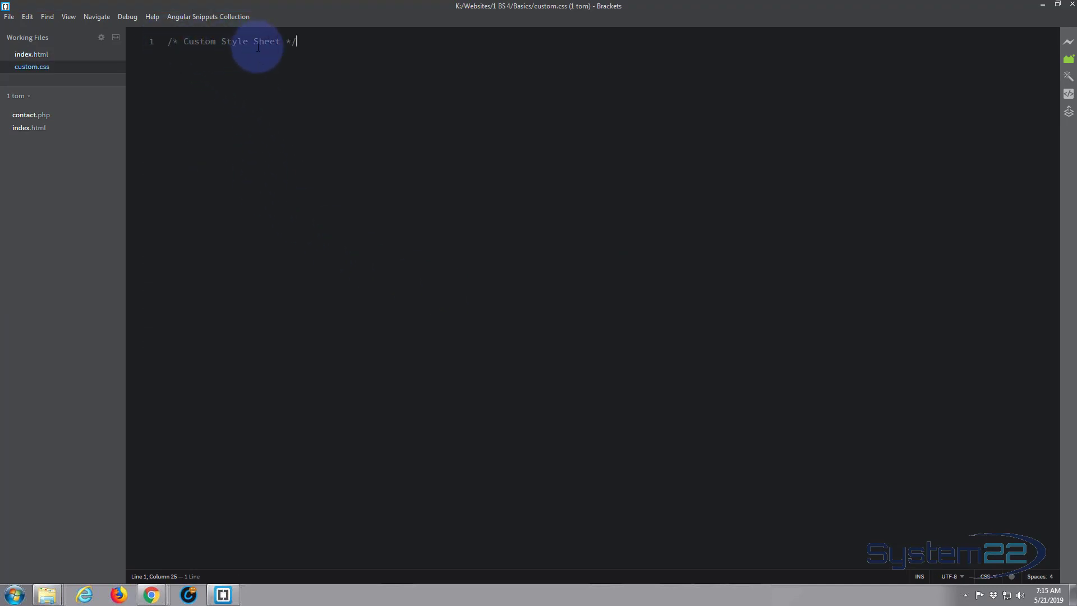
mouse_move(32, 66)
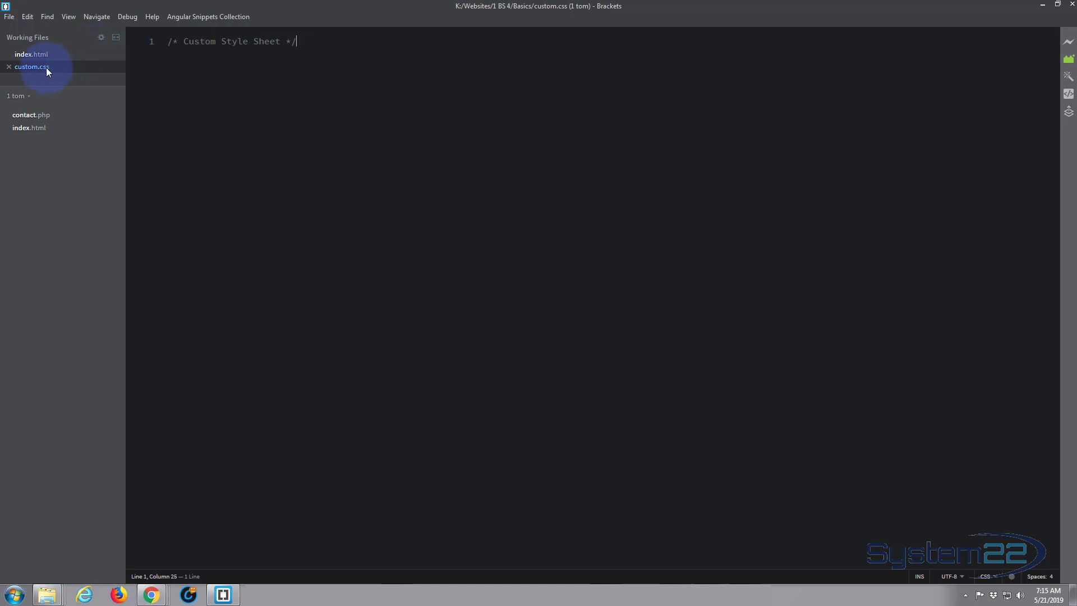
left_click(31, 54)
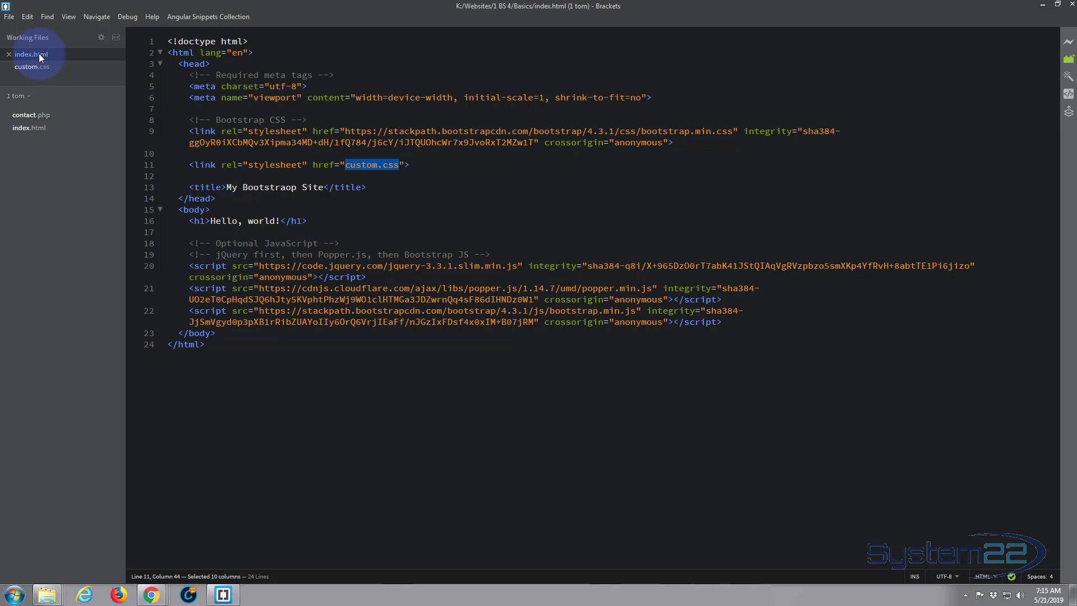
mouse_move(414, 203)
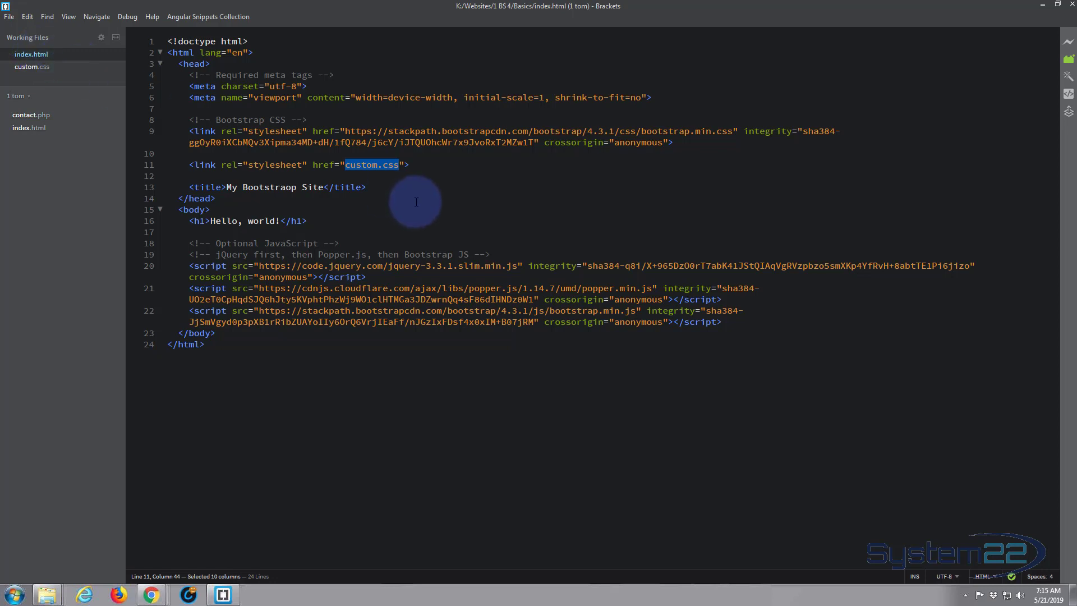
mouse_move(195, 294)
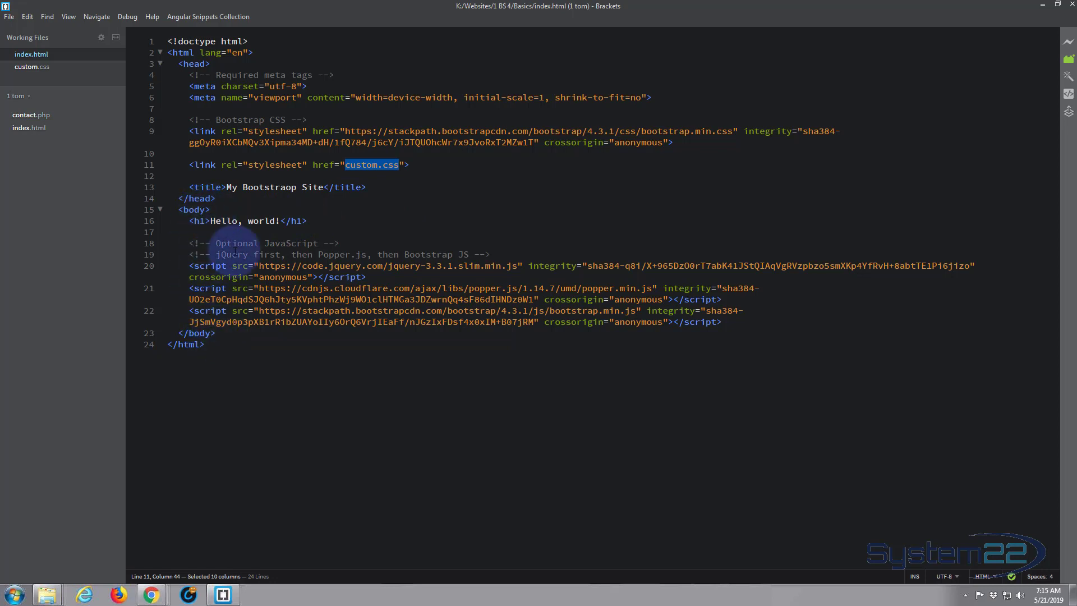
mouse_move(31, 67)
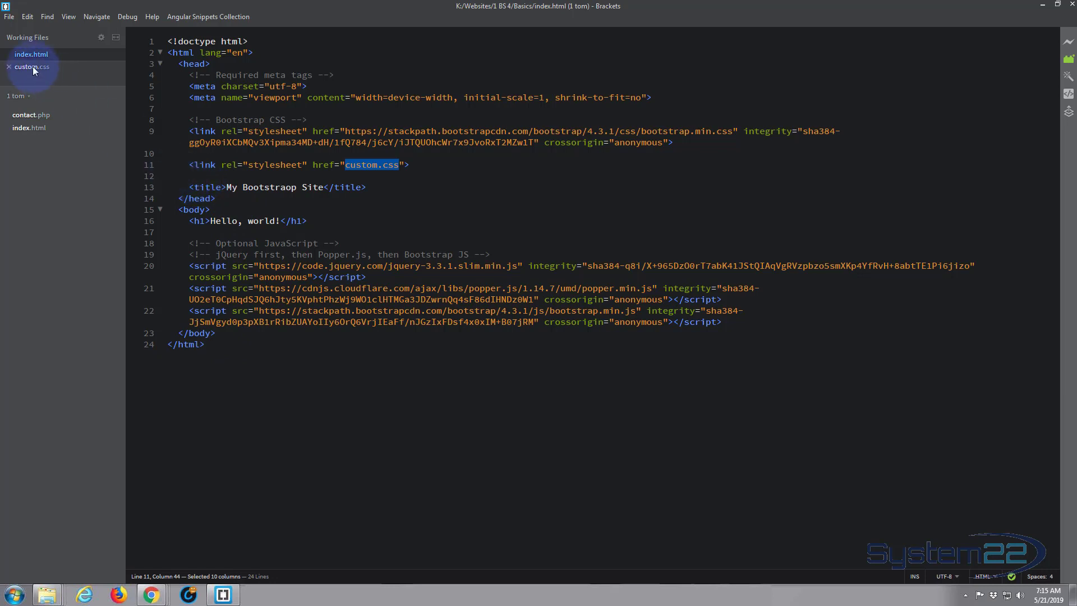
Switch from index.html back to the custom.css stylesheet in Working Files.
left_click(32, 66)
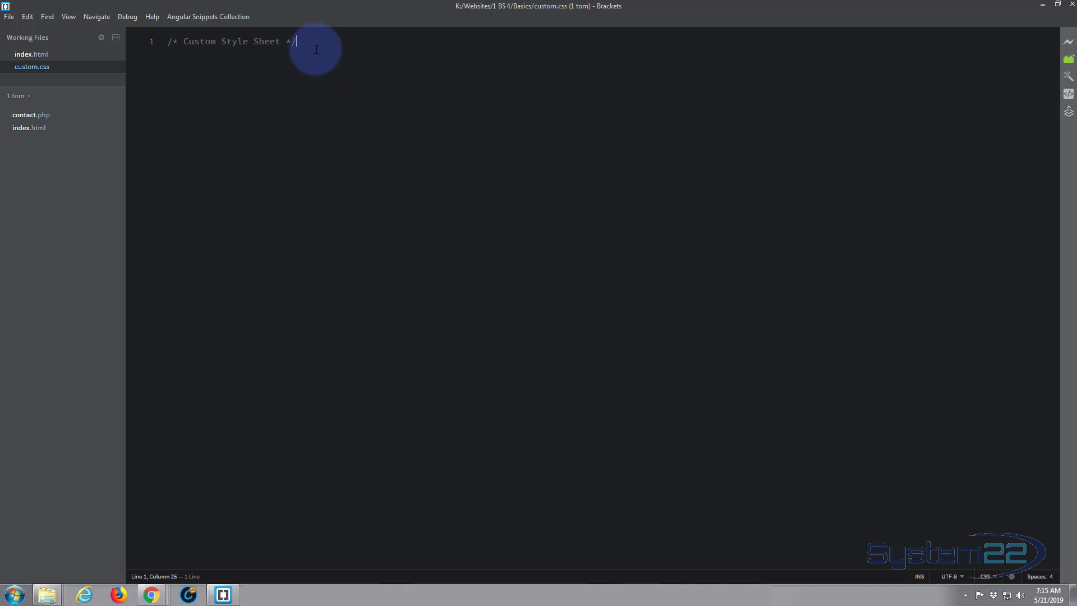
Add a body { background:blue; } rule to custom.css, save it, and minimize Brackets.
key("Return")
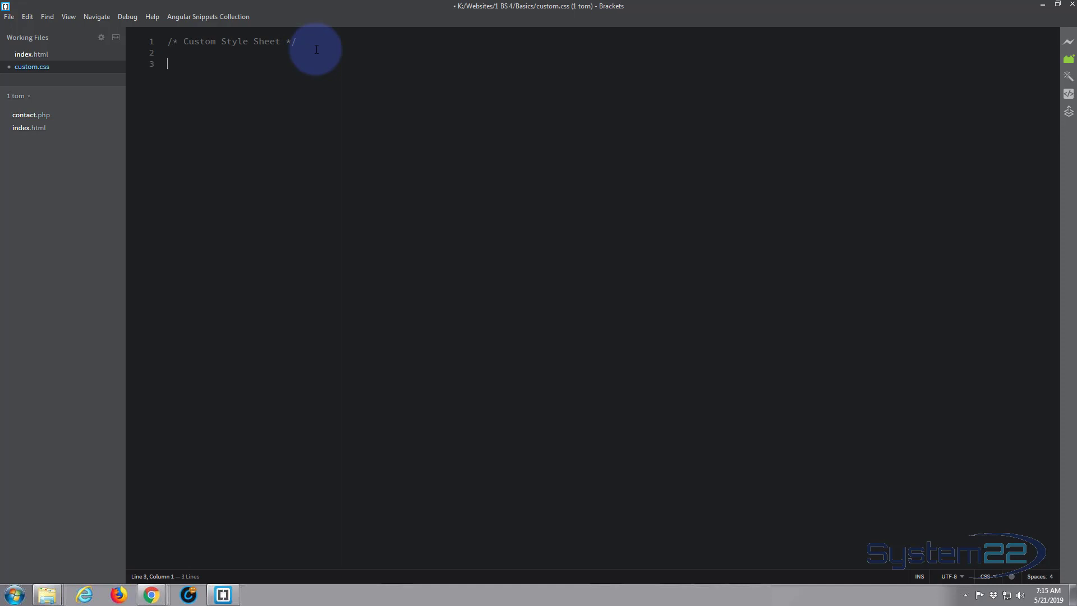
type("bod")
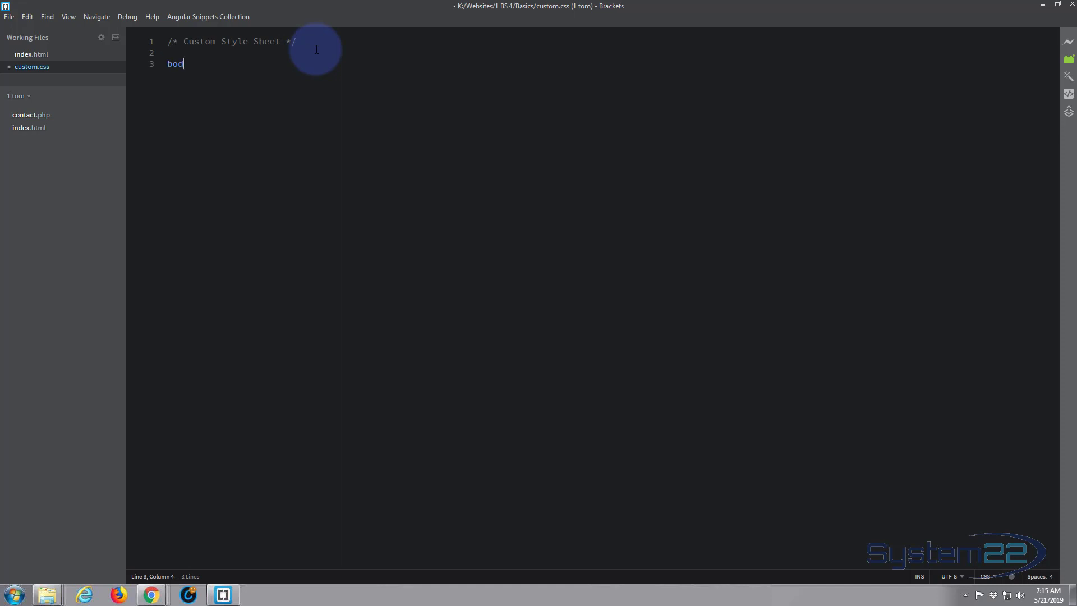
type("y {")
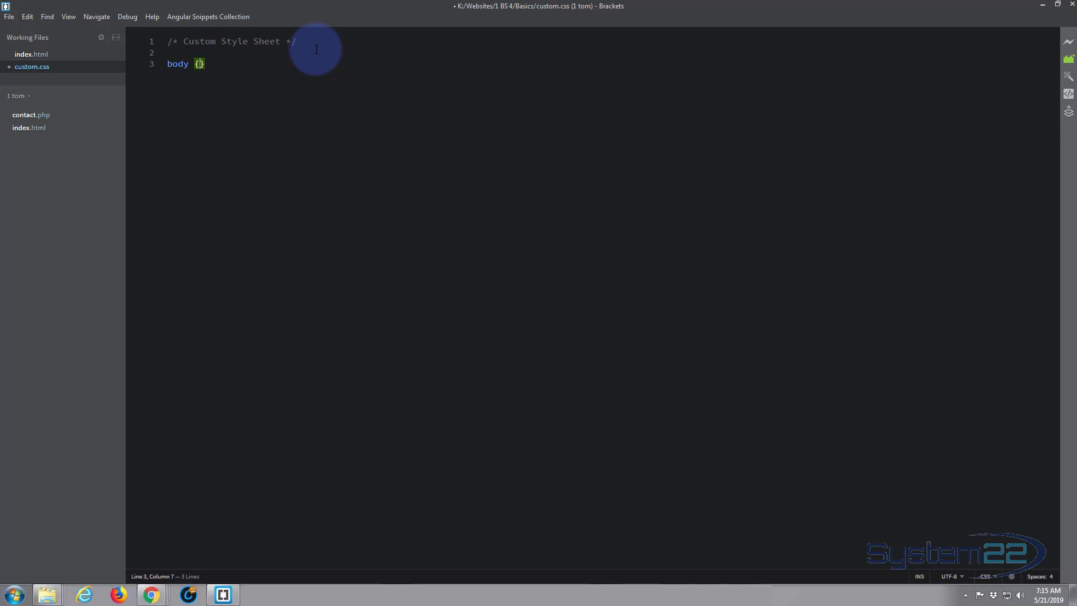
type("back")
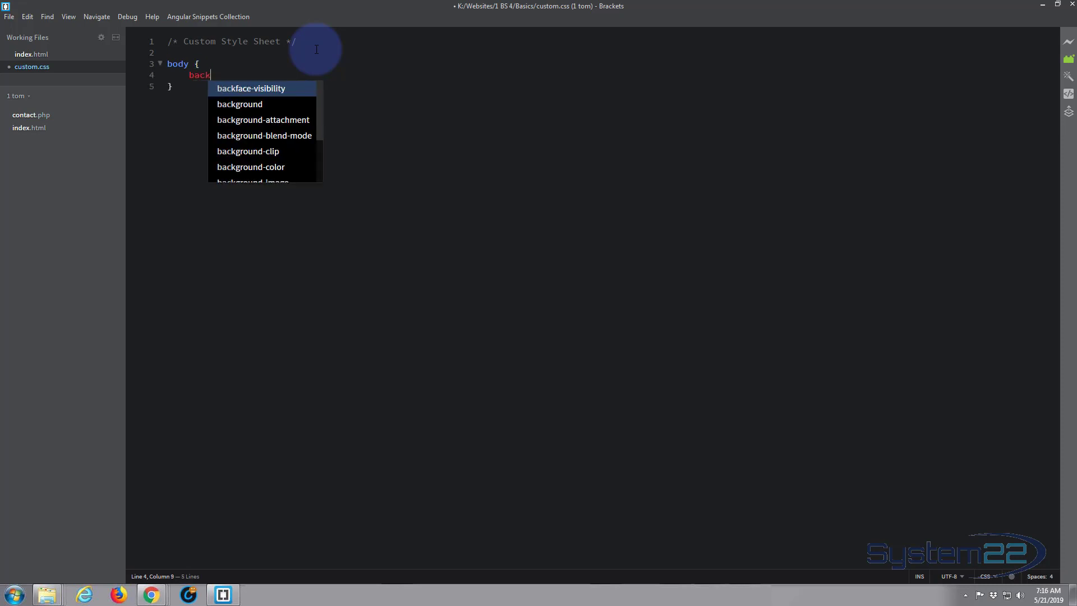
type("ground:")
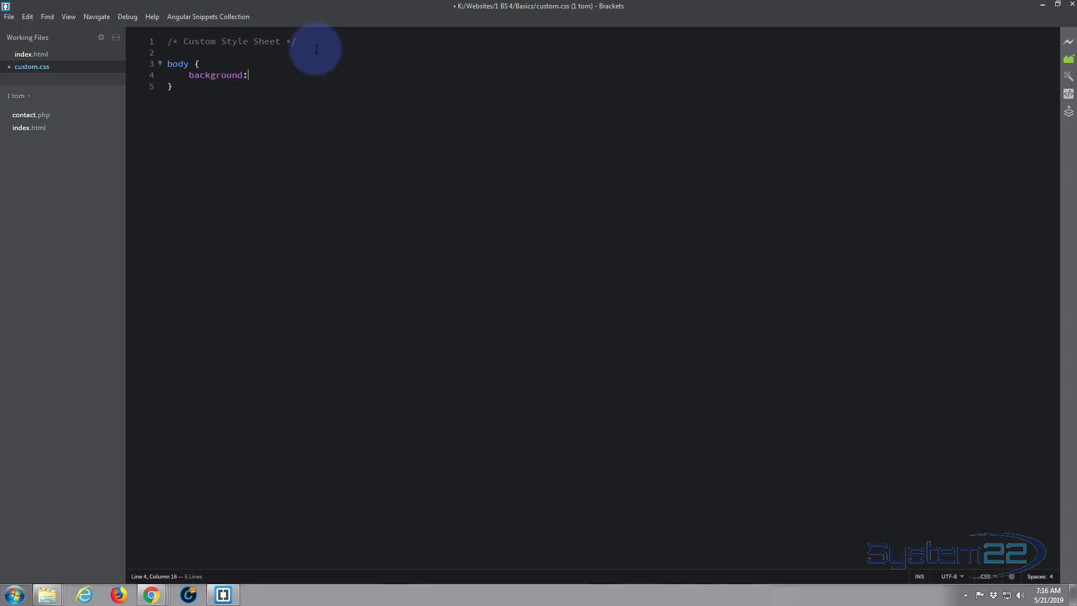
type("blu")
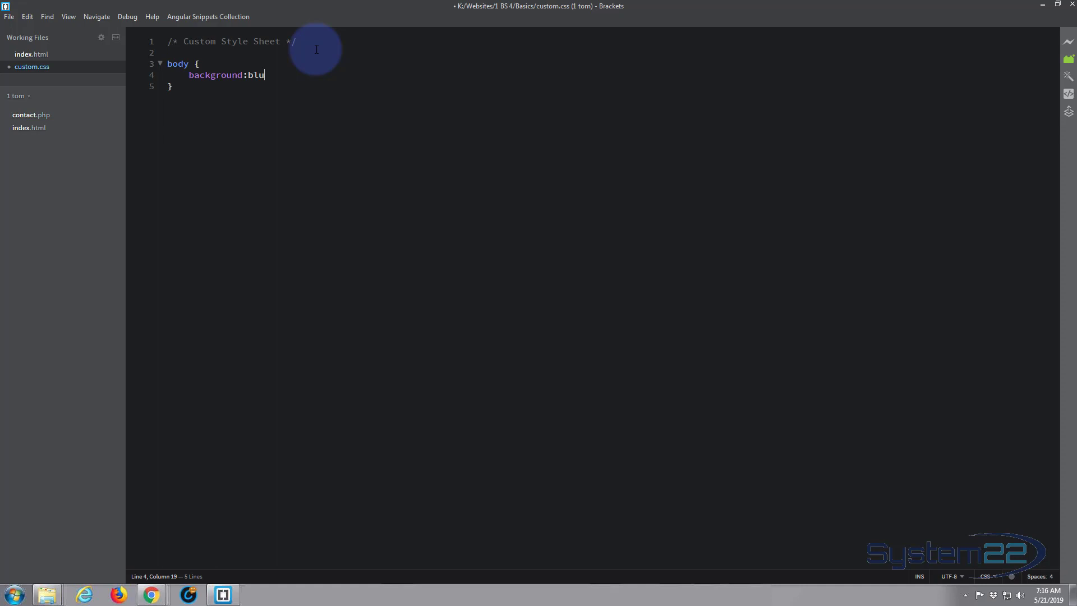
type("e;")
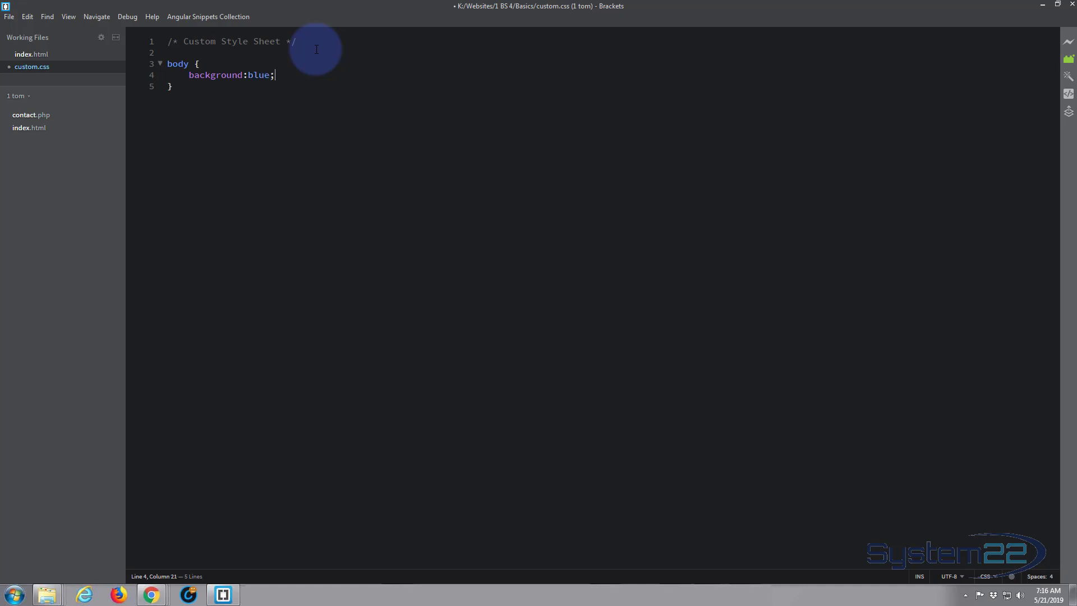
mouse_move(307, 91)
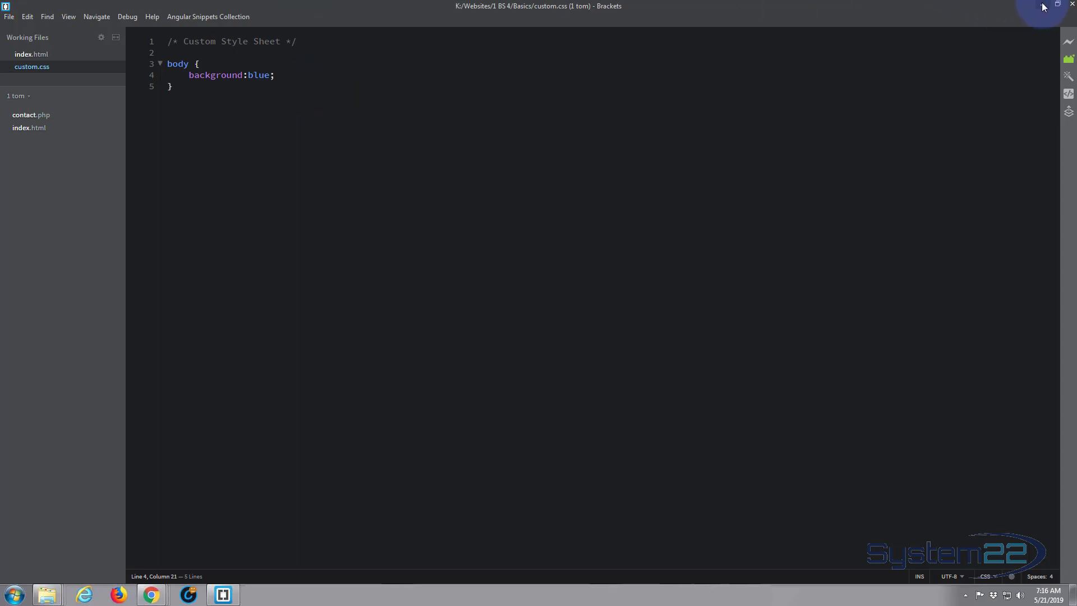
left_click(150, 595)
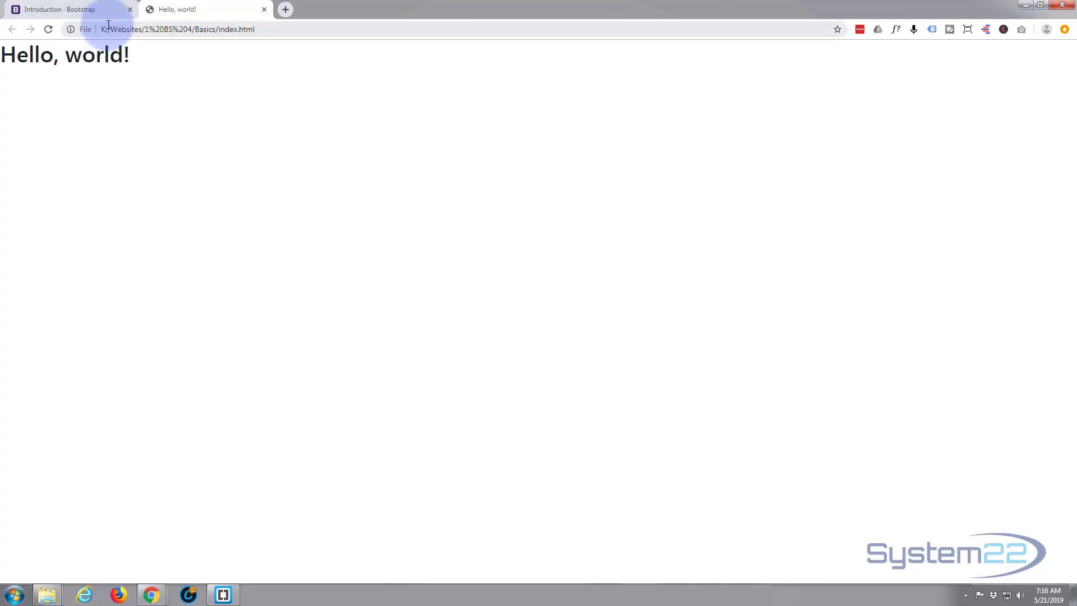
Reload index.html in Chrome to see the blue background, then return to Brackets.
left_click(48, 29)
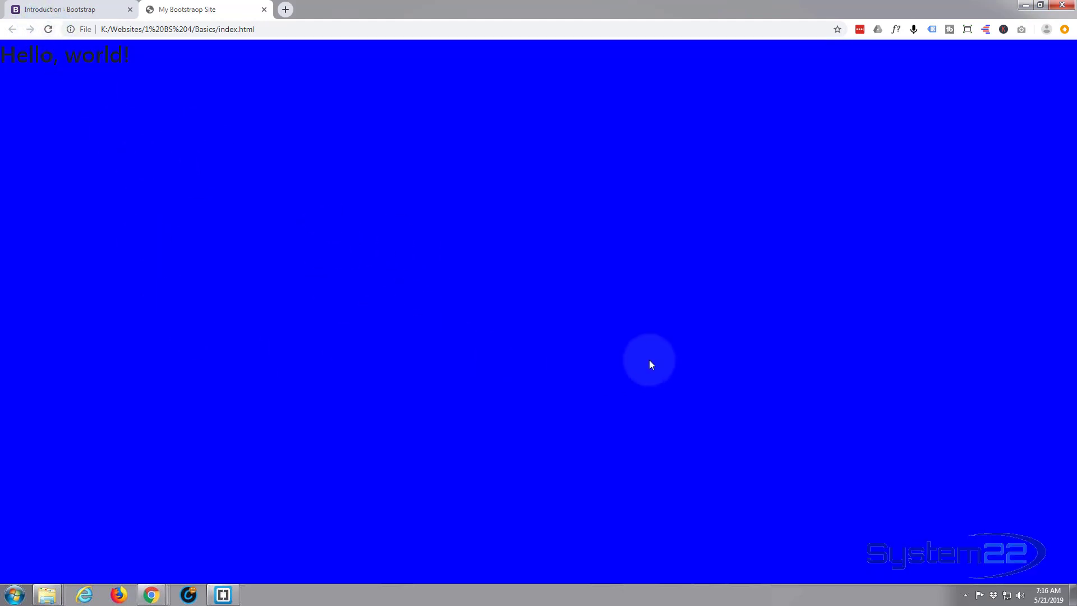
mouse_move(259, 233)
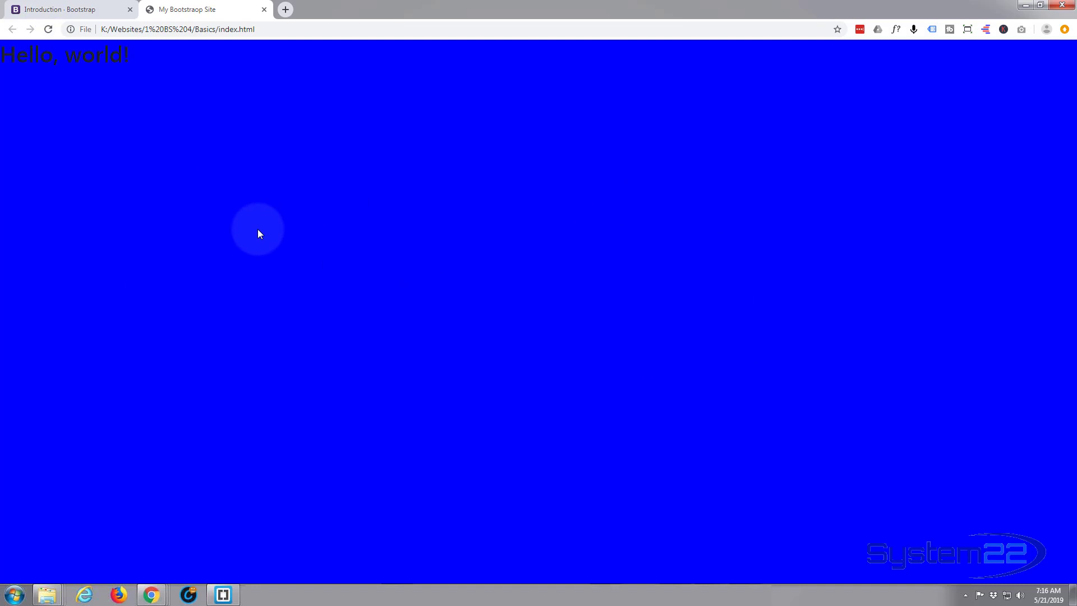
mouse_move(163, 178)
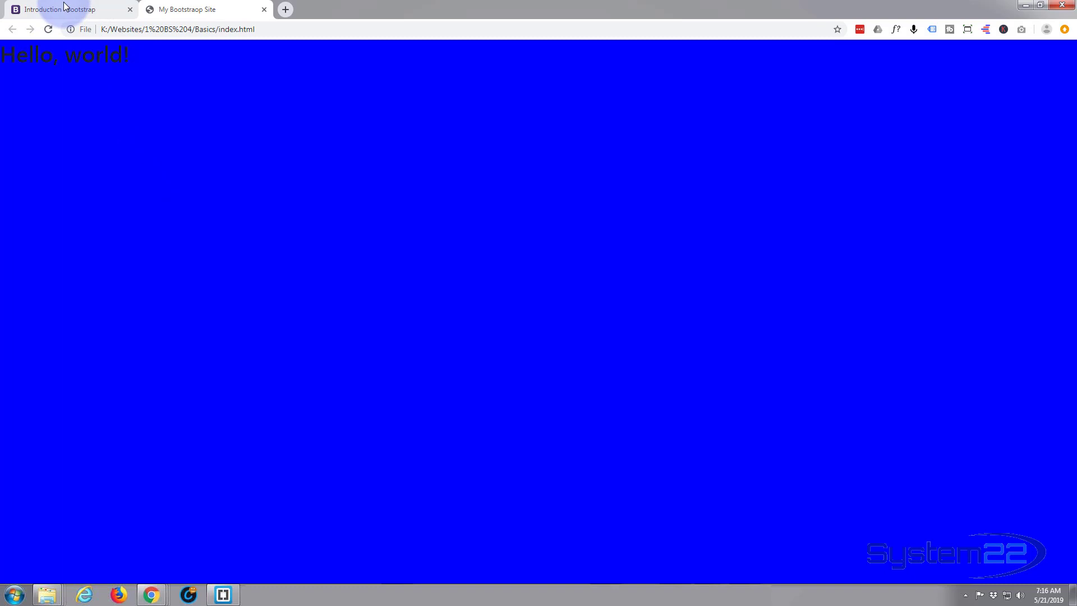
left_click(223, 593)
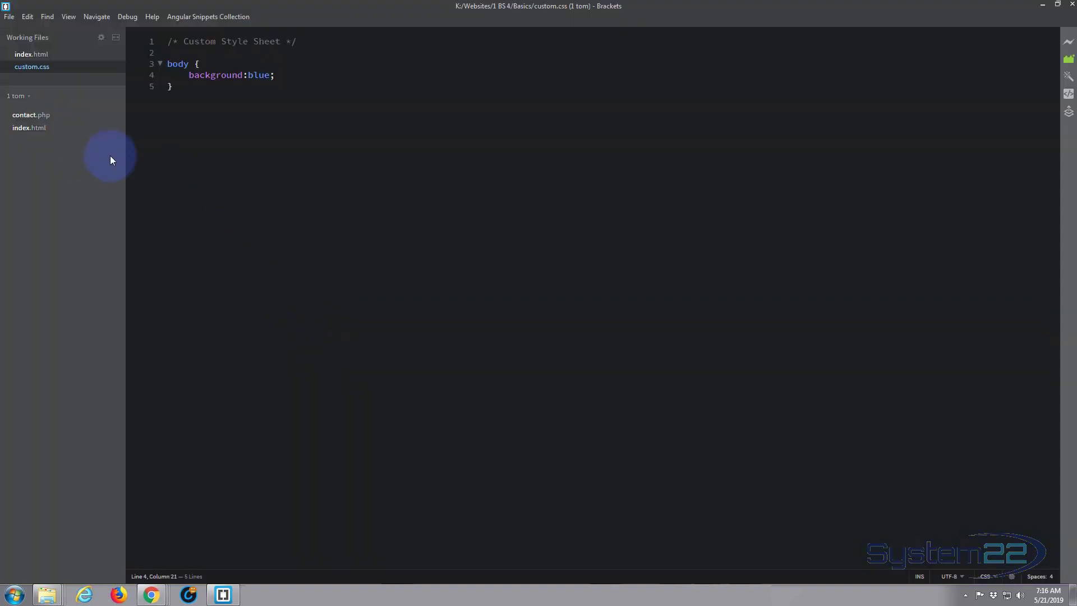
left_click(31, 54)
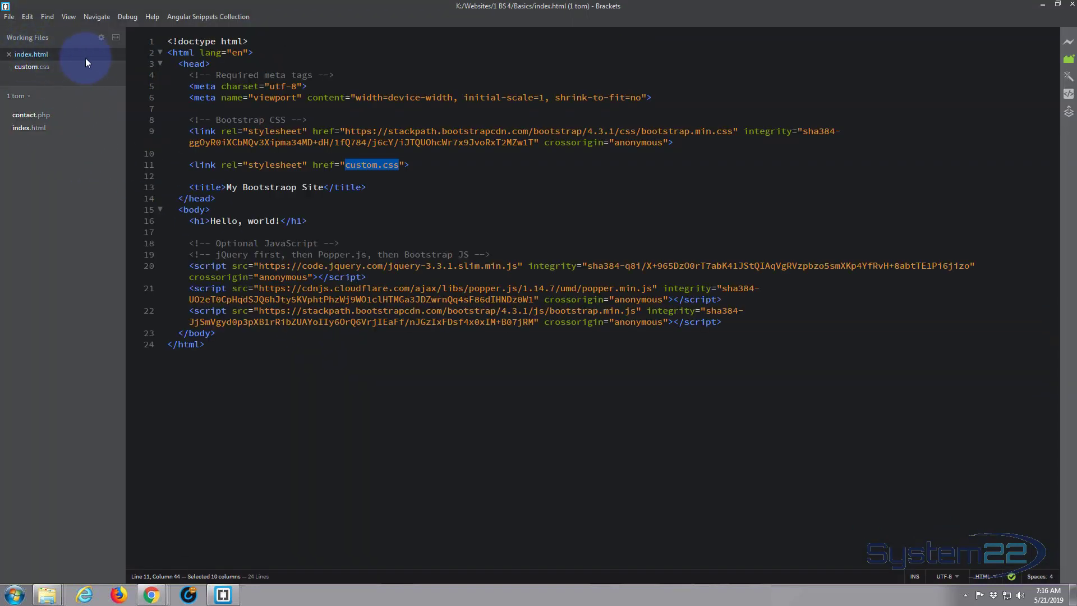
left_click(31, 66)
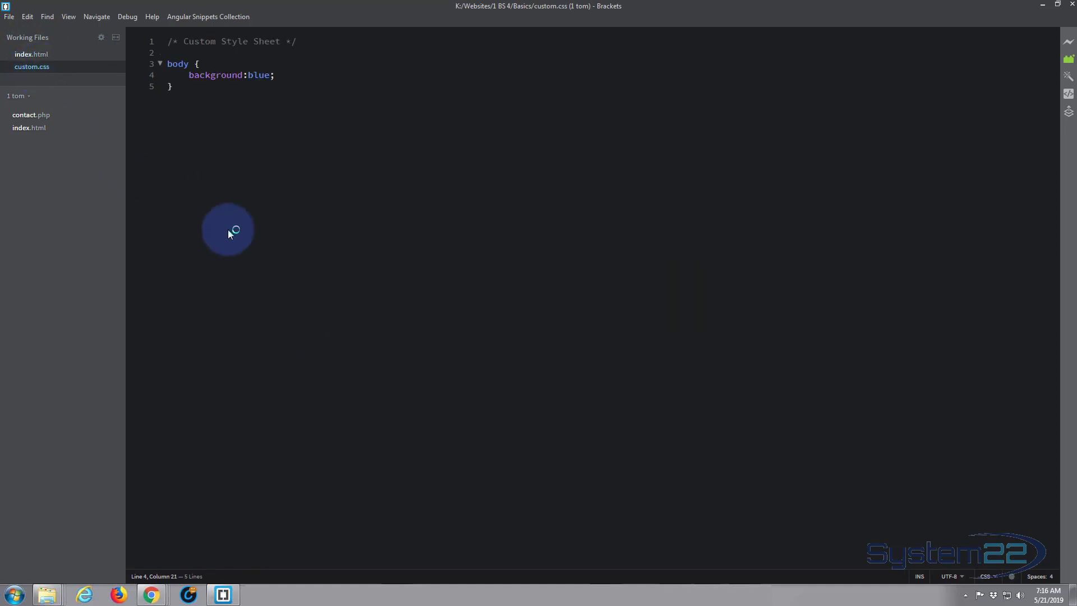
mouse_move(231, 244)
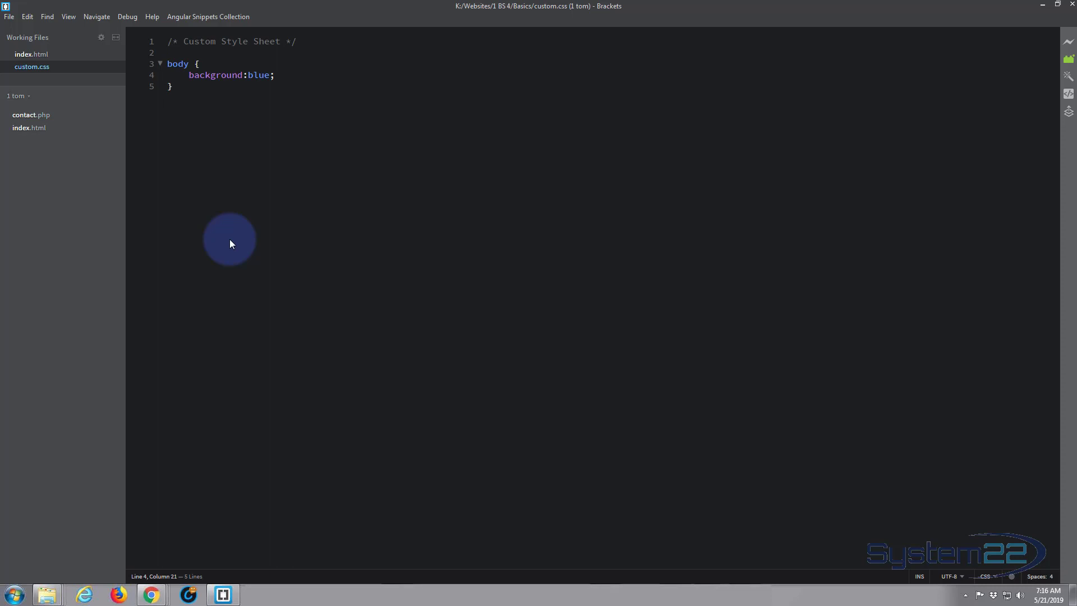
left_click(275, 75)
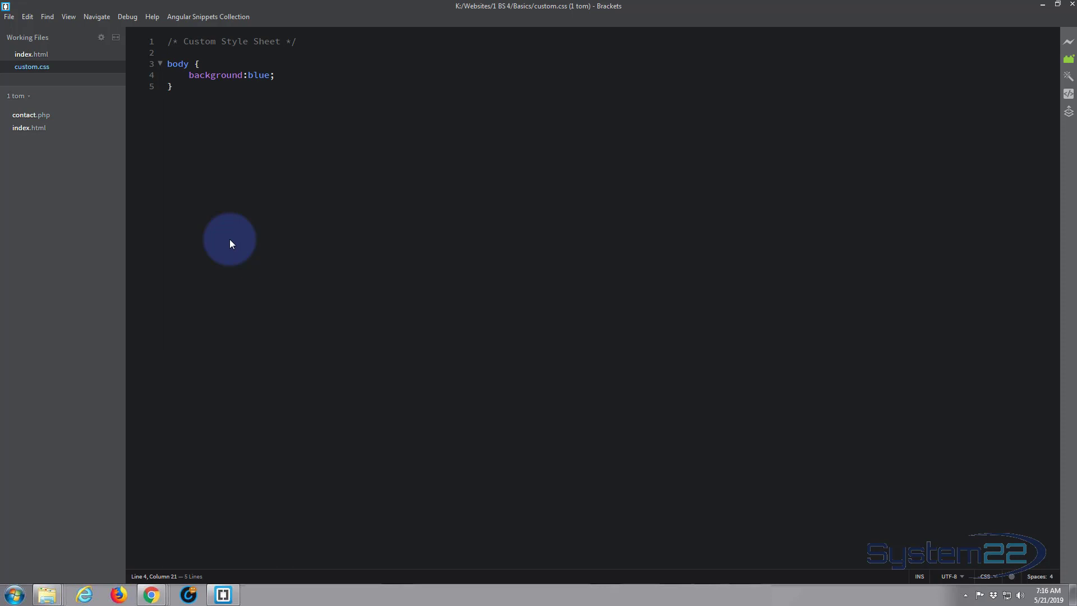
left_click(274, 75)
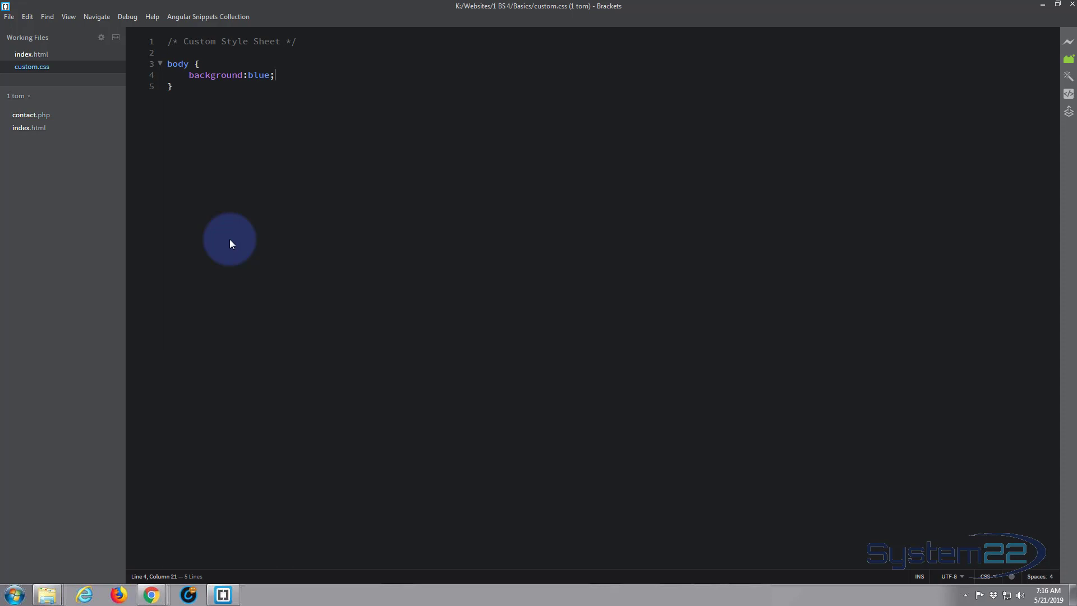